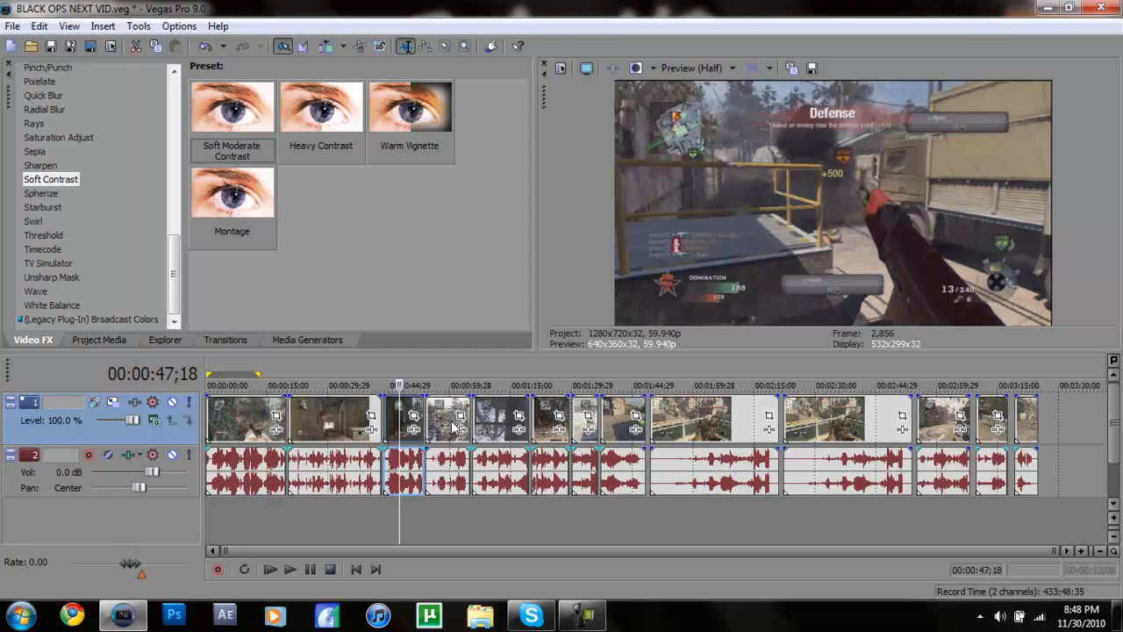
{"action": "mouse_move", "coordinate": [449, 426]}
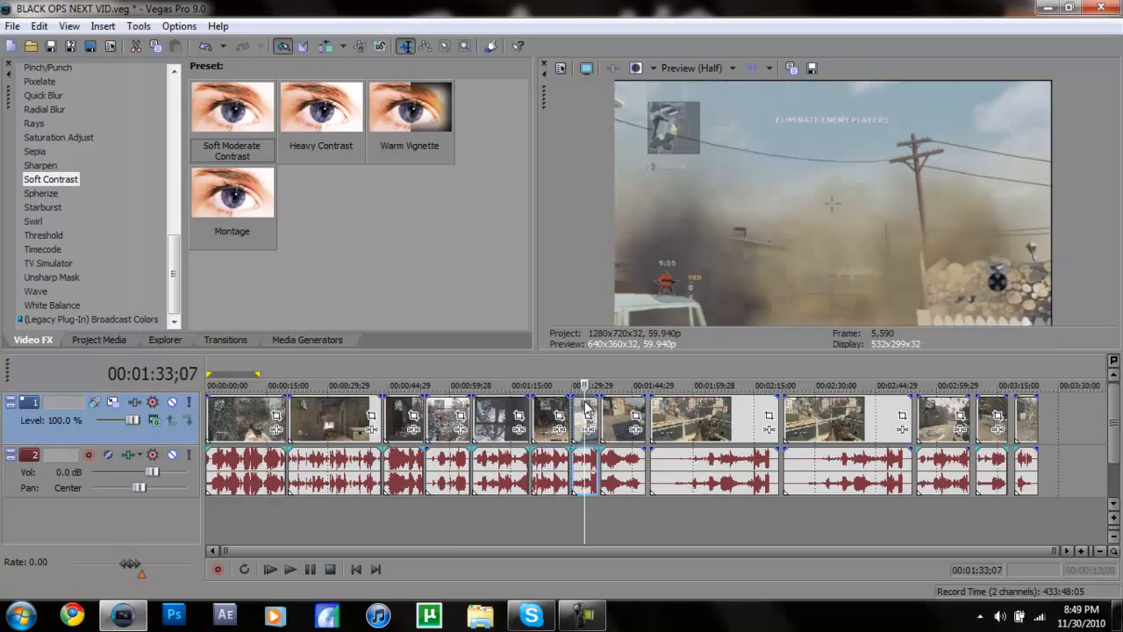
Step: Drop the 'good' Brightness and Contrast preset (brightness 0.03, contrast 0.17) onto the clip and review it
{"action": "left_click", "coordinate": [583, 614]}
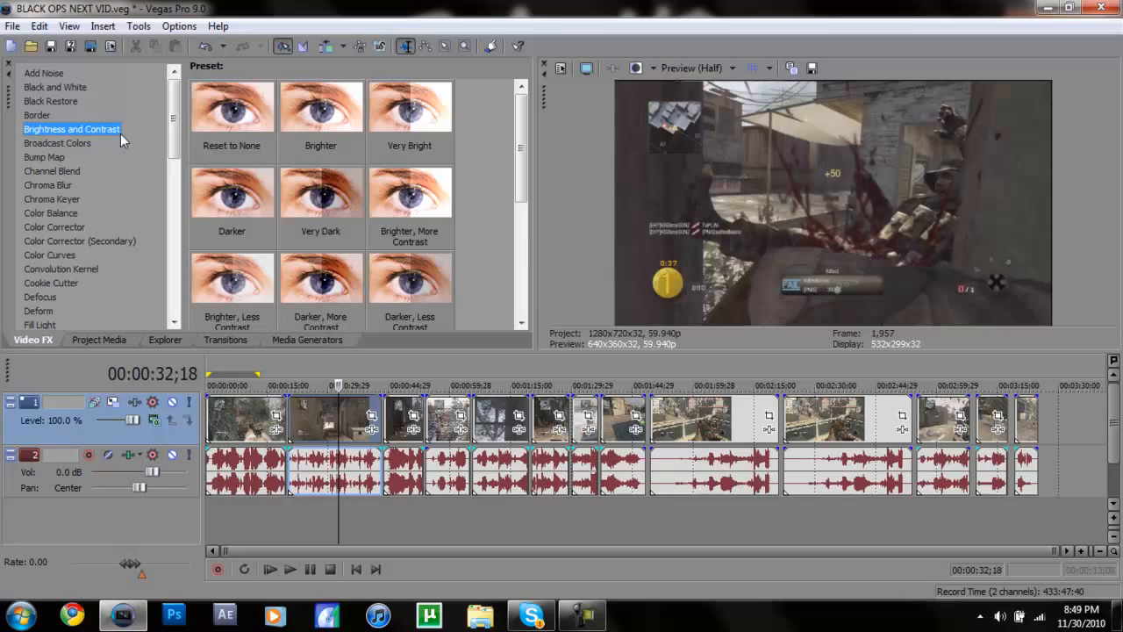
{"action": "scroll", "scroll_direction": "down", "scroll_amount": 3}
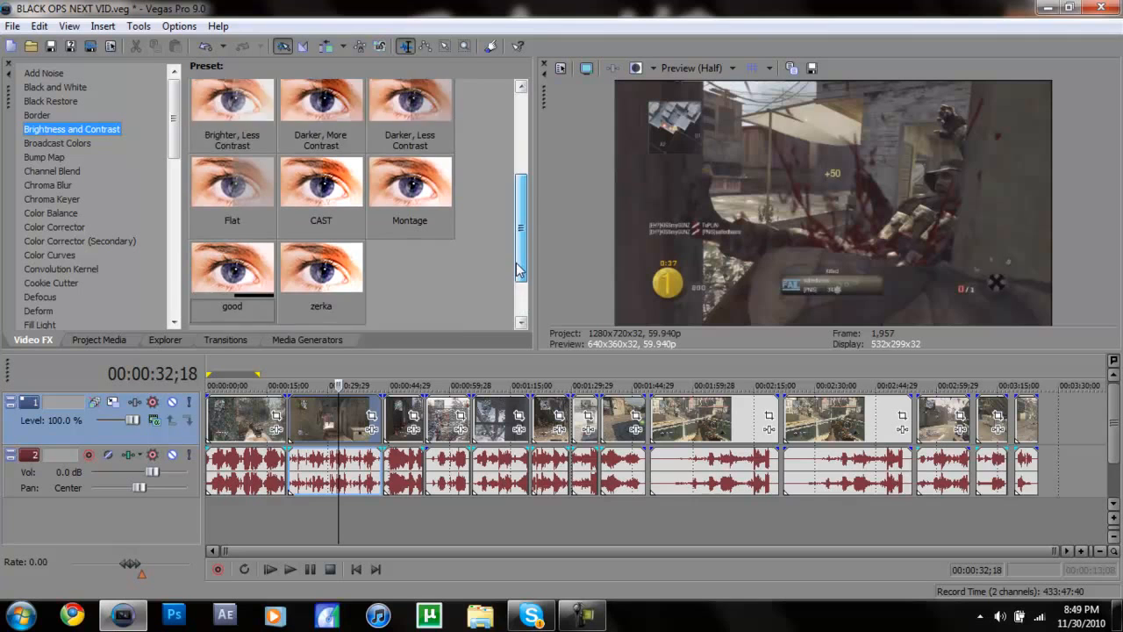
{"action": "scroll", "scroll_direction": "down", "scroll_amount": 3}
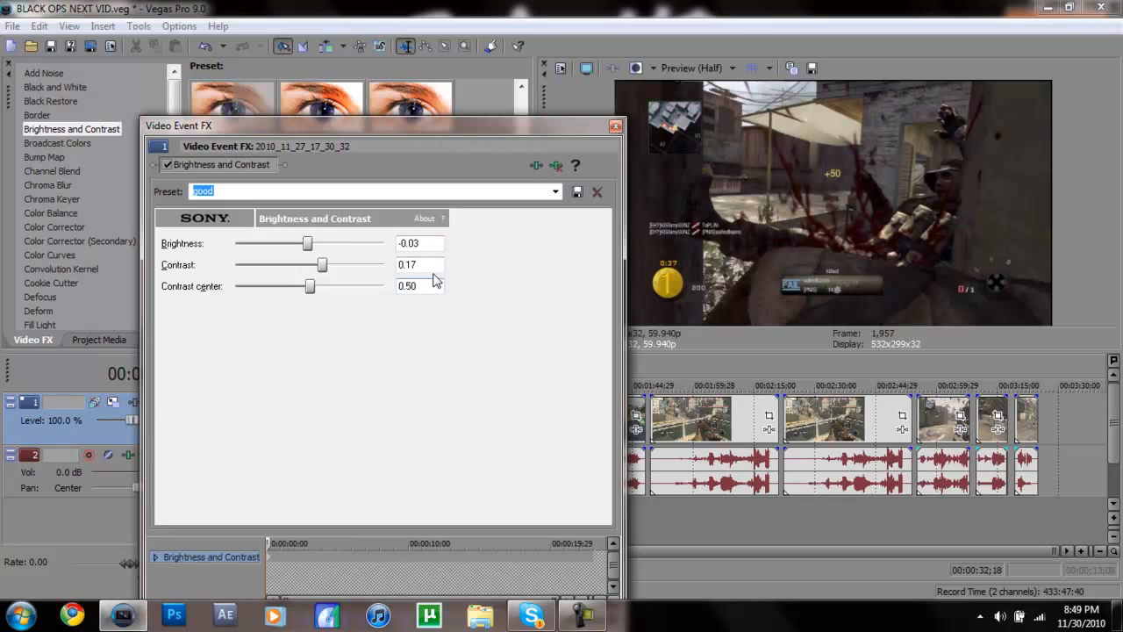
{"action": "mouse_move", "coordinate": [79, 551]}
{"action": "type", "text": "0.03"}
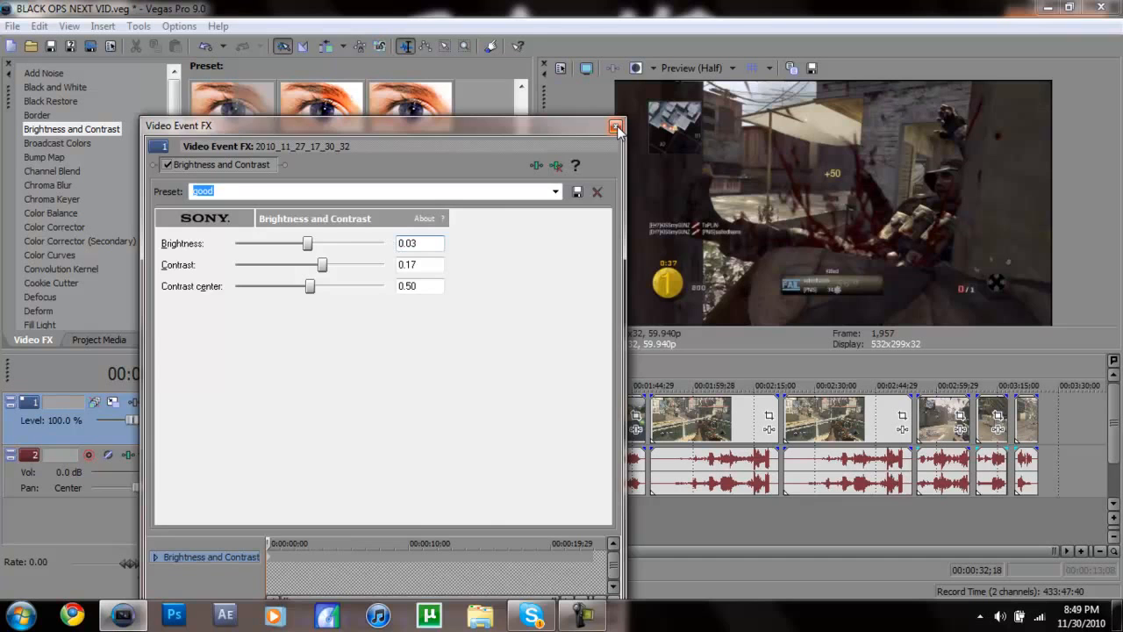
{"action": "left_click", "coordinate": [616, 126]}
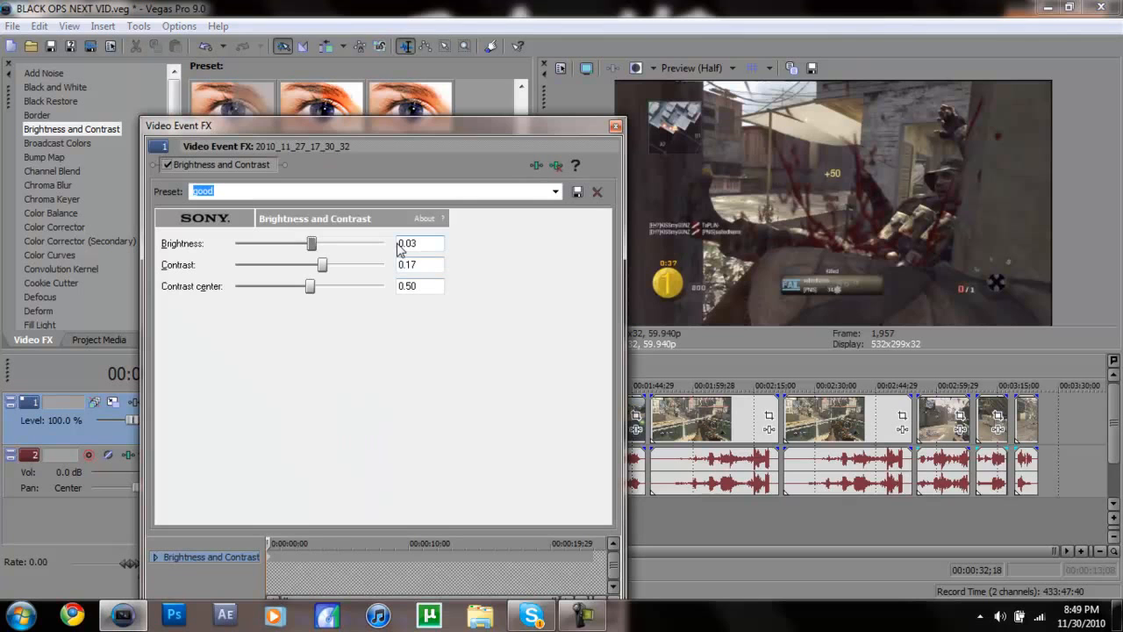
{"action": "left_click", "coordinate": [420, 242]}
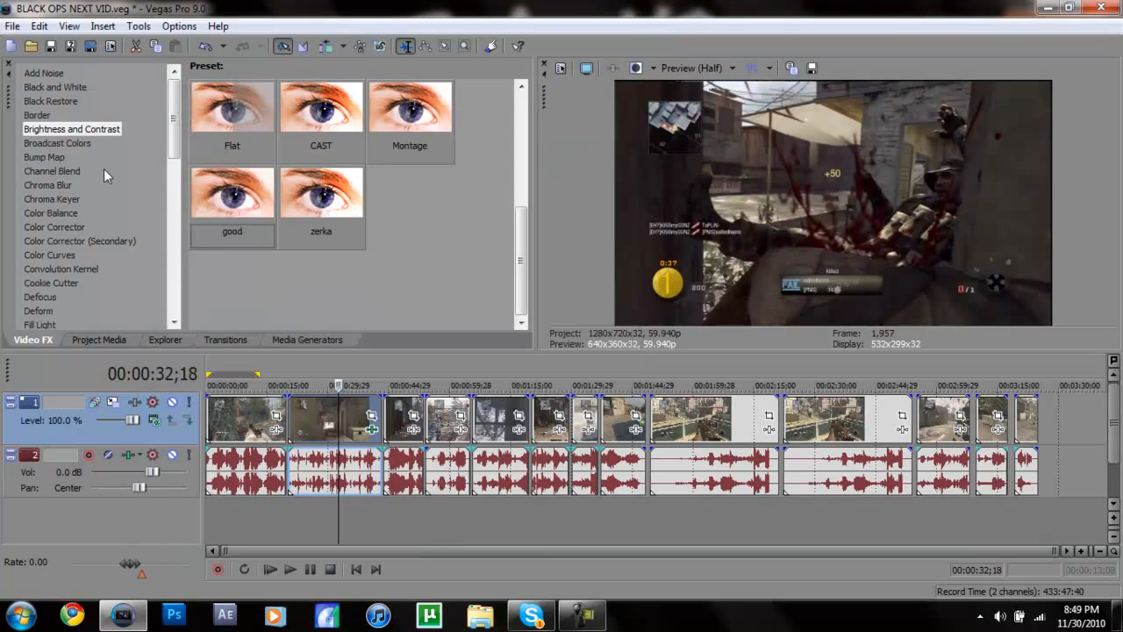
Step: Browse the Color Curves presets in Video FX and add one to the clip after Brightness and Contrast
{"action": "left_click", "coordinate": [53, 226]}
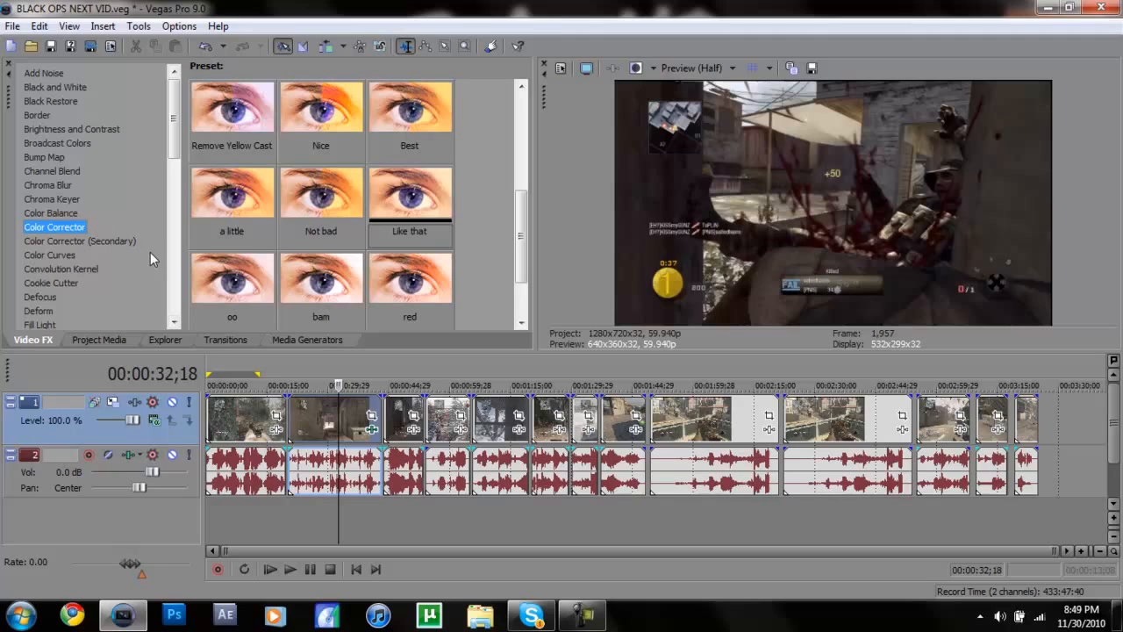
{"action": "left_click", "coordinate": [49, 254]}
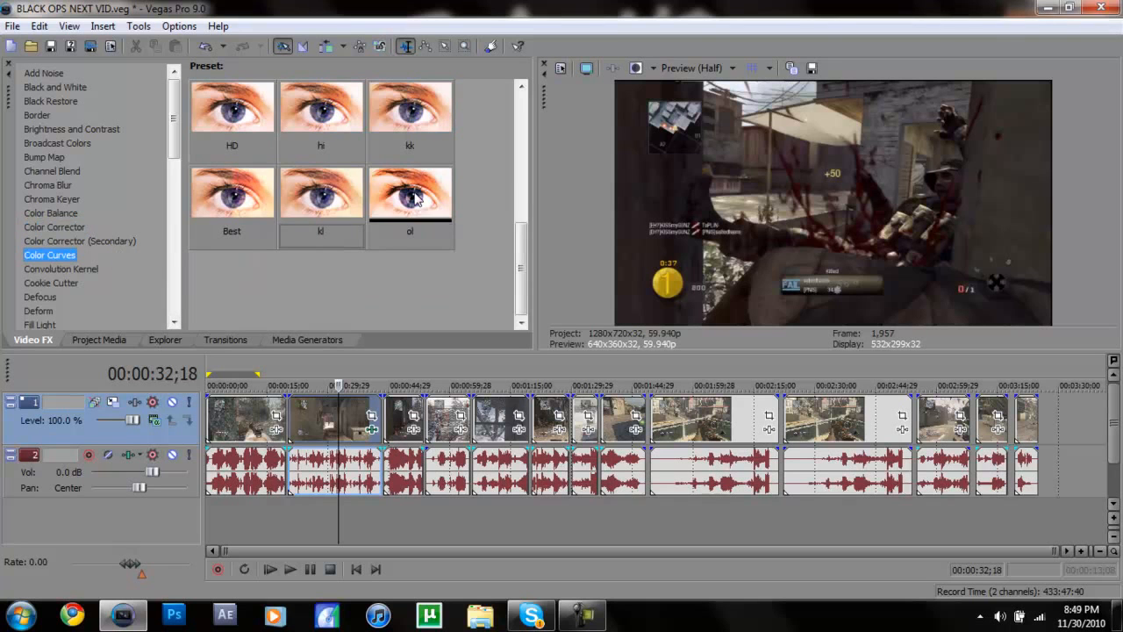
{"action": "scroll", "scroll_direction": "down", "scroll_amount": 3}
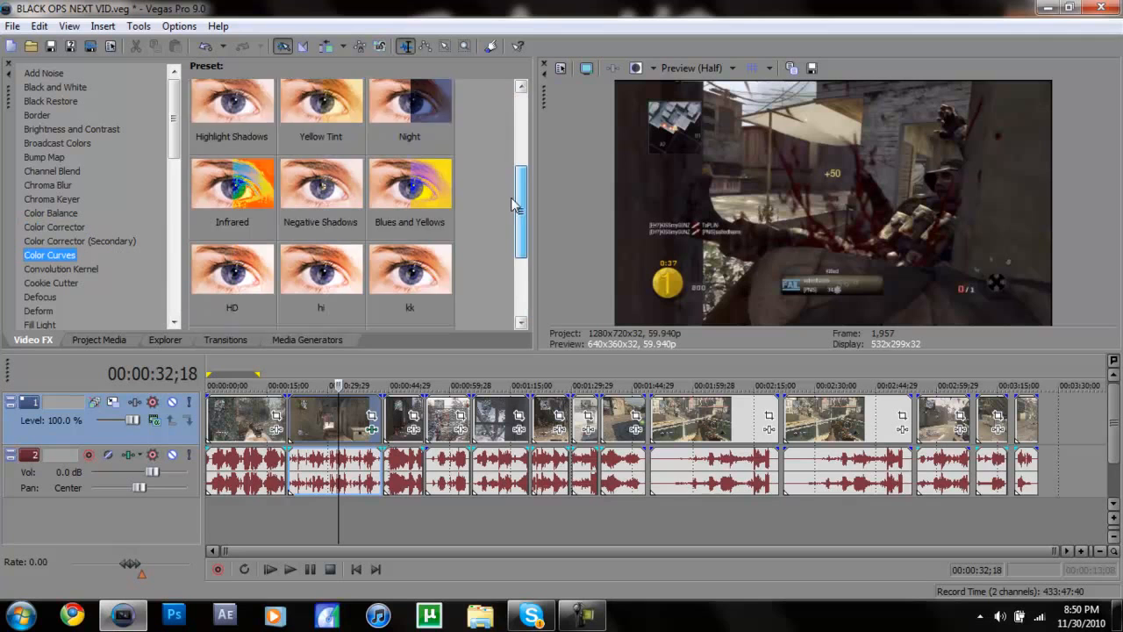
{"action": "scroll", "scroll_direction": "down", "scroll_amount": 3}
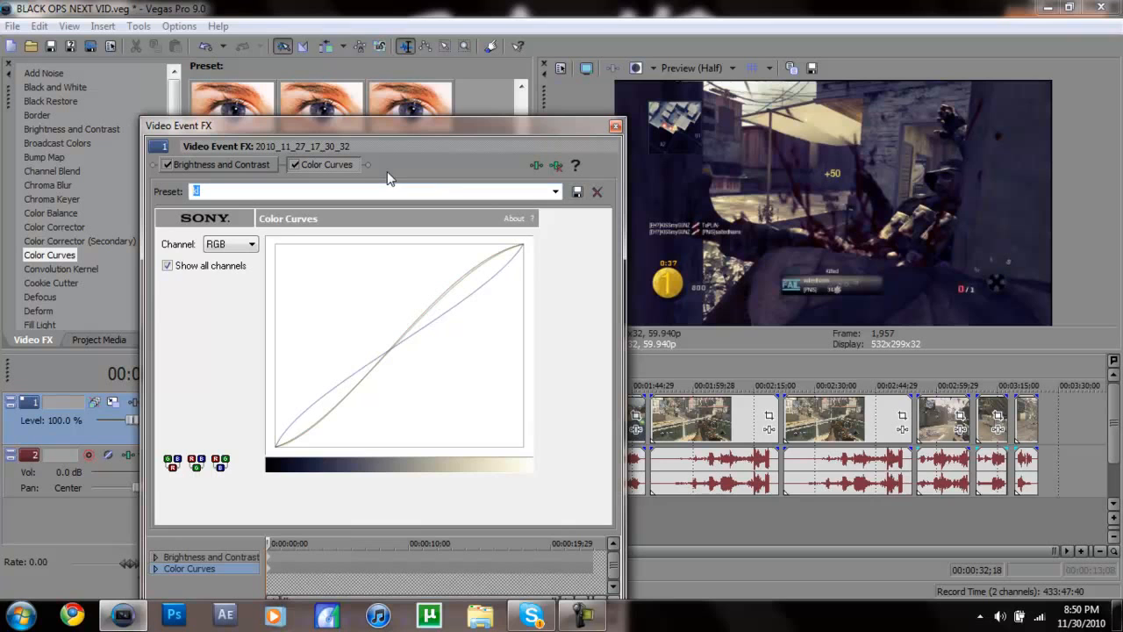
Step: Toggle Show all channels on the Color Curves effect and look over the channel list
{"action": "left_click", "coordinate": [167, 265]}
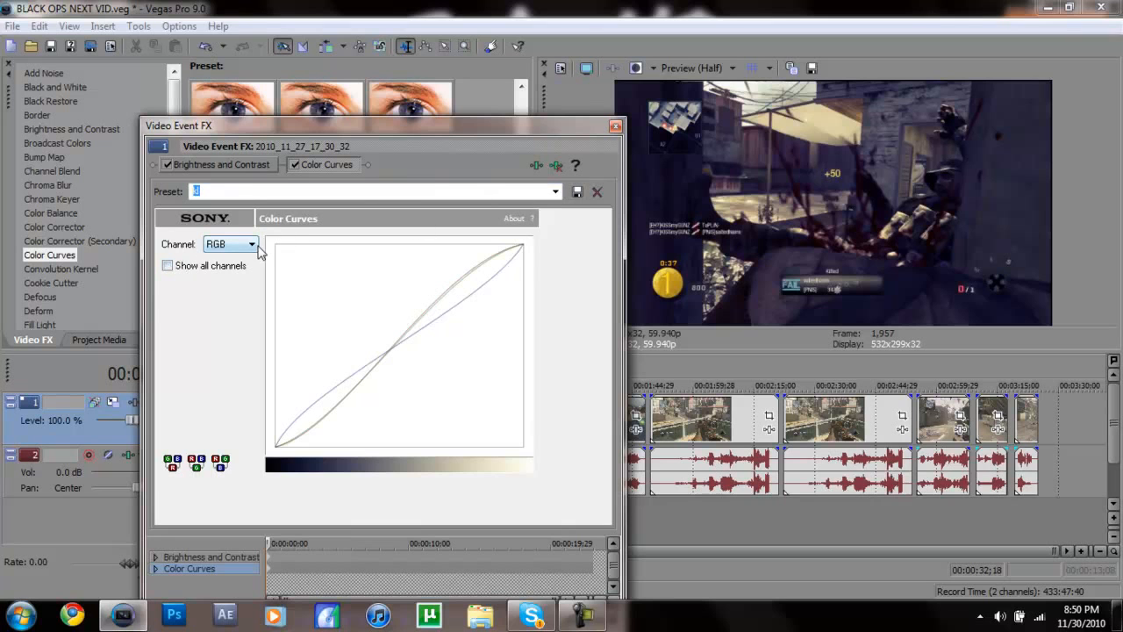
{"action": "left_click", "coordinate": [253, 244]}
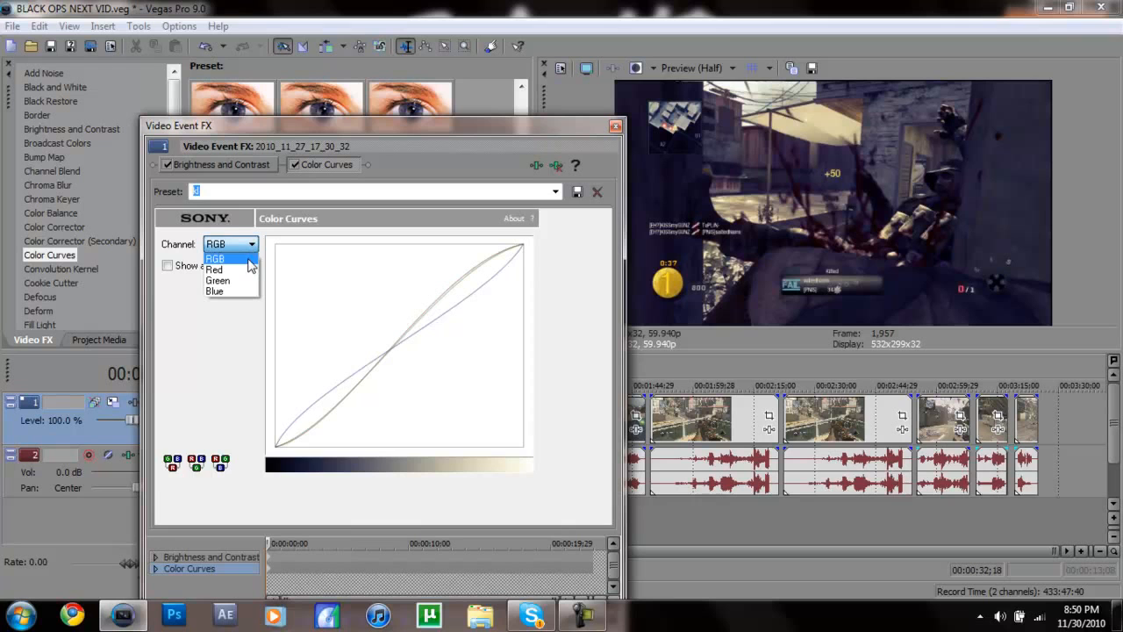
{"action": "mouse_move", "coordinate": [249, 267]}
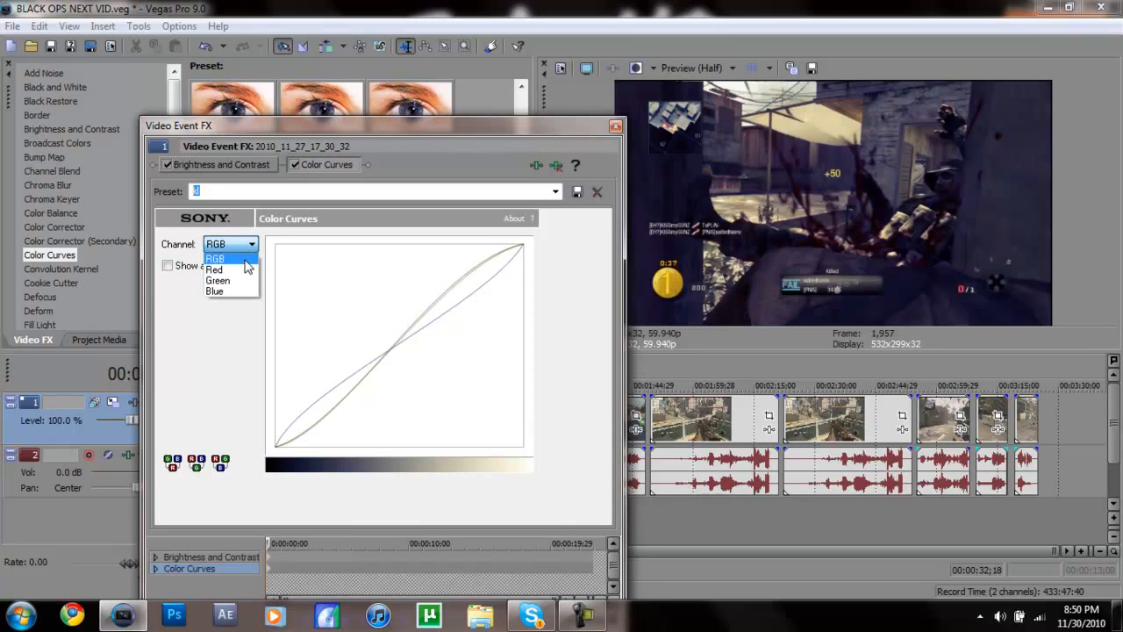
{"action": "left_click", "coordinate": [214, 256]}
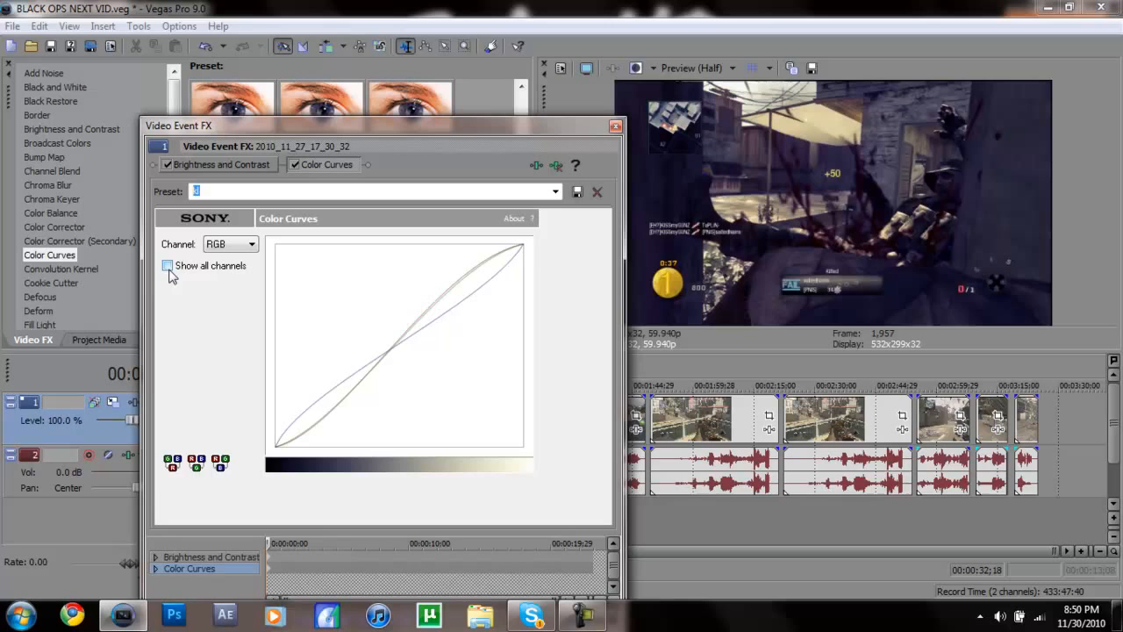
{"action": "left_click", "coordinate": [169, 267]}
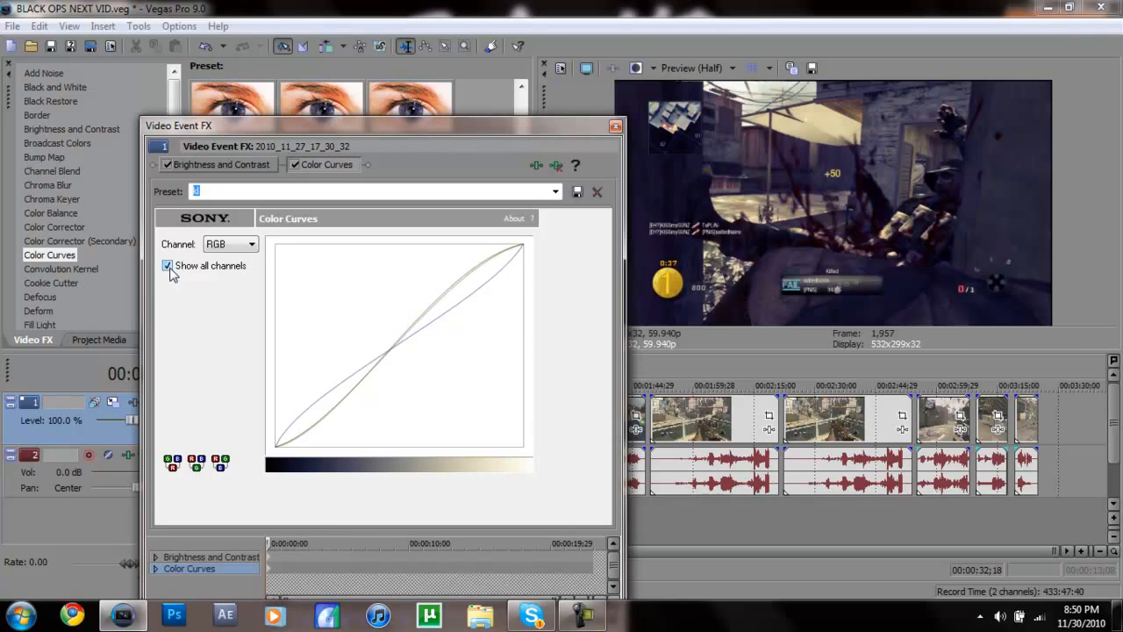
{"action": "left_click", "coordinate": [166, 265]}
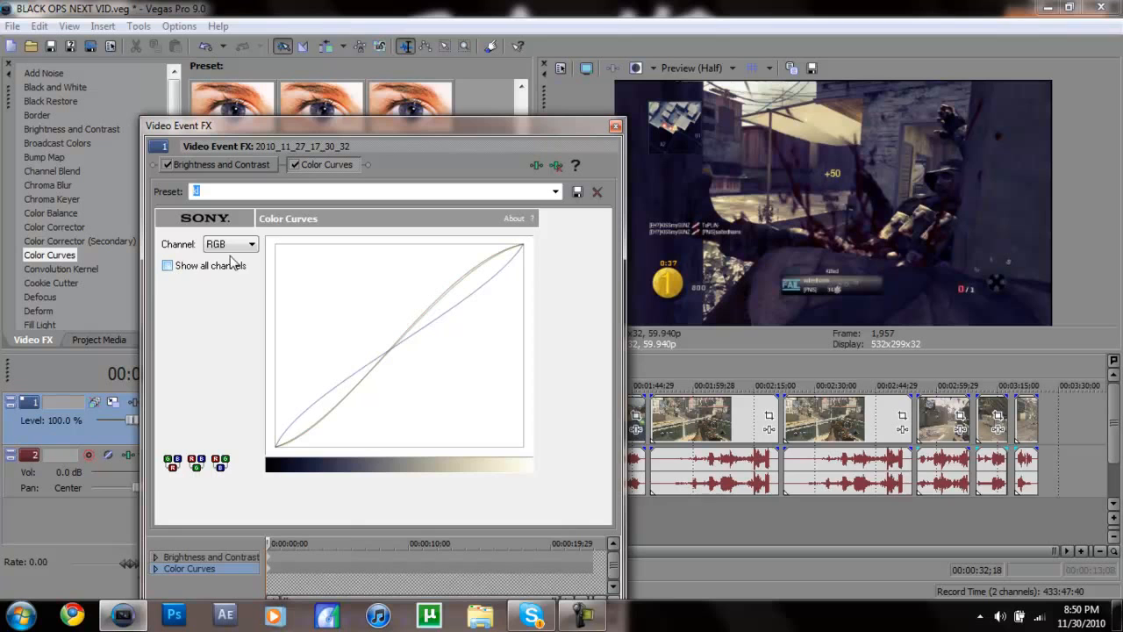
Step: Switch the Color Curves channel to Red to show its gentle S-curve
{"action": "left_click", "coordinate": [253, 243]}
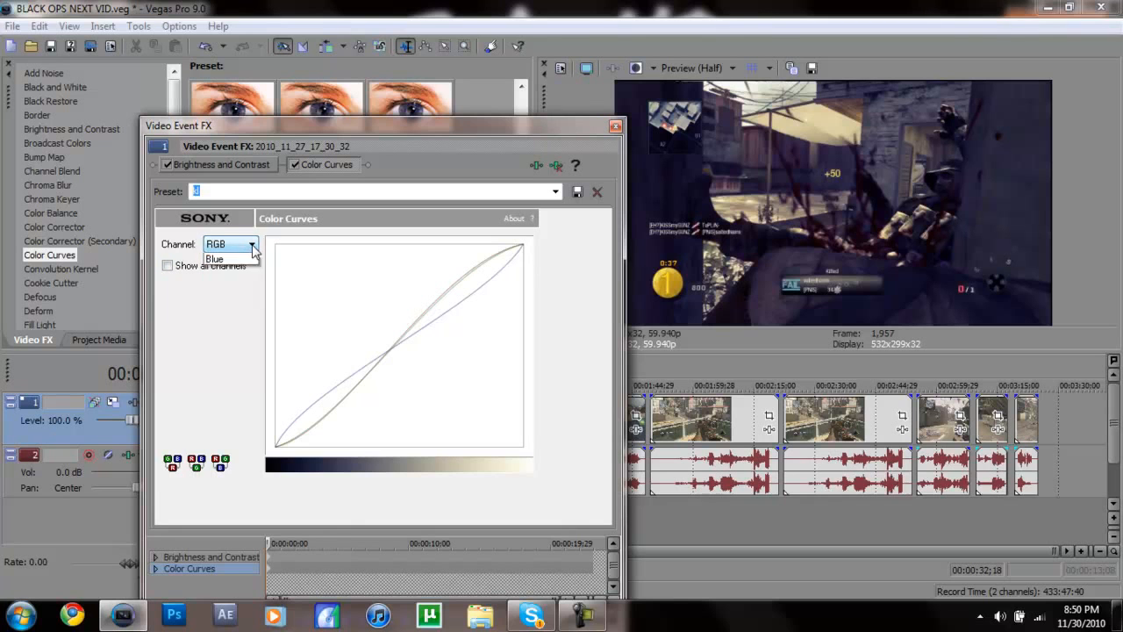
{"action": "left_click", "coordinate": [253, 243]}
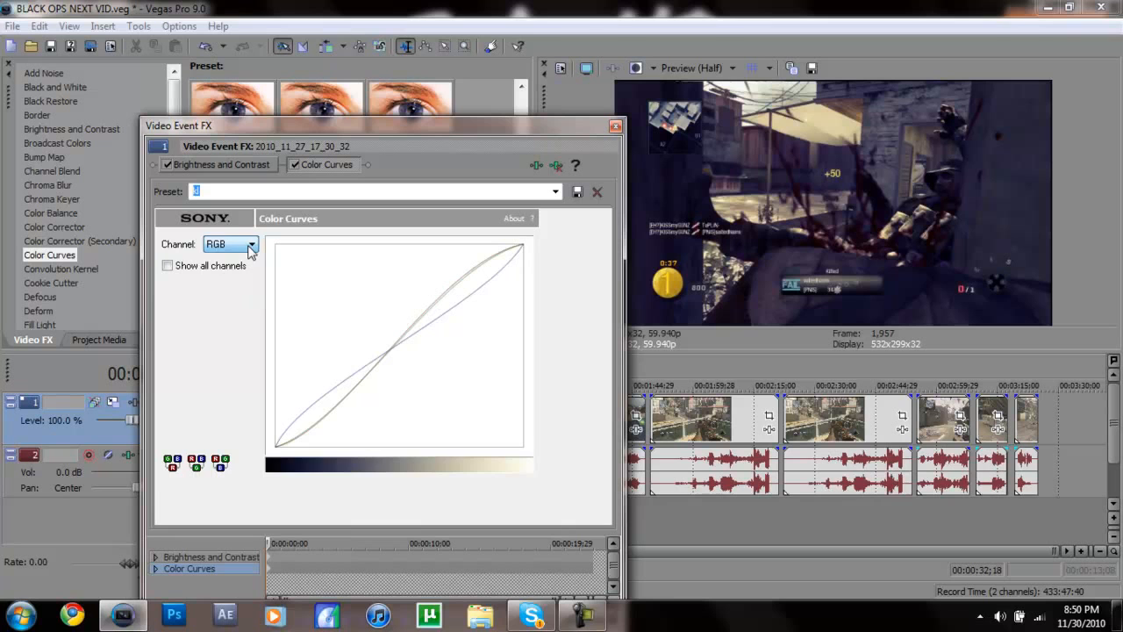
{"action": "left_click", "coordinate": [252, 244]}
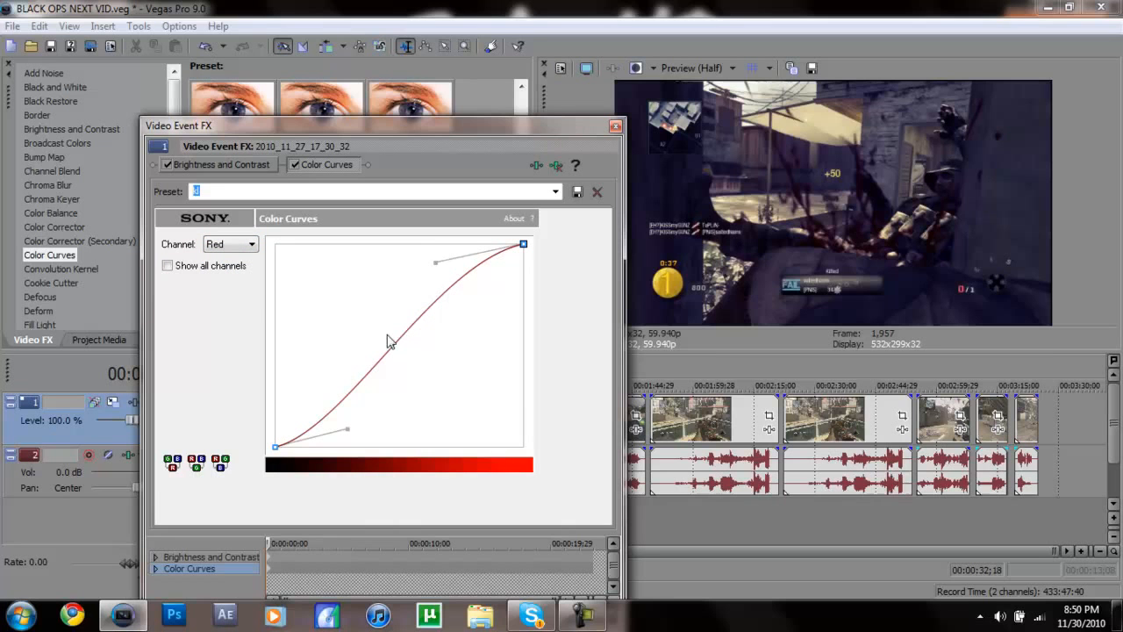
{"action": "mouse_move", "coordinate": [470, 256]}
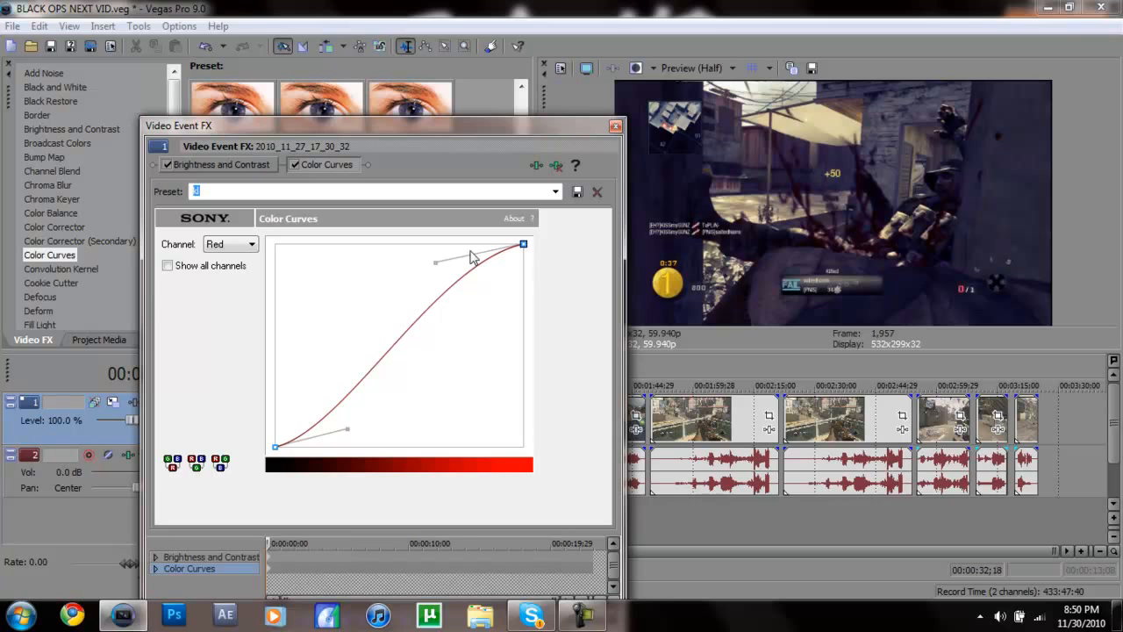
{"action": "mouse_move", "coordinate": [349, 413]}
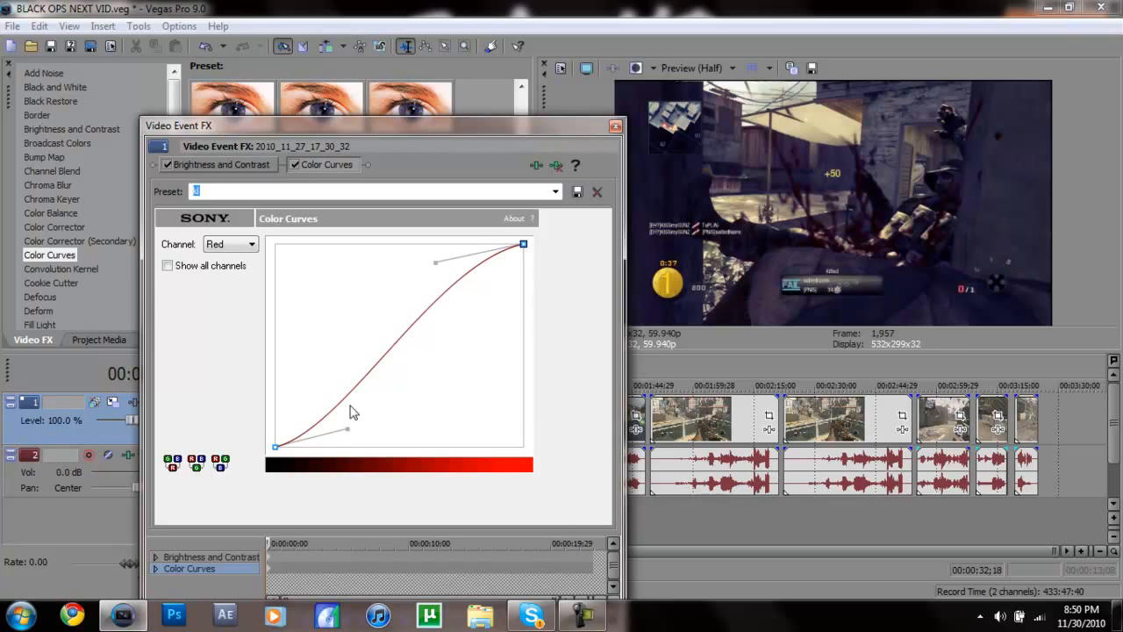
{"action": "mouse_move", "coordinate": [430, 346]}
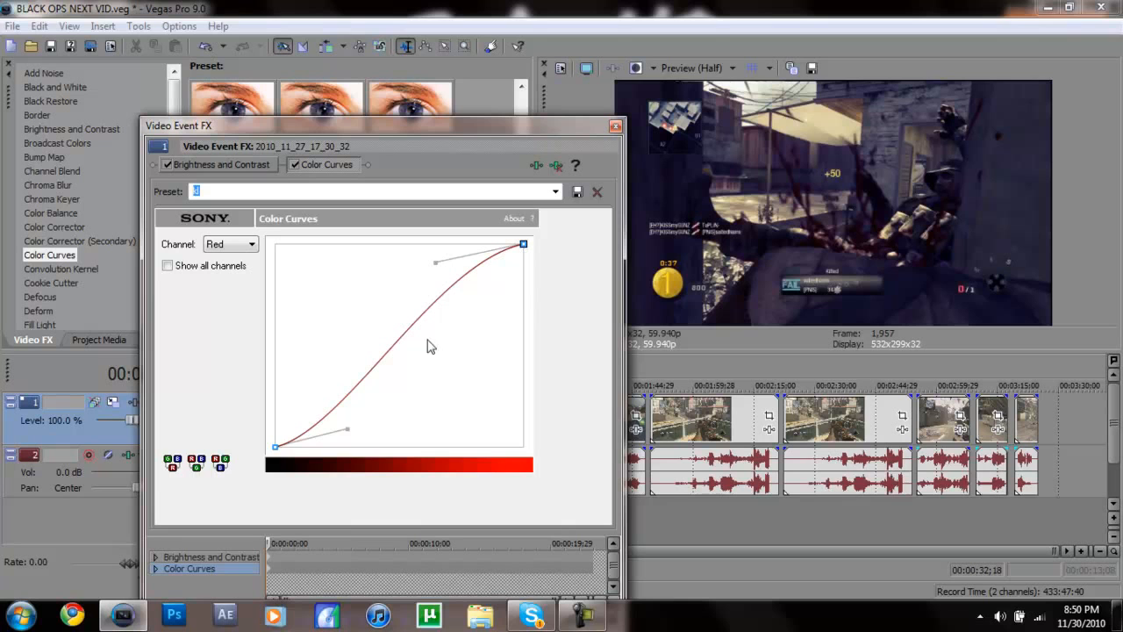
{"action": "mouse_move", "coordinate": [500, 276]}
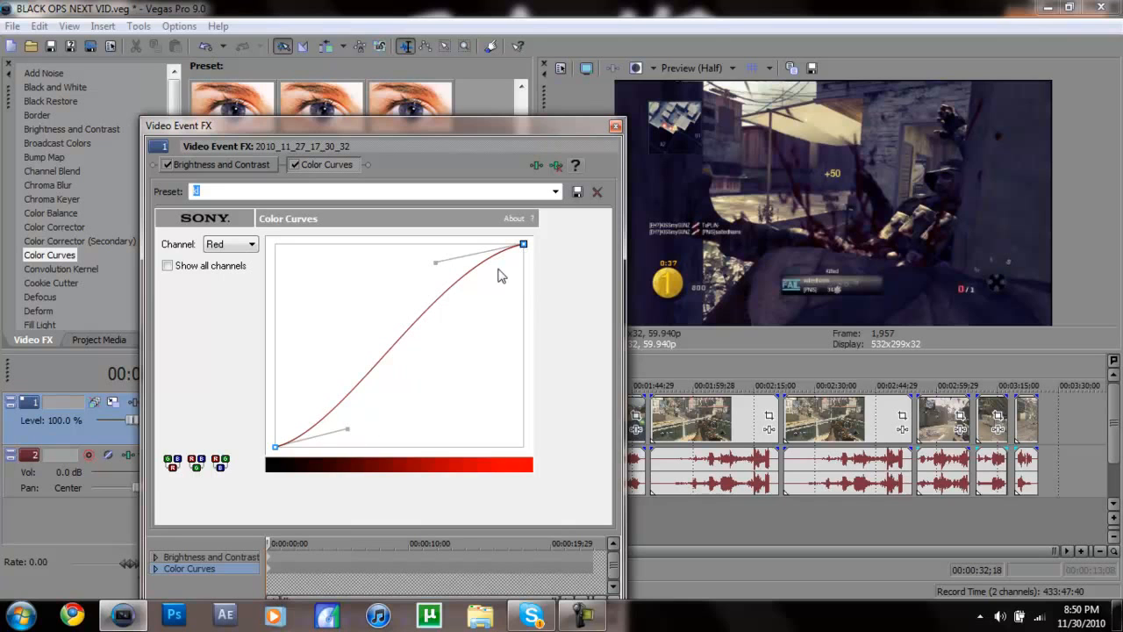
{"action": "left_click", "coordinate": [253, 244]}
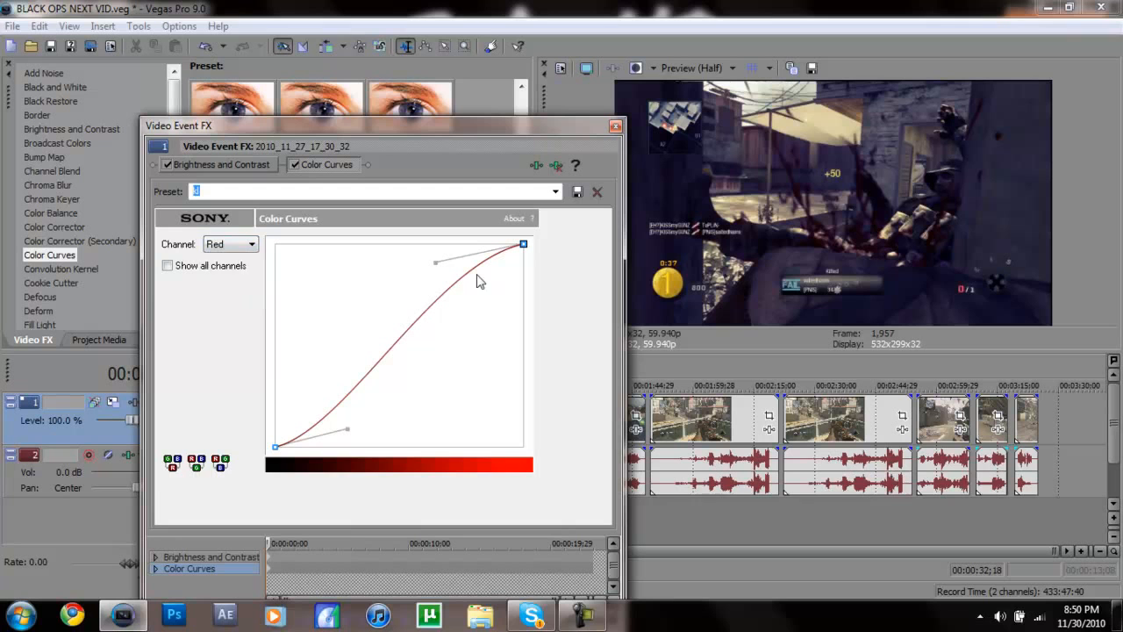
Step: View the Green and Blue channel curves, then close the Video Event FX window
{"action": "left_click", "coordinate": [252, 244]}
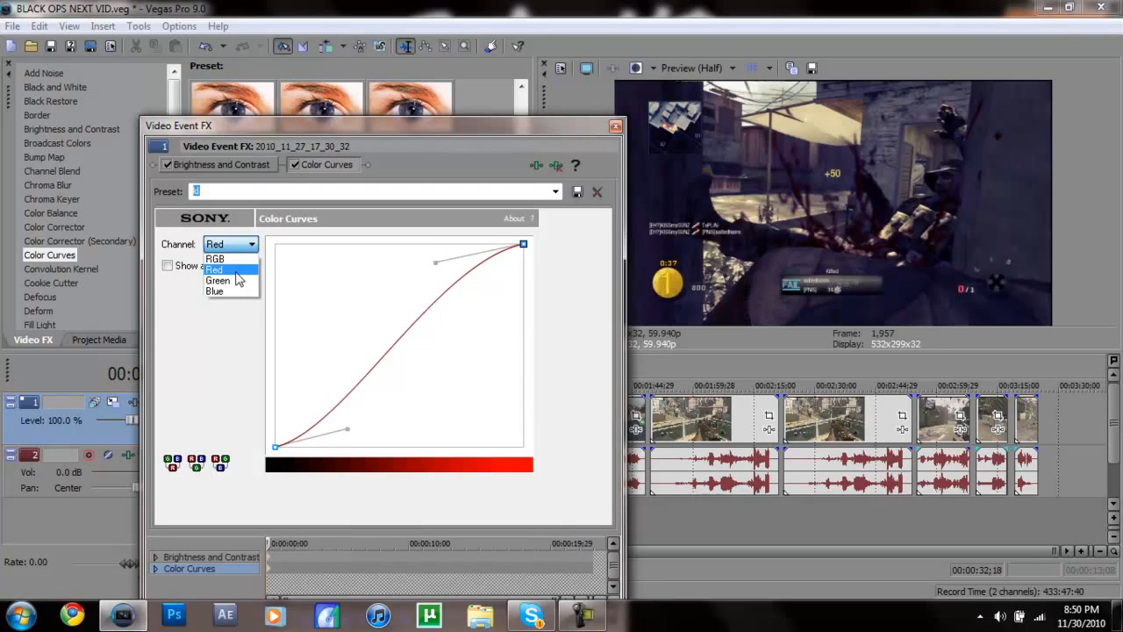
{"action": "left_click", "coordinate": [218, 281]}
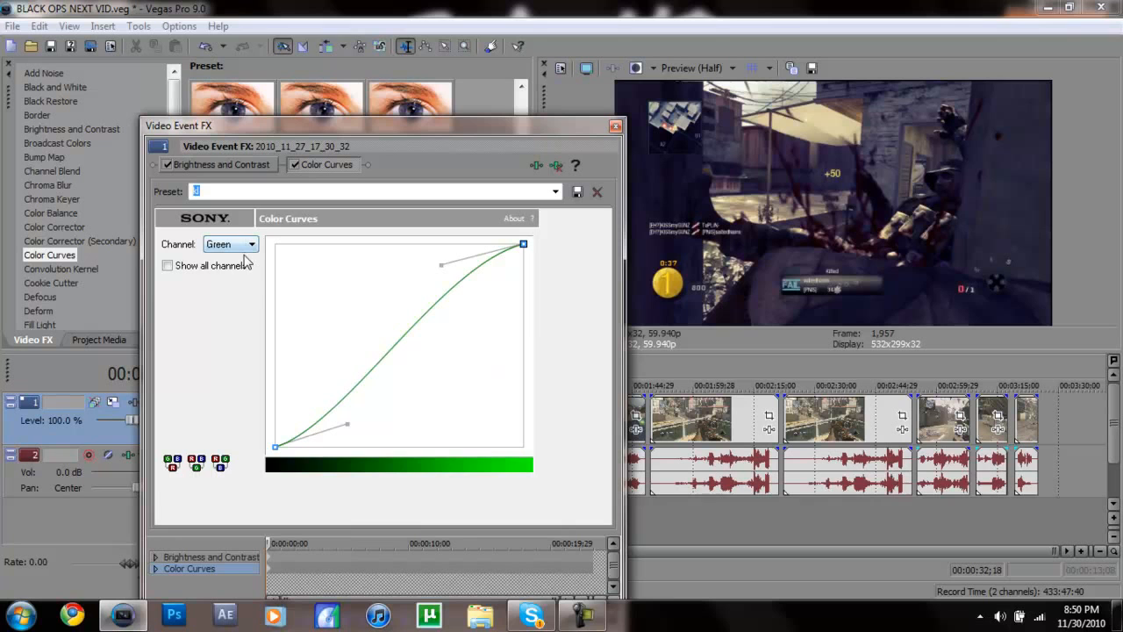
{"action": "left_click", "coordinate": [251, 244]}
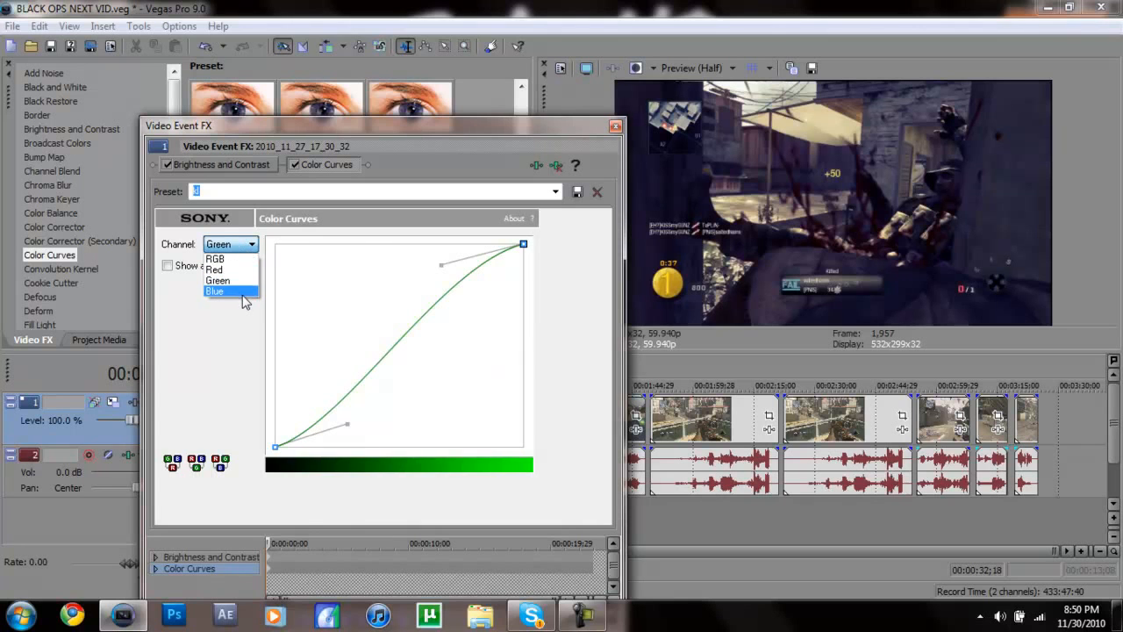
{"action": "left_click", "coordinate": [214, 291]}
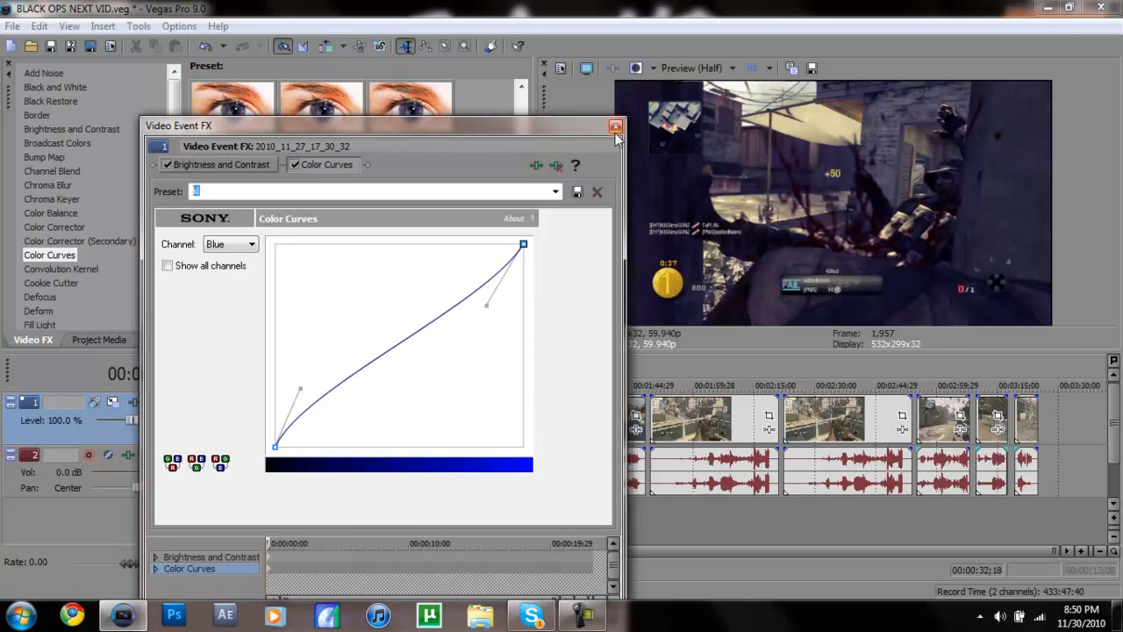
{"action": "left_click", "coordinate": [614, 127]}
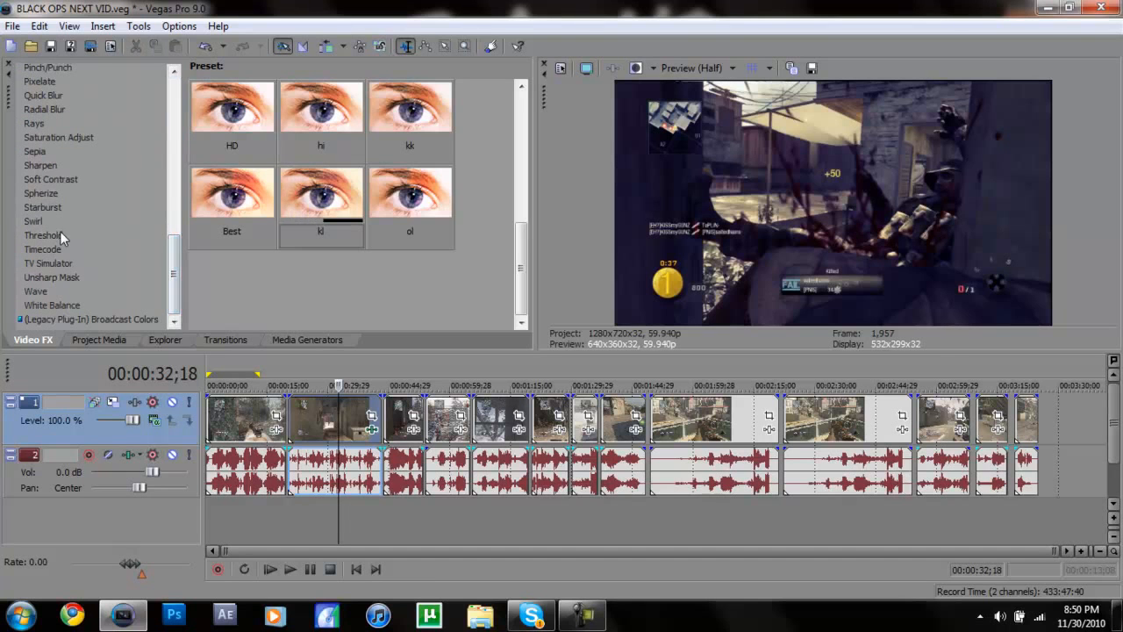
Step: Add Sharpen with a saved preset (amount 0.020) to the clip, then remove it again
{"action": "left_click", "coordinate": [41, 165]}
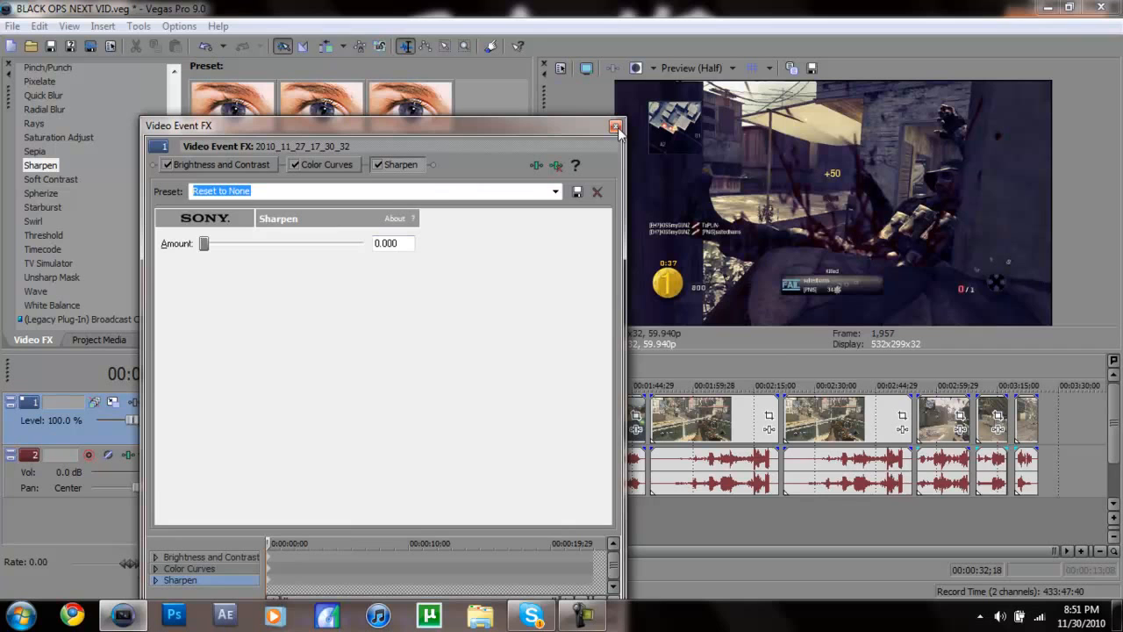
{"action": "left_click", "coordinate": [554, 191]}
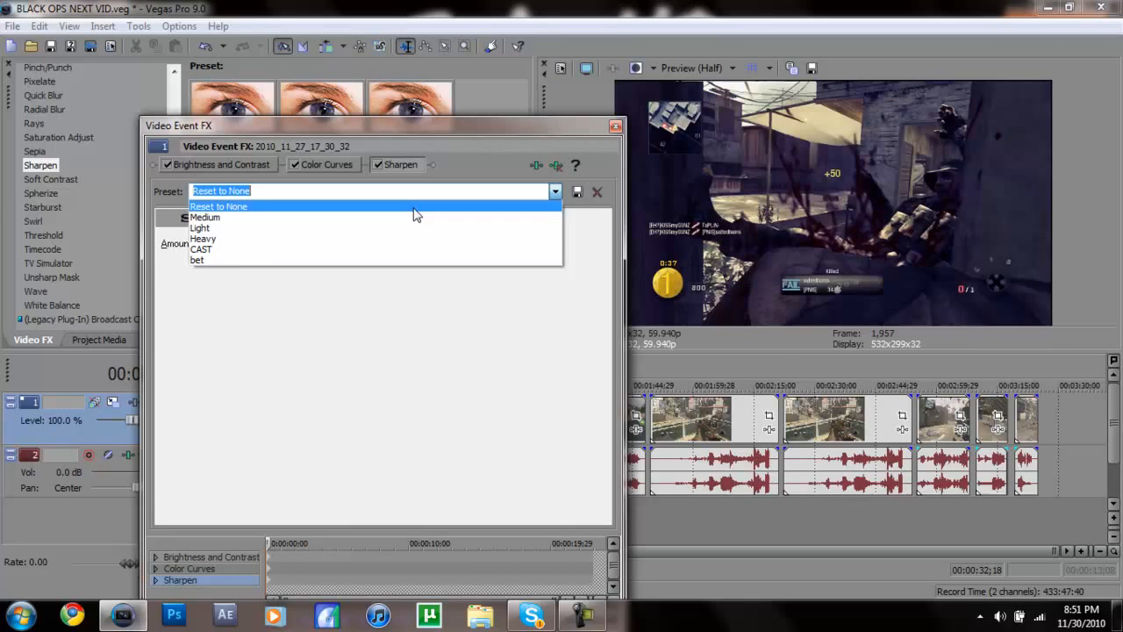
{"action": "left_click", "coordinate": [196, 260]}
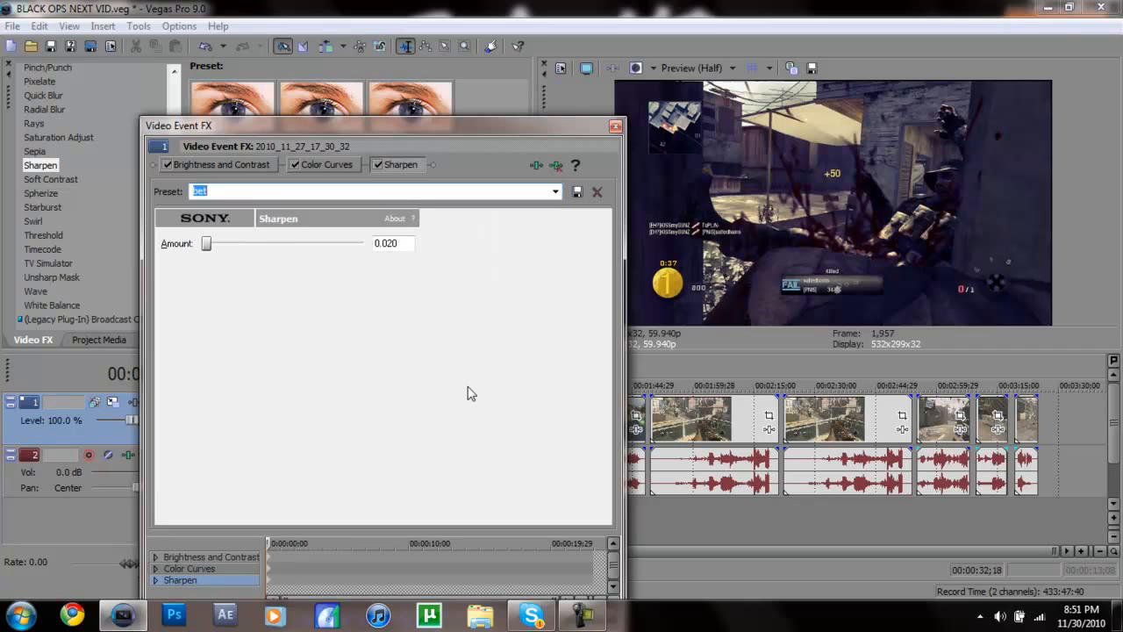
{"action": "mouse_move", "coordinate": [334, 242]}
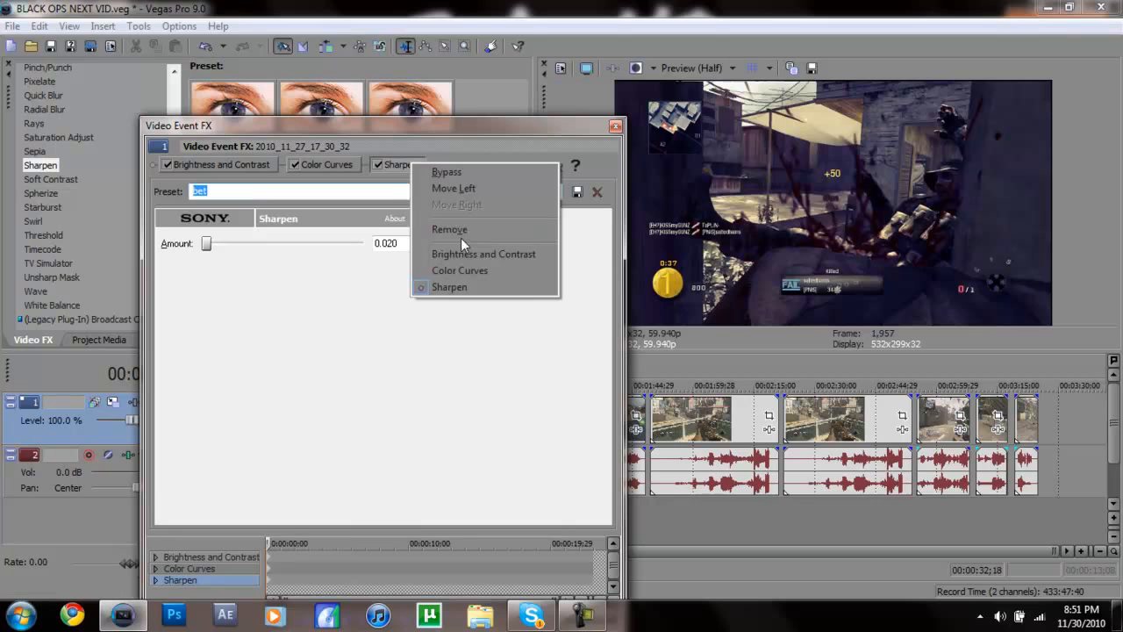
{"action": "left_click", "coordinate": [459, 270]}
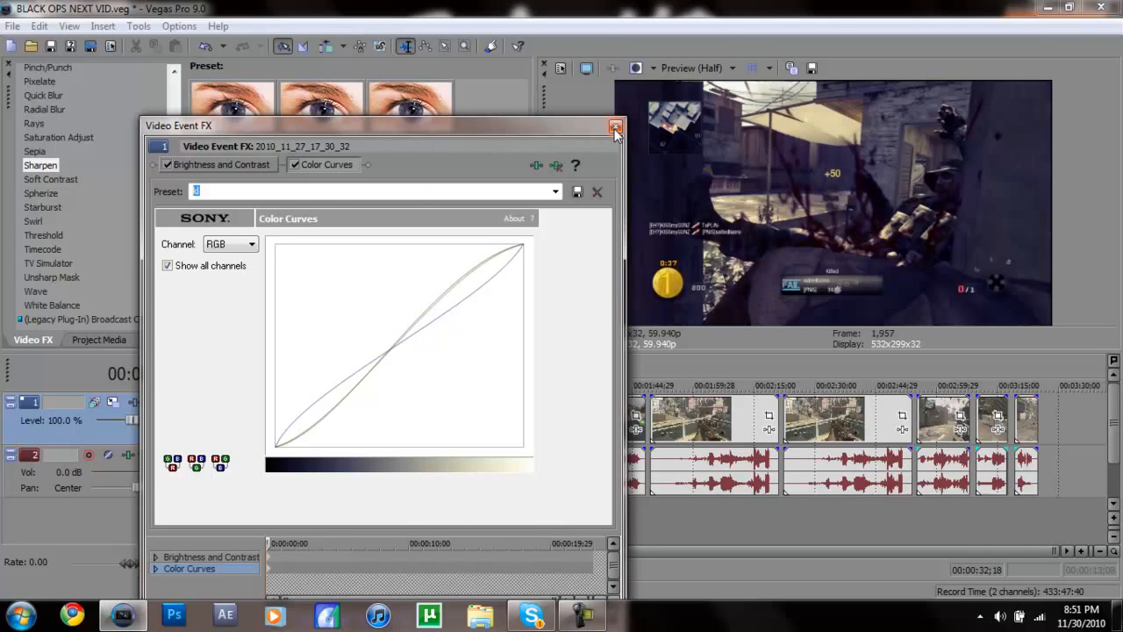
Step: Put Sharpen back on the clip and load a saved Color Curves preset with custom RGB curves
{"action": "left_click", "coordinate": [614, 126]}
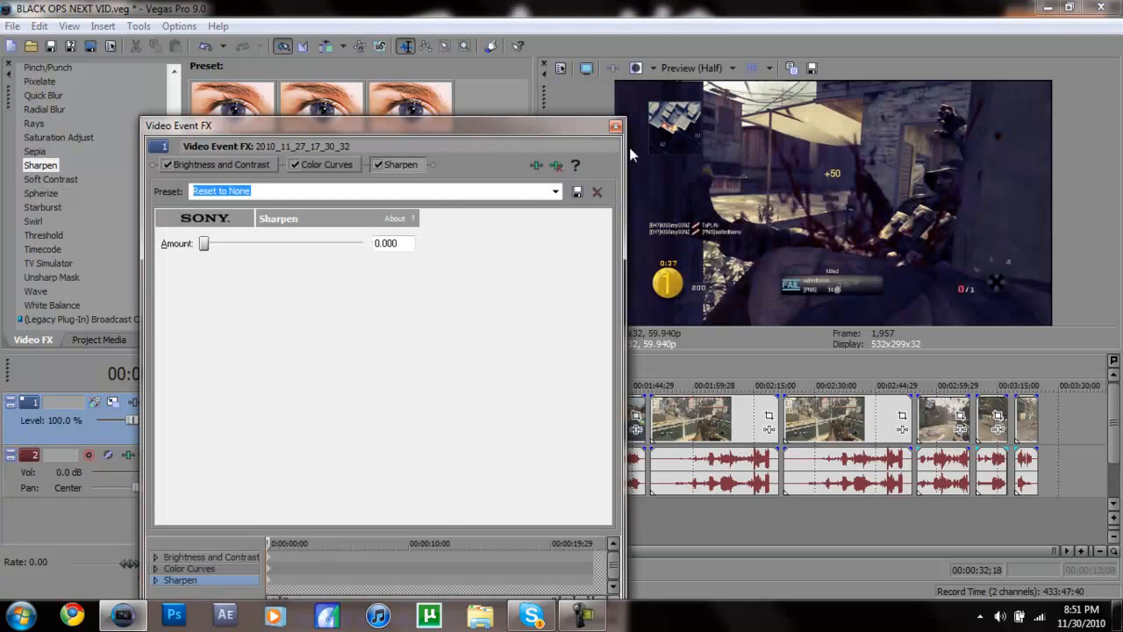
{"action": "left_click", "coordinate": [326, 165]}
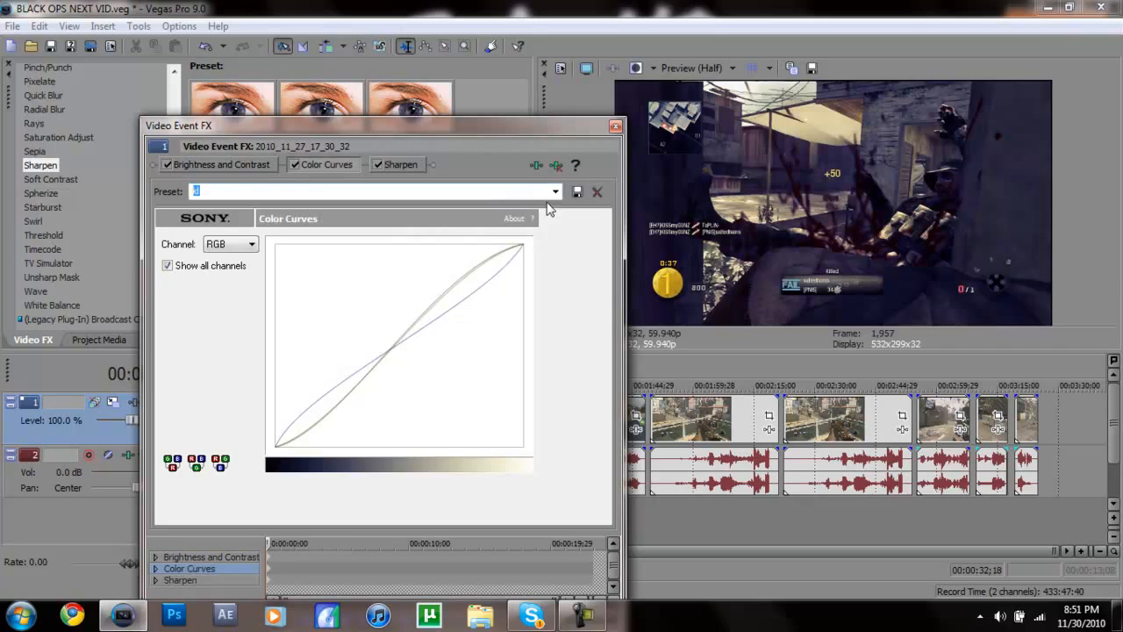
{"action": "left_click", "coordinate": [555, 191]}
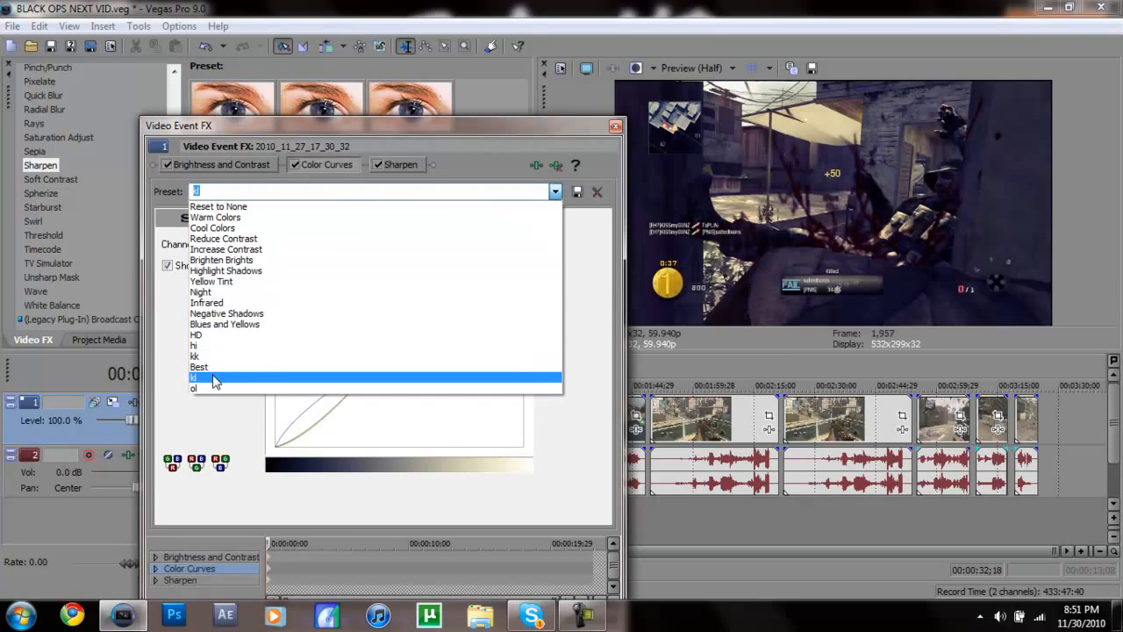
{"action": "left_click", "coordinate": [200, 366]}
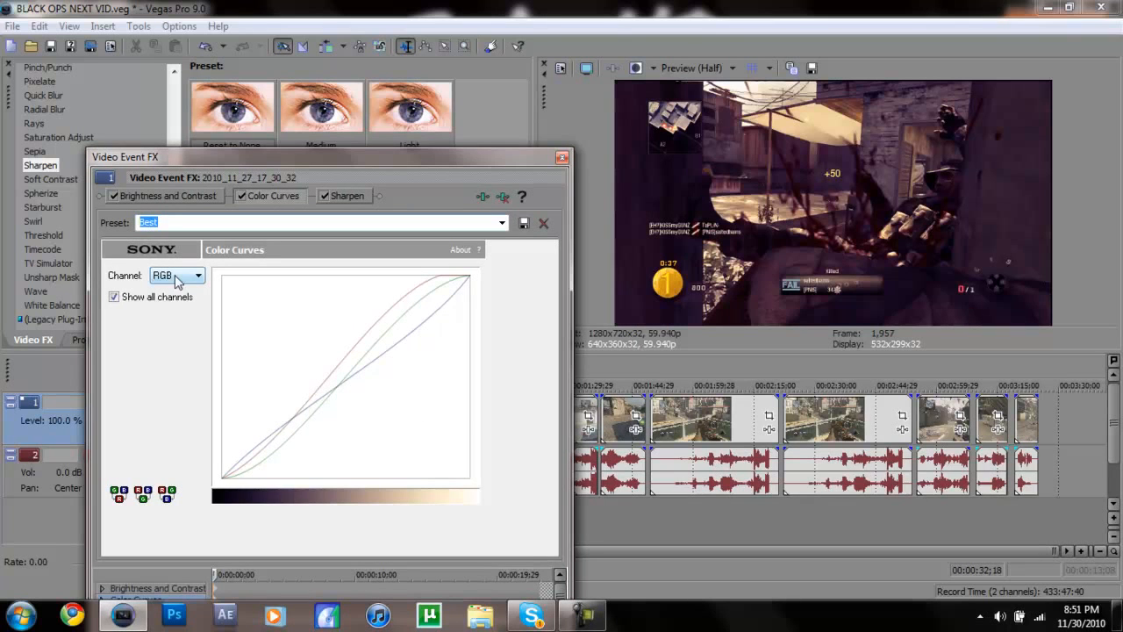
Step: Review the 'Best' preset's red, green and blue curves one channel at a time
{"action": "left_click", "coordinate": [112, 296]}
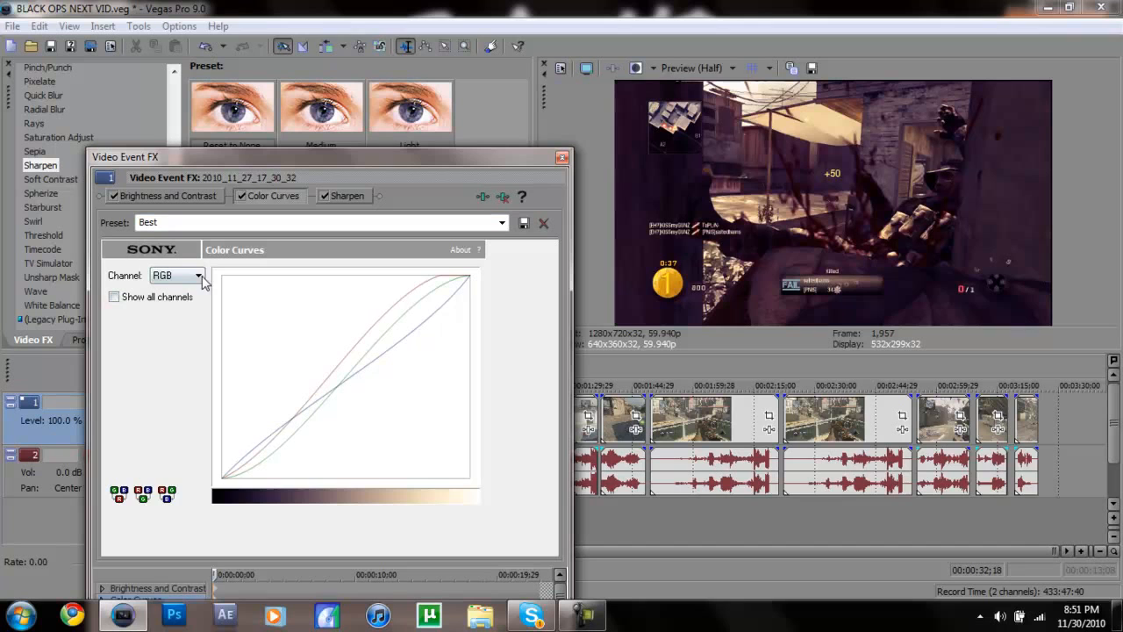
{"action": "left_click", "coordinate": [198, 276]}
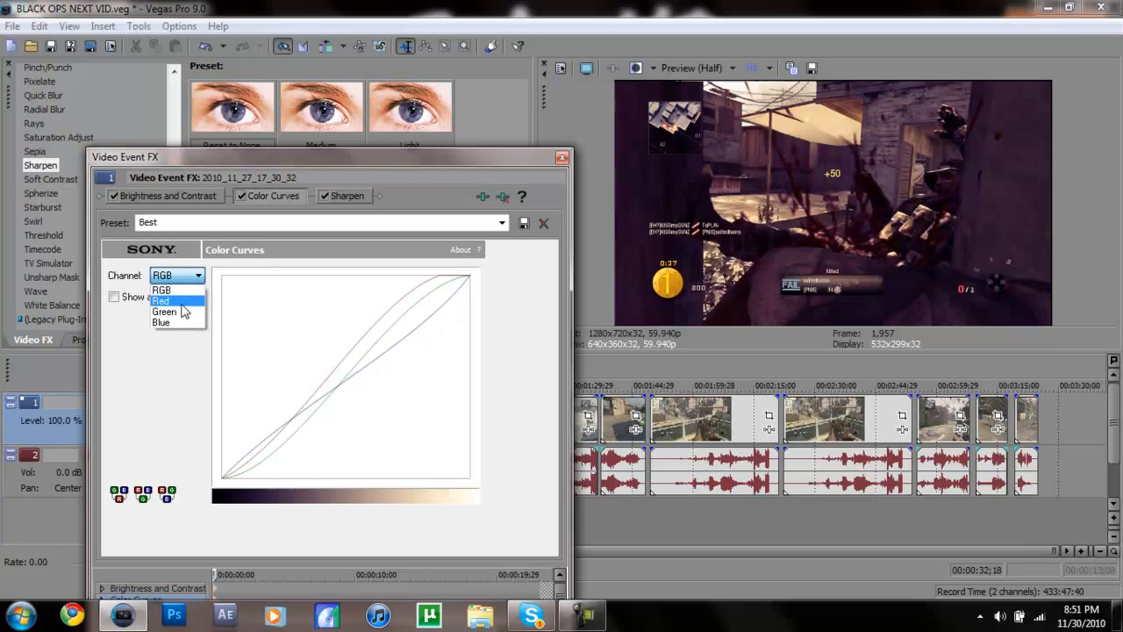
{"action": "left_click", "coordinate": [161, 300]}
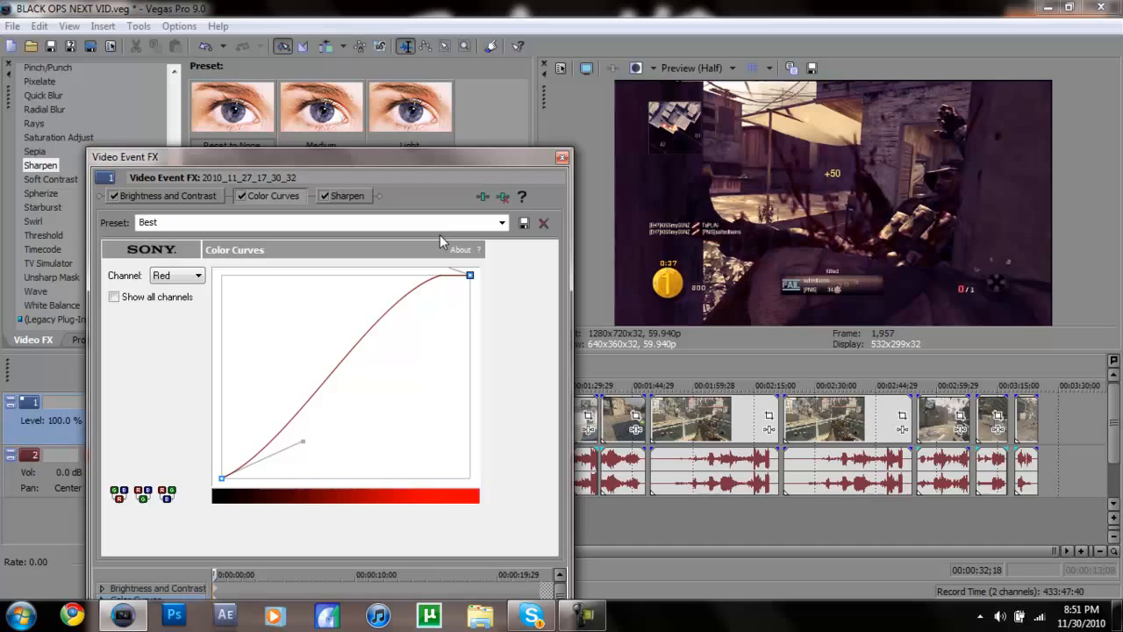
{"action": "mouse_move", "coordinate": [272, 484]}
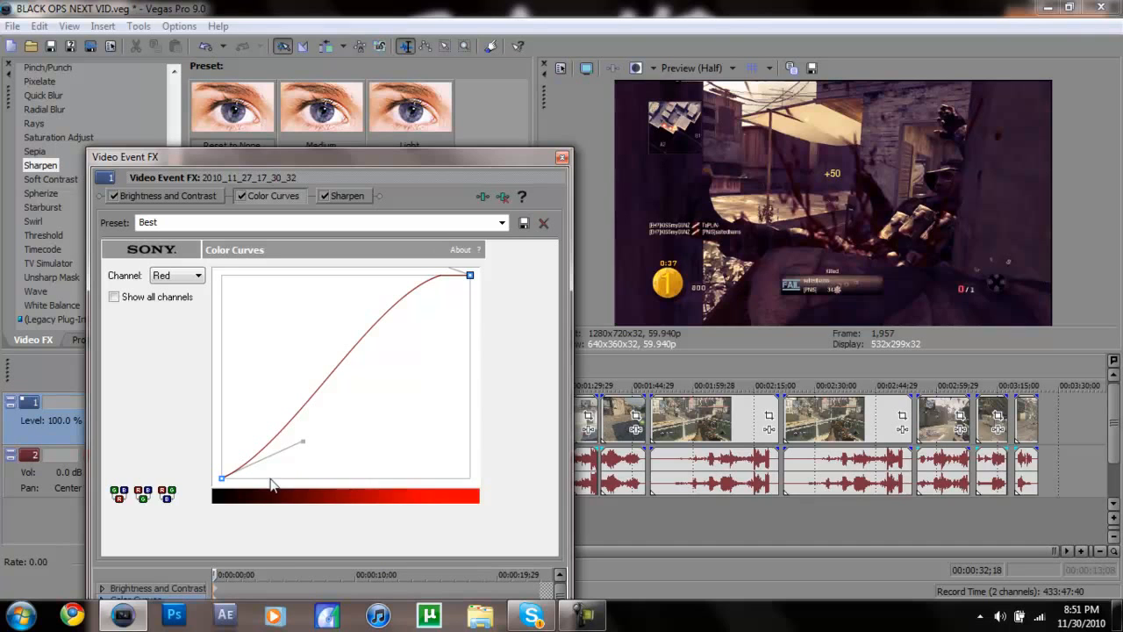
{"action": "mouse_move", "coordinate": [488, 397]}
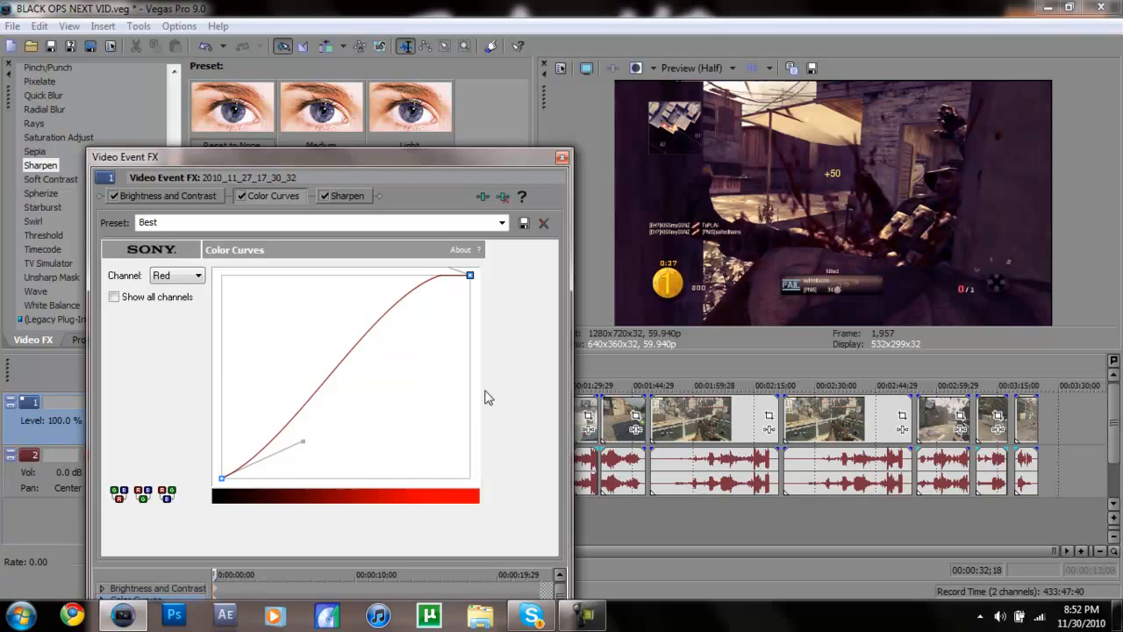
{"action": "left_click", "coordinate": [191, 276]}
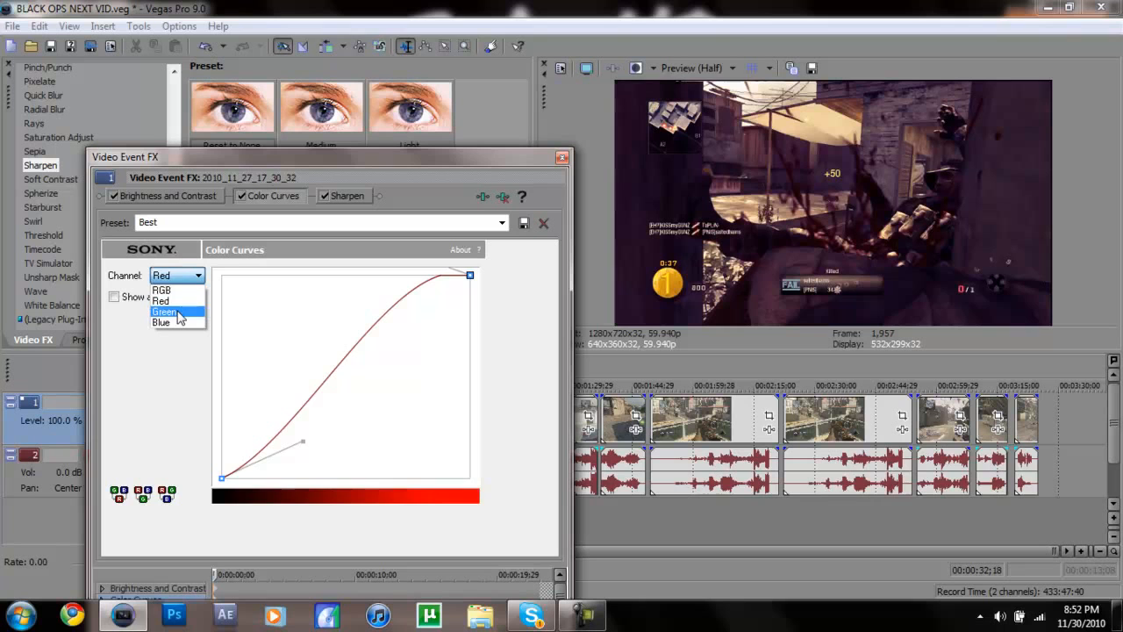
{"action": "left_click", "coordinate": [165, 312]}
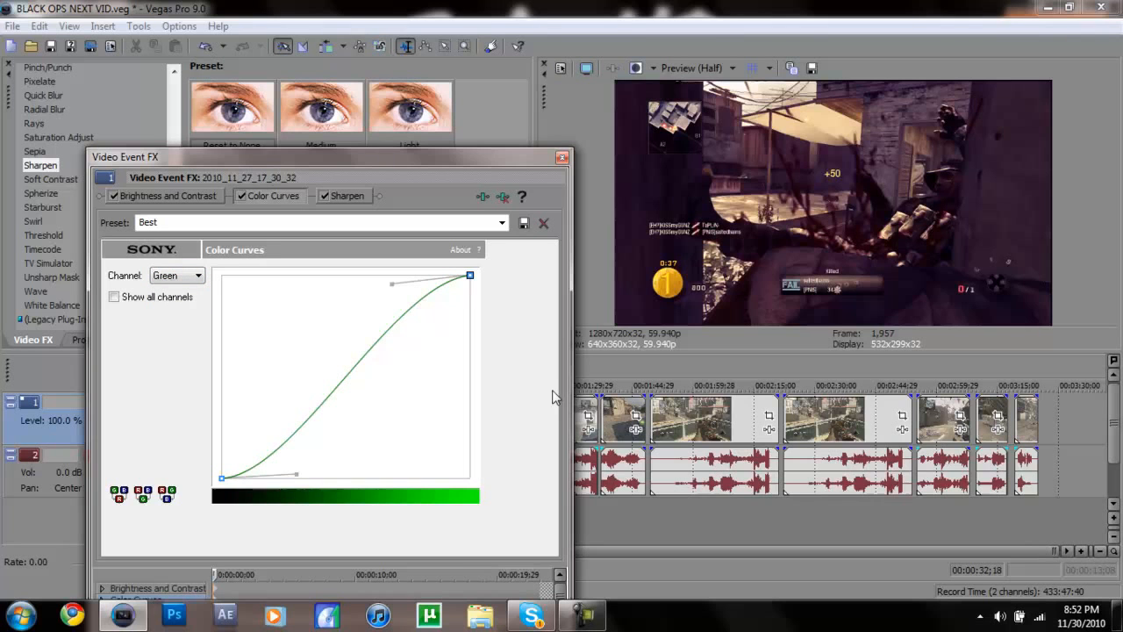
{"action": "mouse_move", "coordinate": [516, 442]}
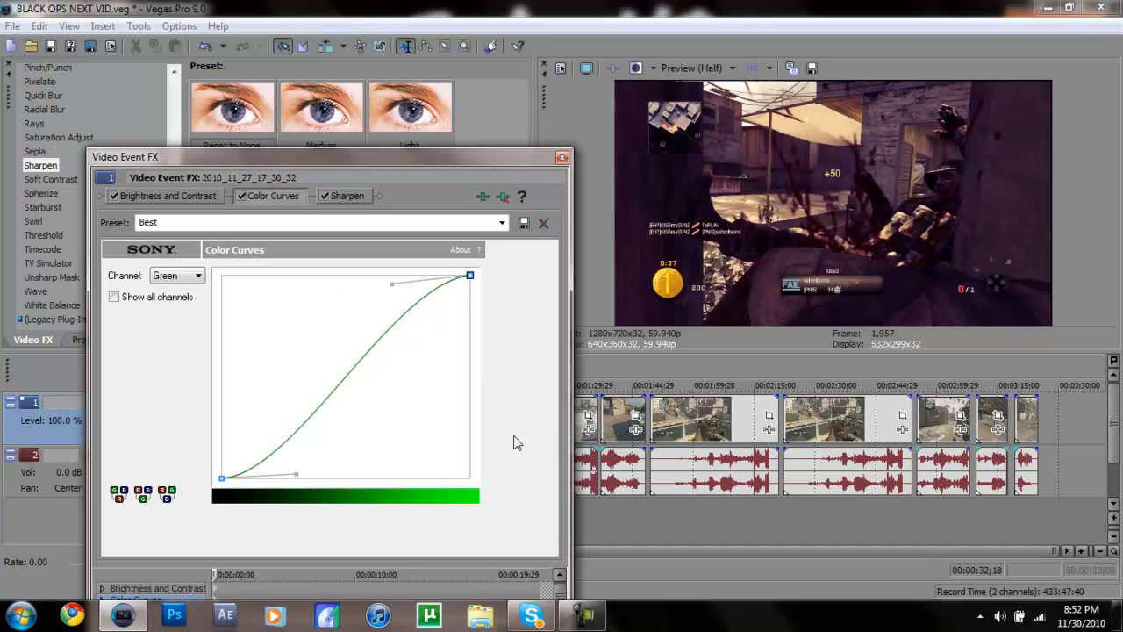
{"action": "mouse_move", "coordinate": [191, 280]}
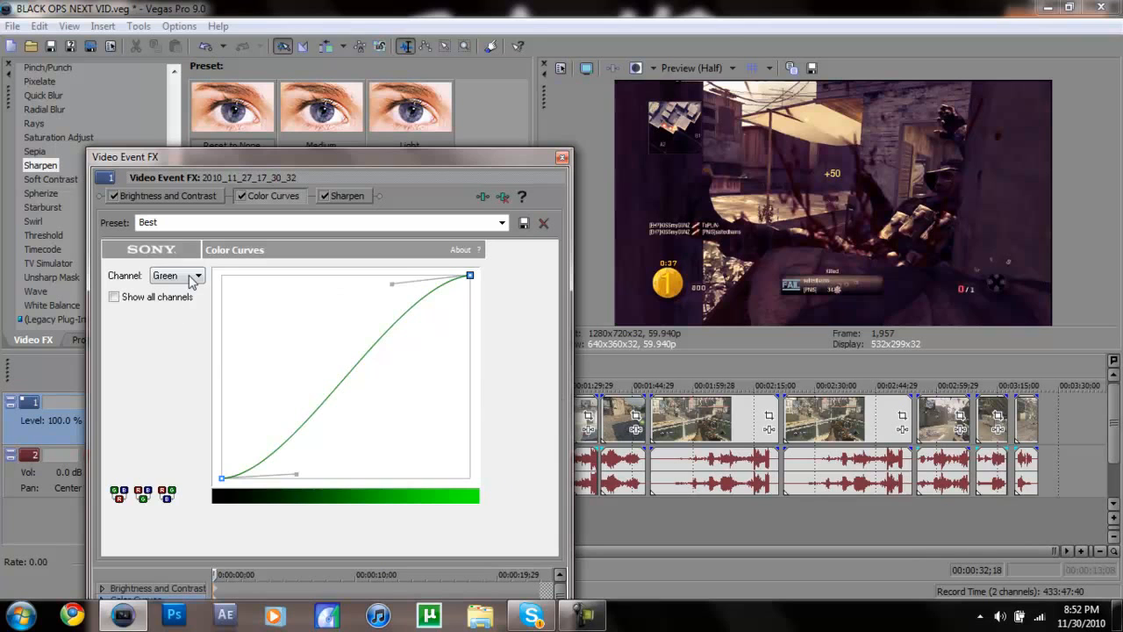
{"action": "left_click", "coordinate": [196, 275]}
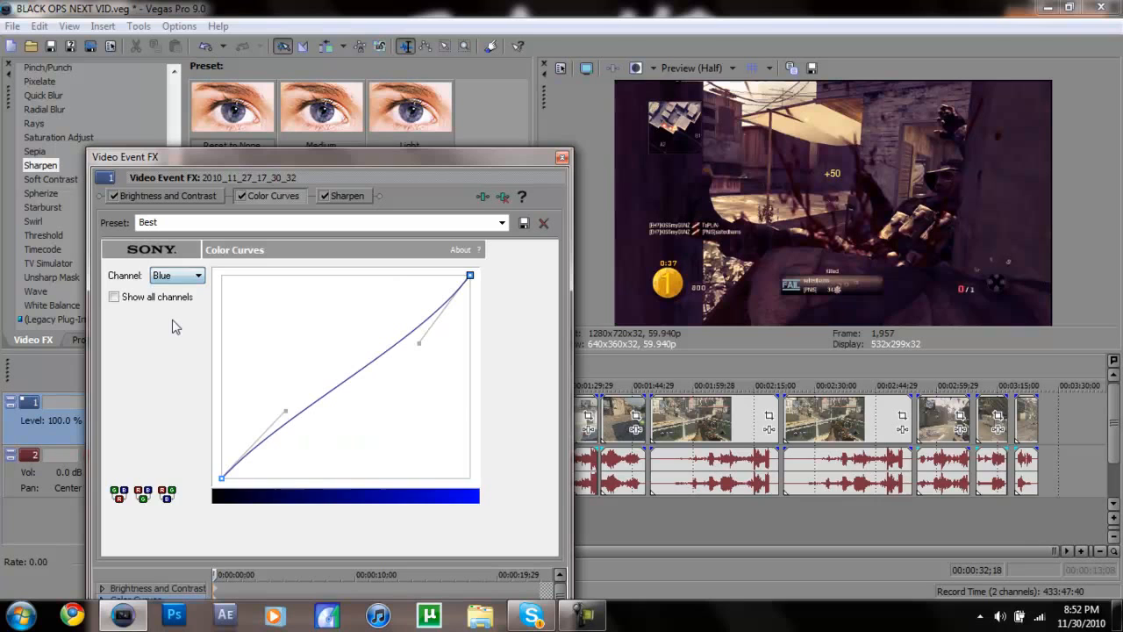
{"action": "mouse_move", "coordinate": [530, 495]}
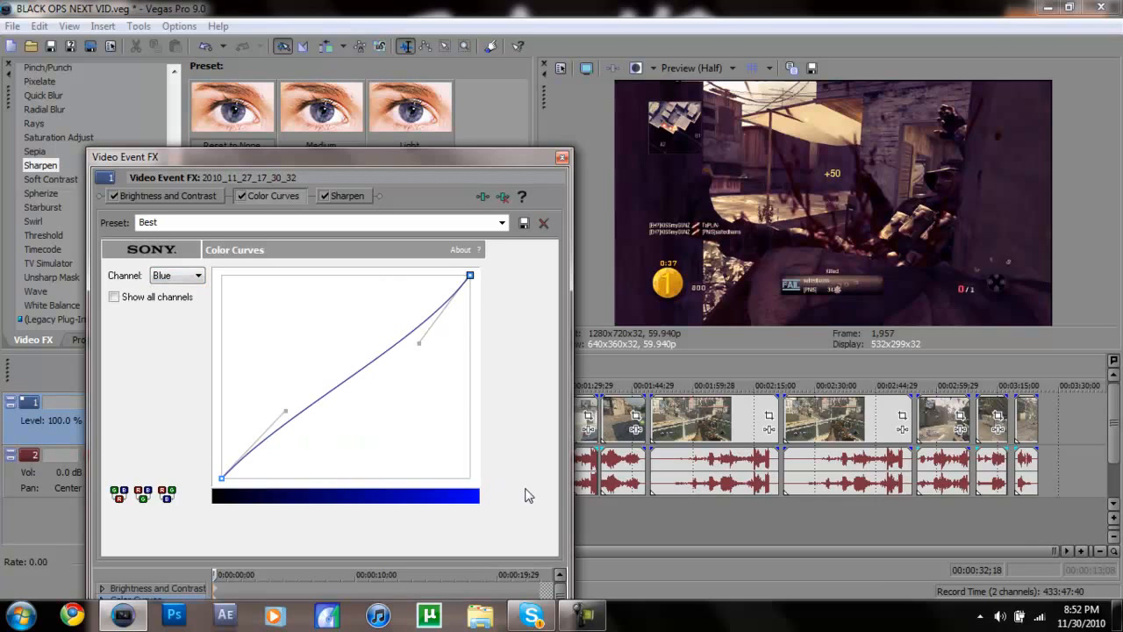
Step: Show the Brightness and Contrast settings (brightness -0.03, contrast 0.17) in the chain
{"action": "left_click", "coordinate": [346, 196]}
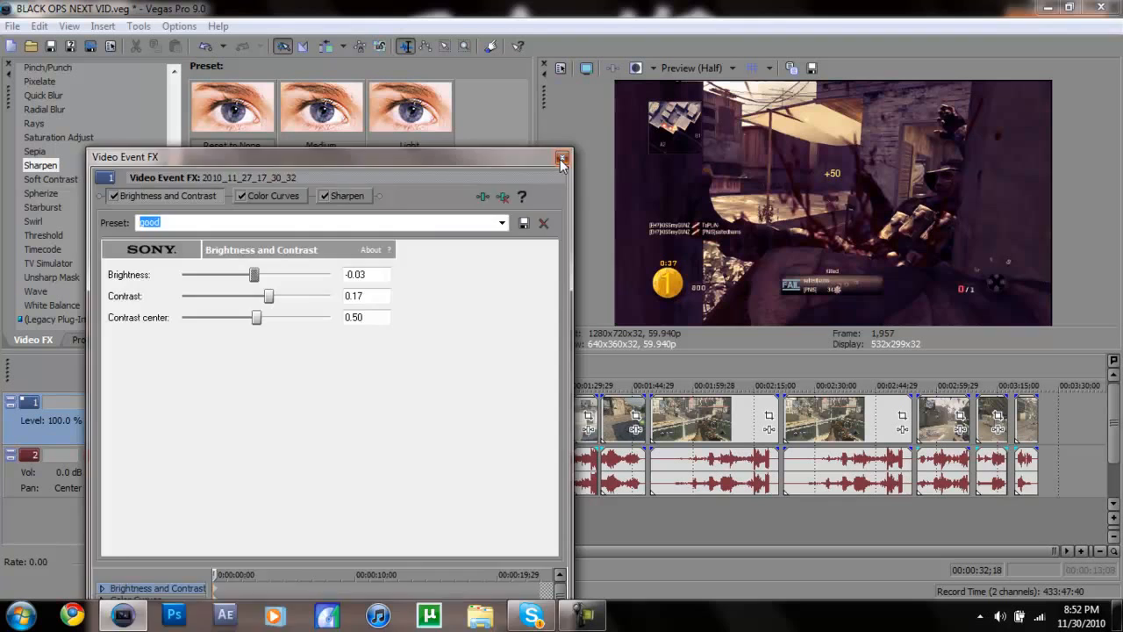
Step: Load the saved 'ol' Color Curves preset with its S-shaped RGB curve
{"action": "left_click", "coordinate": [562, 156]}
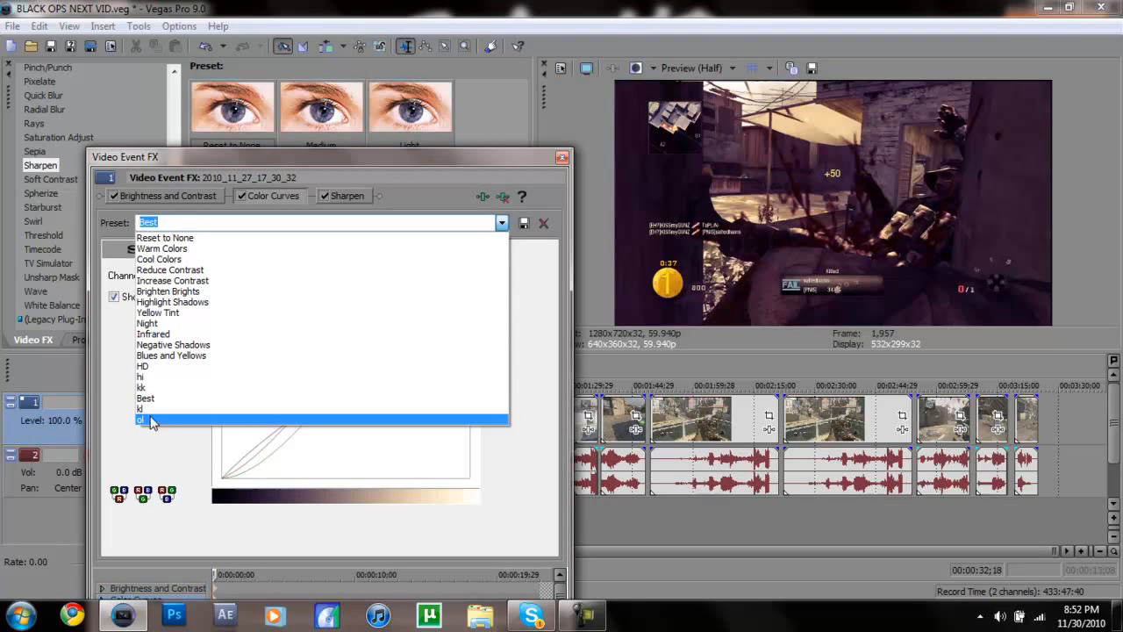
{"action": "left_click", "coordinate": [140, 419]}
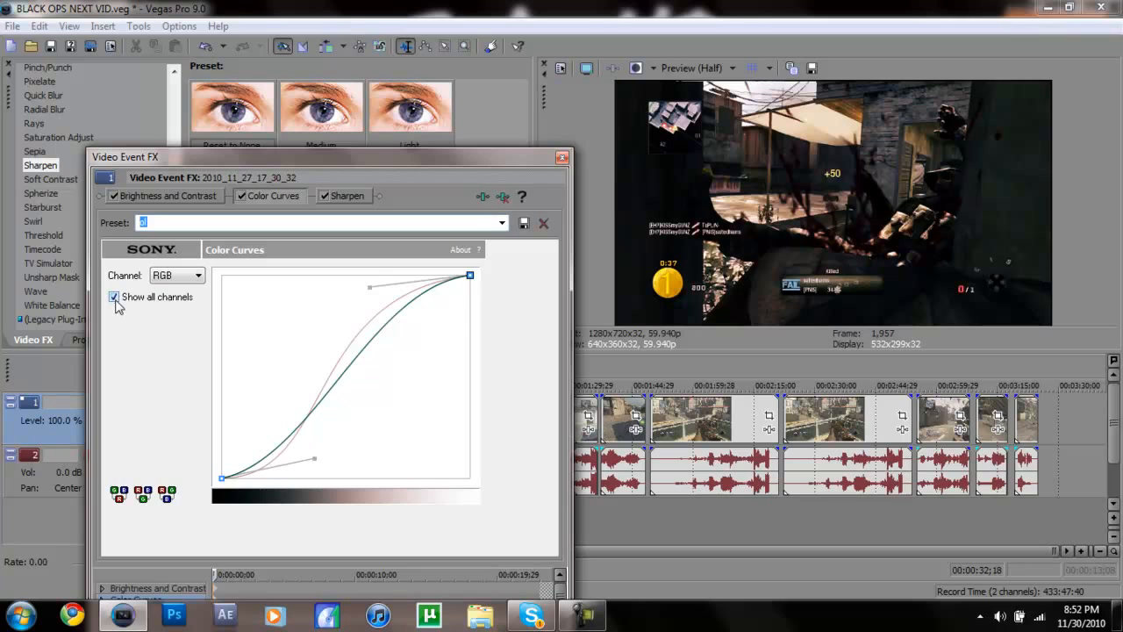
Step: Turn off Show all channels and view the 'ol' preset's red and green curves
{"action": "type", "text": "ol"}
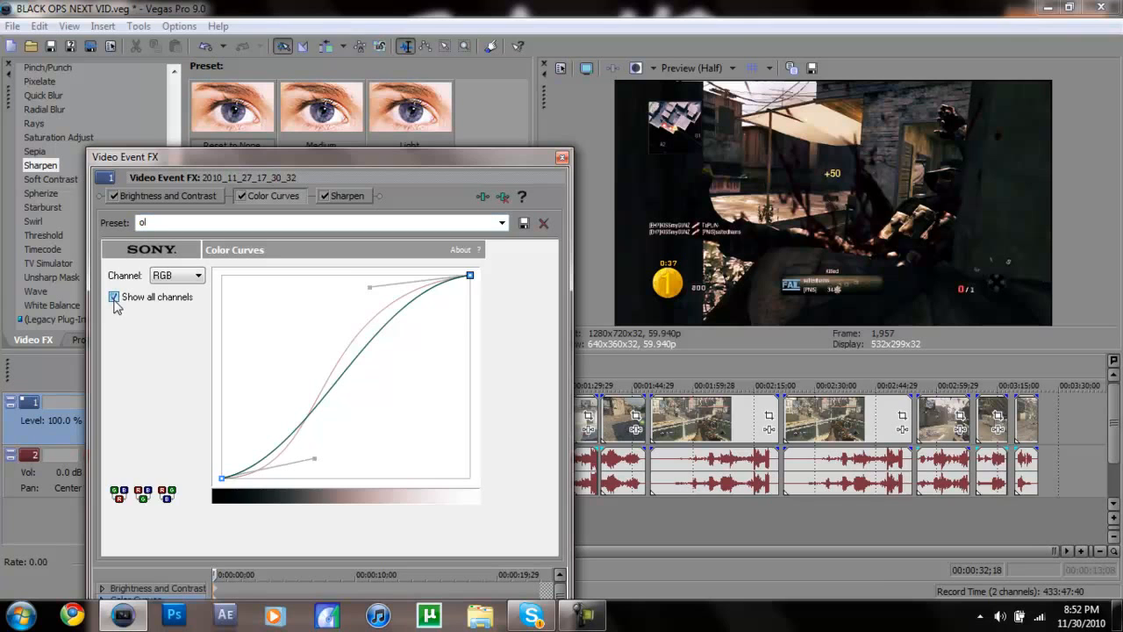
{"action": "left_click", "coordinate": [112, 297]}
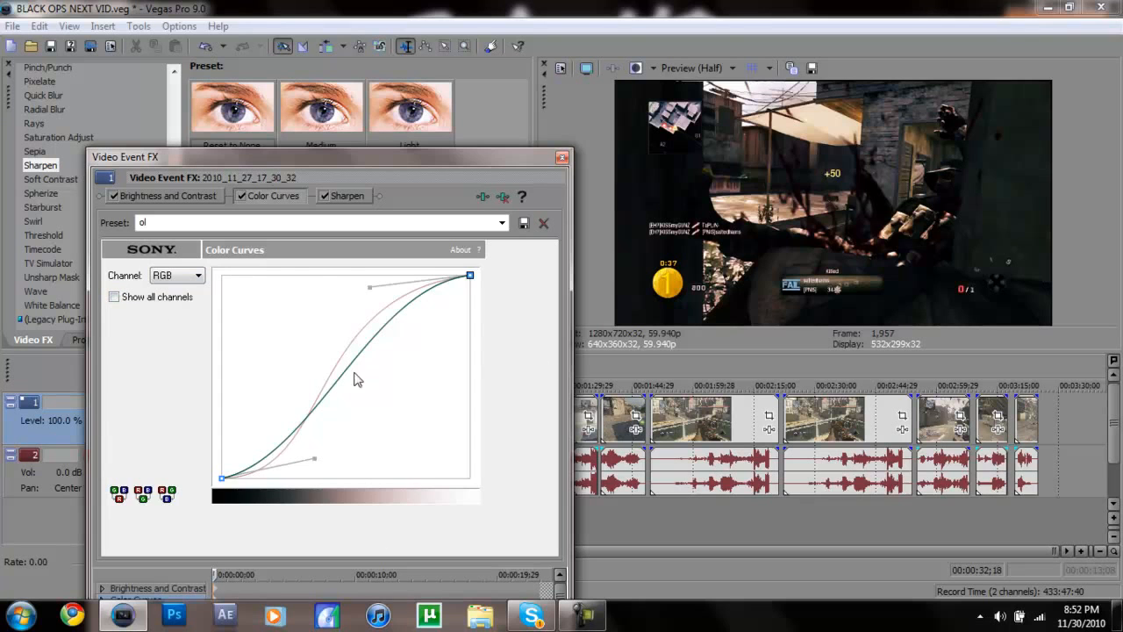
{"action": "mouse_move", "coordinate": [365, 302]}
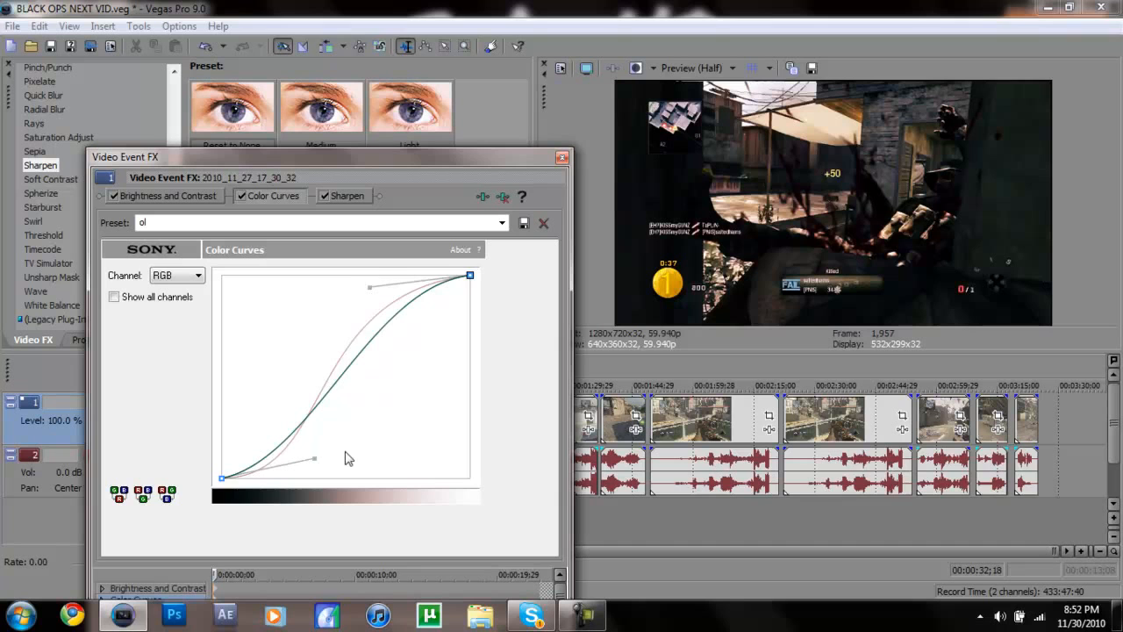
{"action": "left_click", "coordinate": [191, 273]}
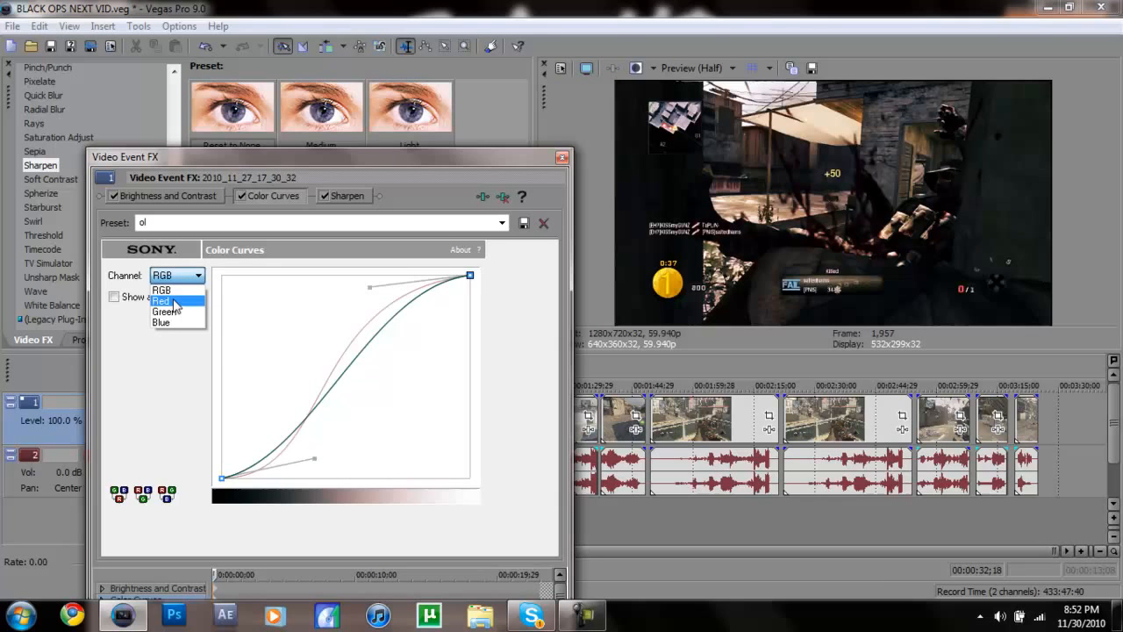
{"action": "left_click", "coordinate": [161, 302]}
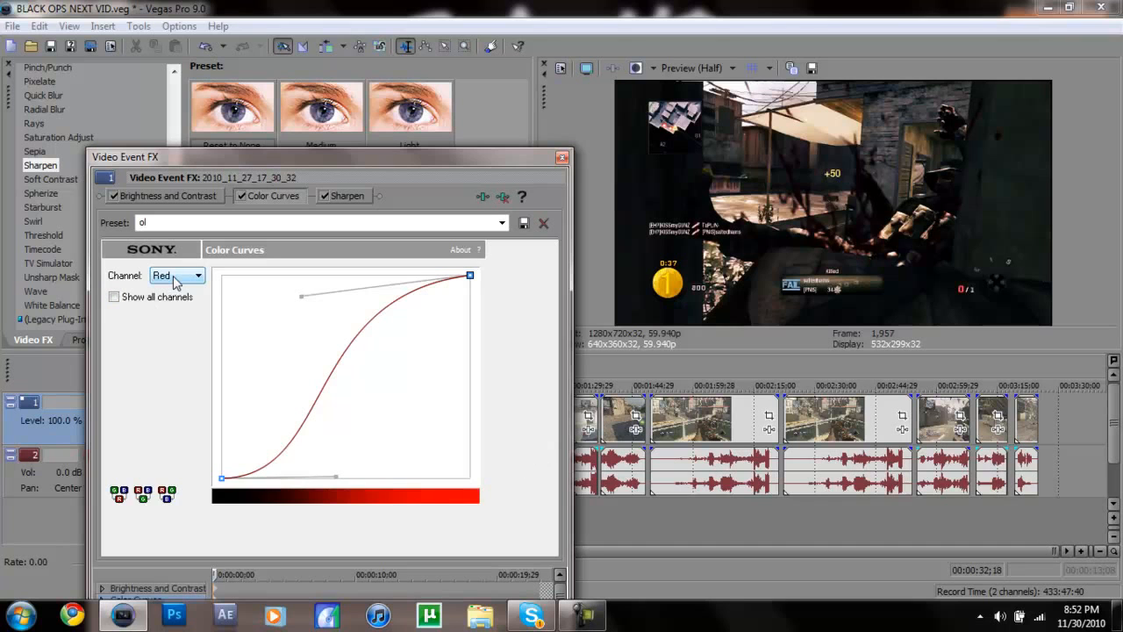
{"action": "left_click", "coordinate": [198, 276]}
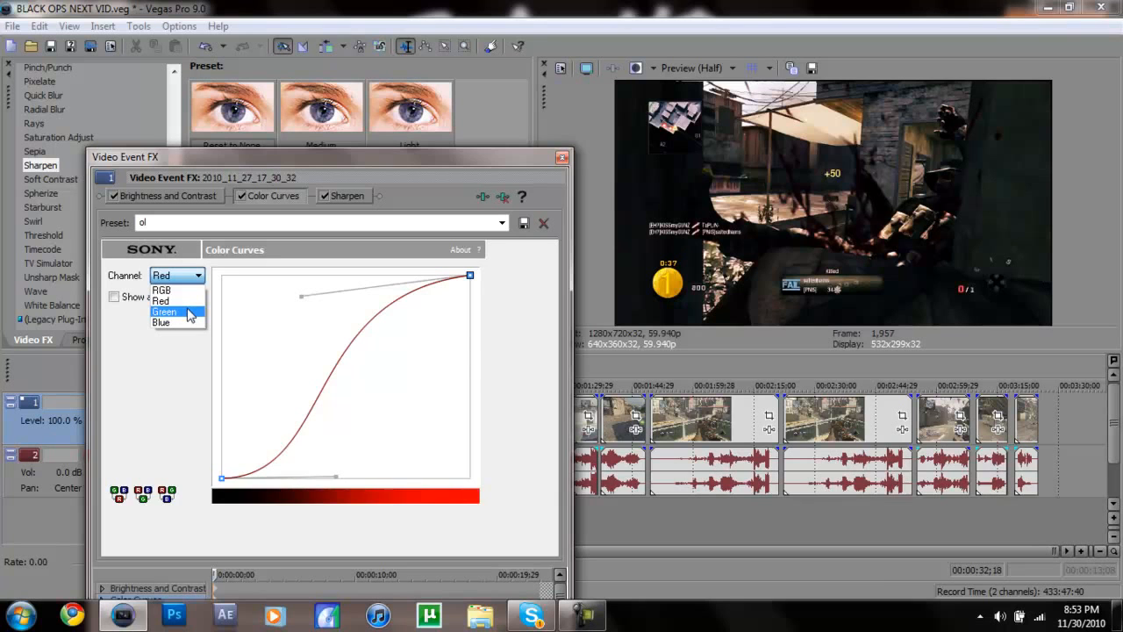
{"action": "left_click", "coordinate": [165, 312]}
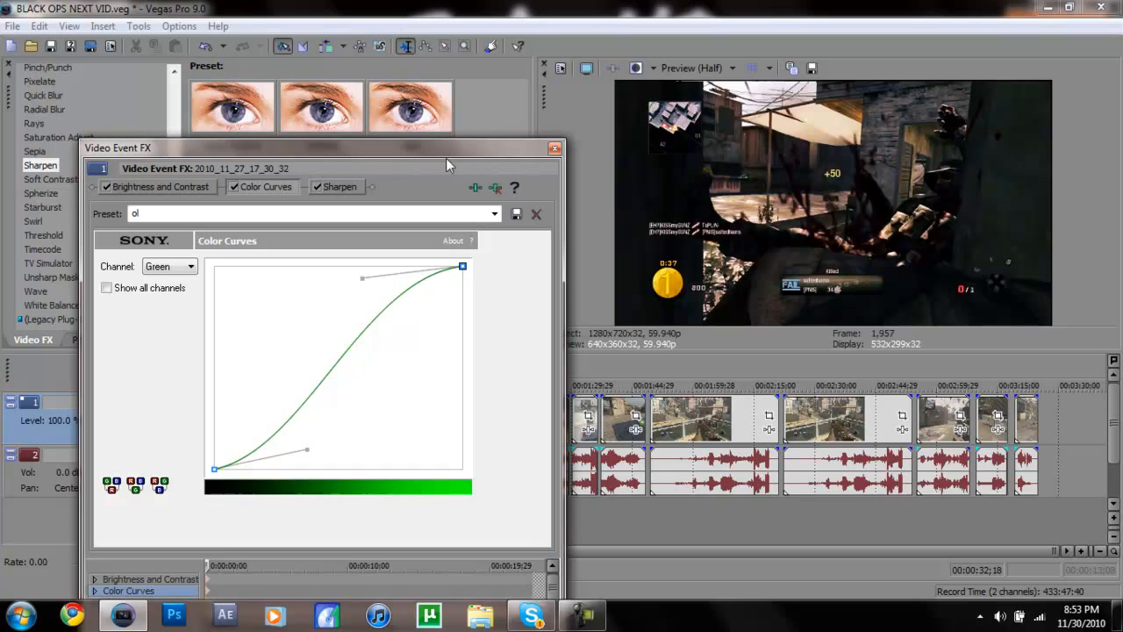
{"action": "mouse_move", "coordinate": [420, 290]}
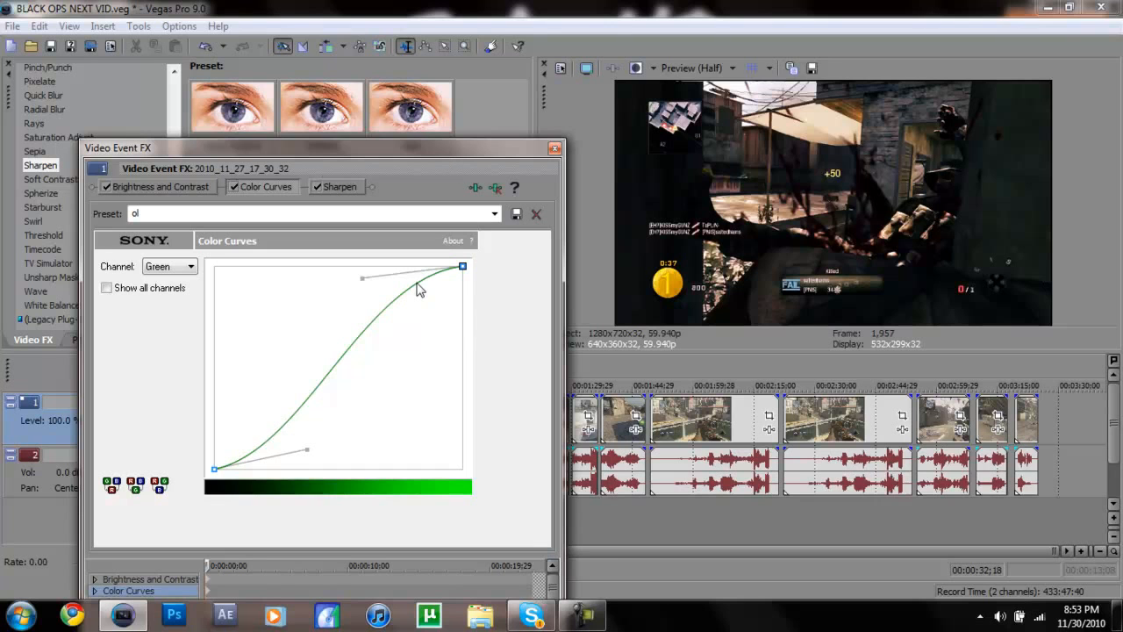
{"action": "mouse_move", "coordinate": [407, 291]}
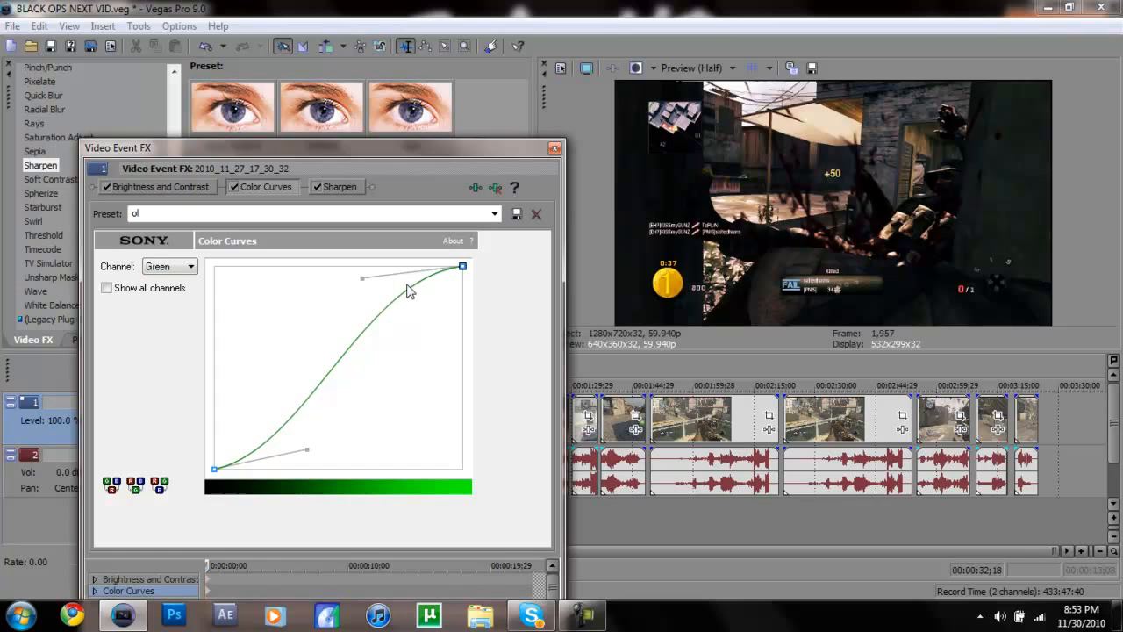
Step: View the blue channel curve, then close the clip's effects window
{"action": "left_click", "coordinate": [168, 266]}
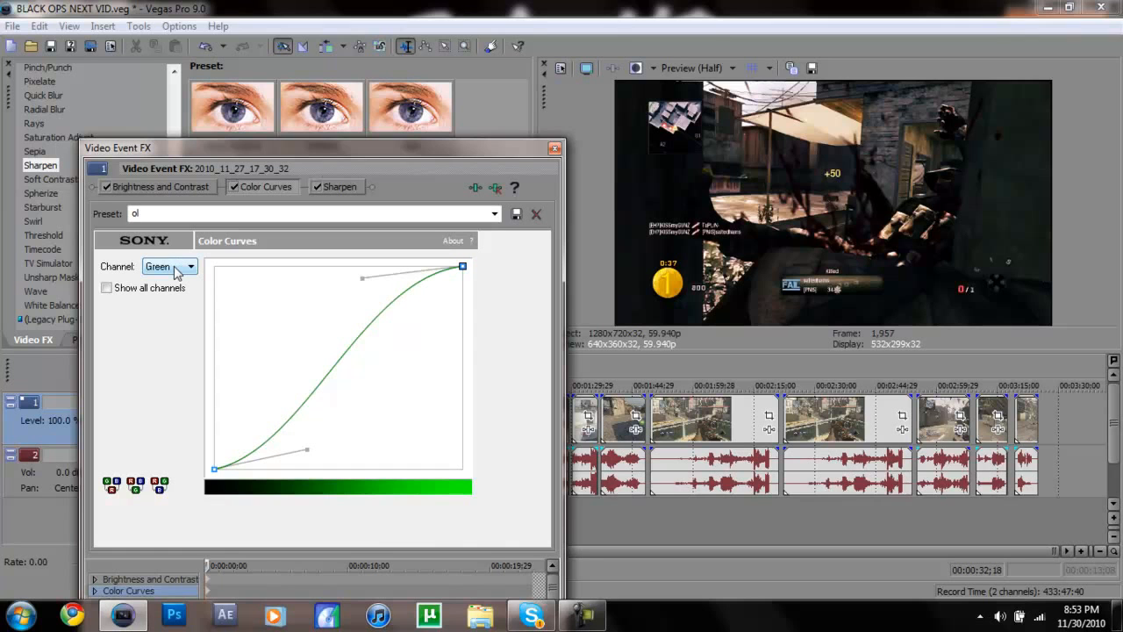
{"action": "left_click", "coordinate": [188, 266]}
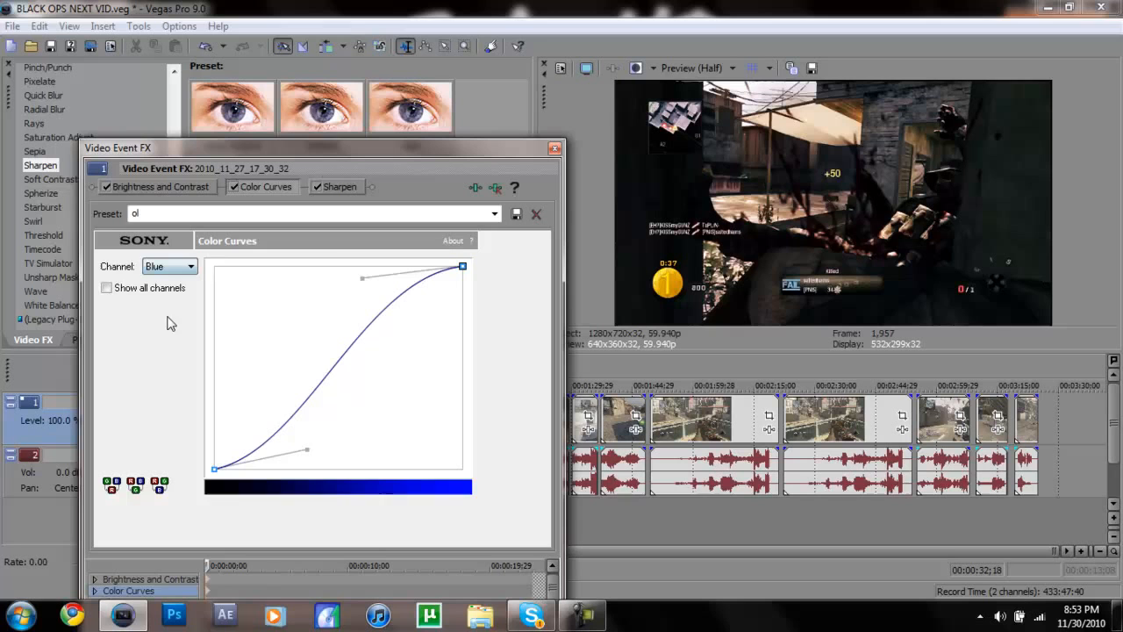
{"action": "left_click", "coordinate": [339, 186]}
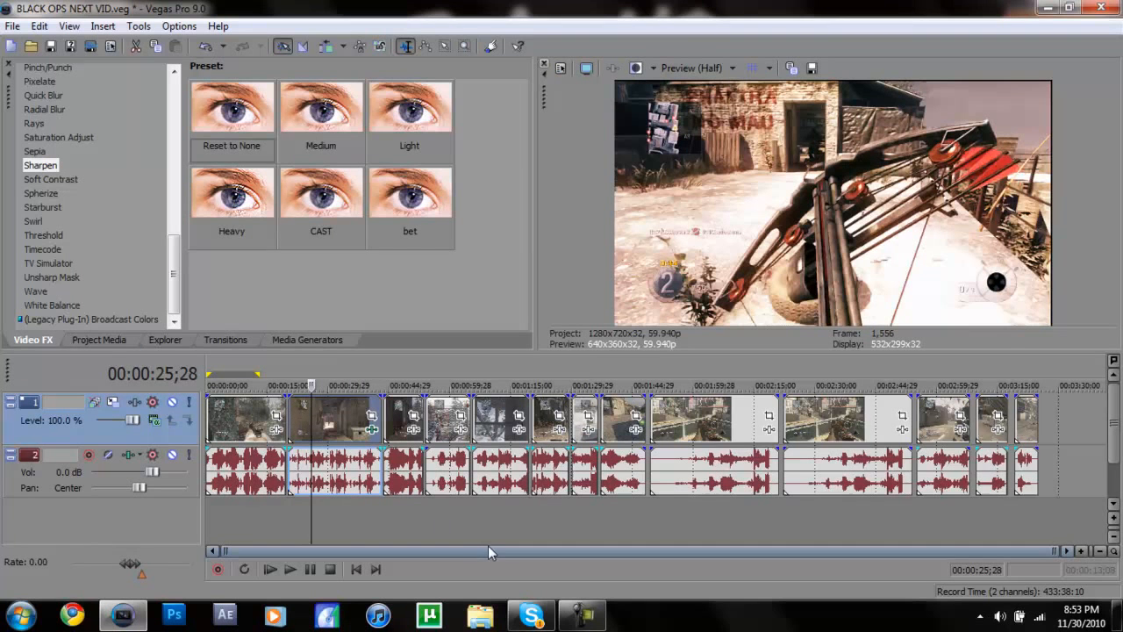
{"action": "mouse_move", "coordinate": [393, 449]}
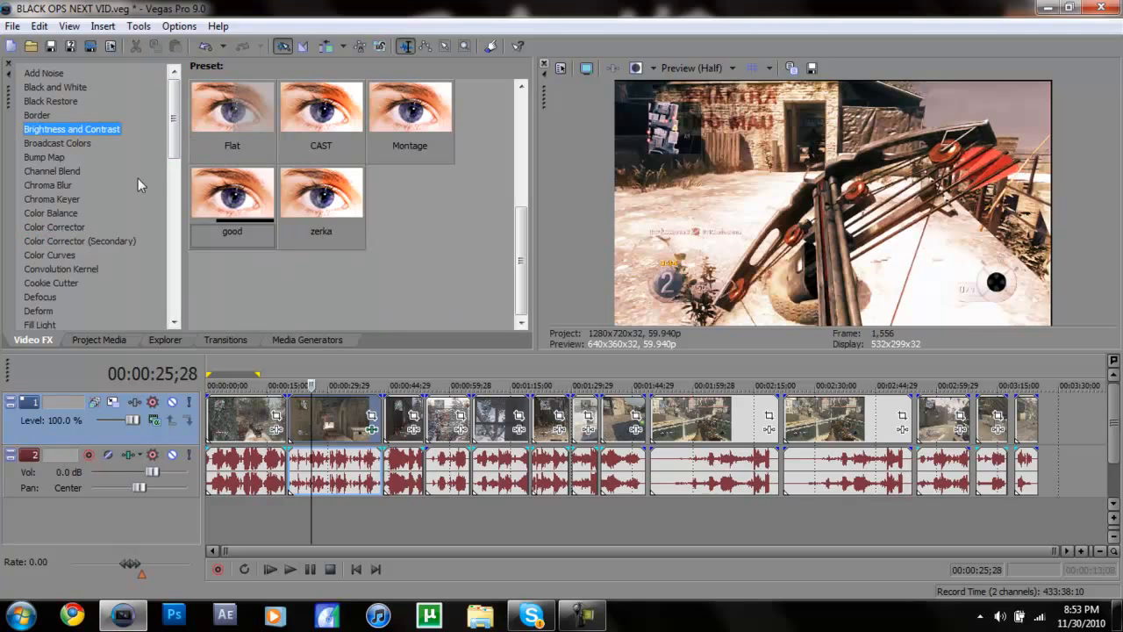
{"action": "mouse_move", "coordinate": [175, 123]}
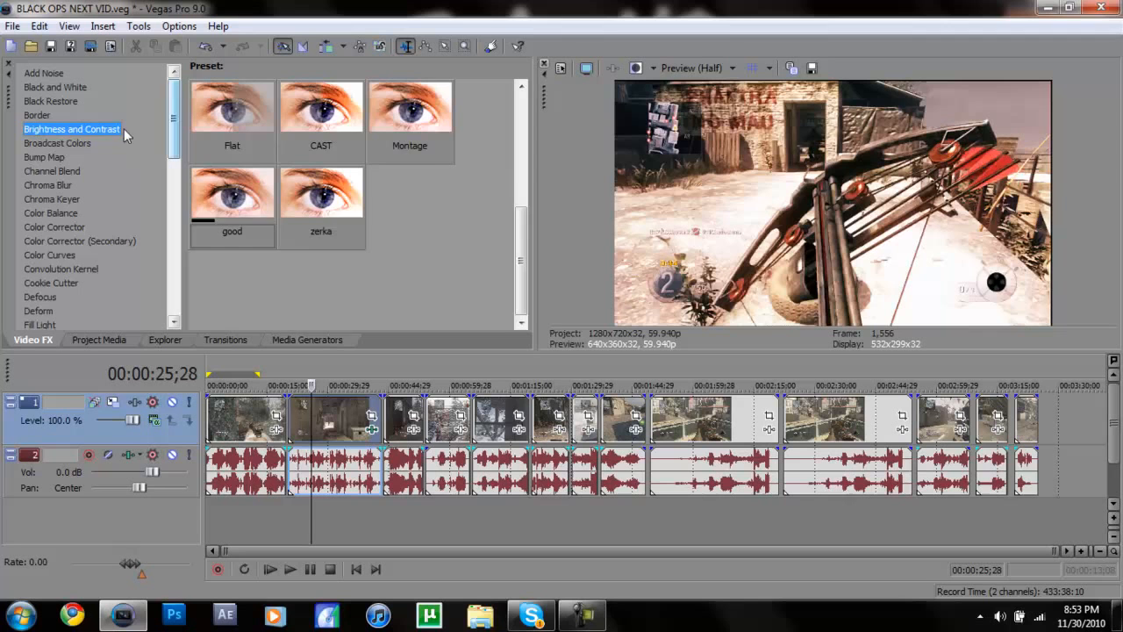
Step: Remove Color Curves from the chain, leaving Brightness and Contrast plus Sharpen, and close the window
{"action": "left_click", "coordinate": [81, 241]}
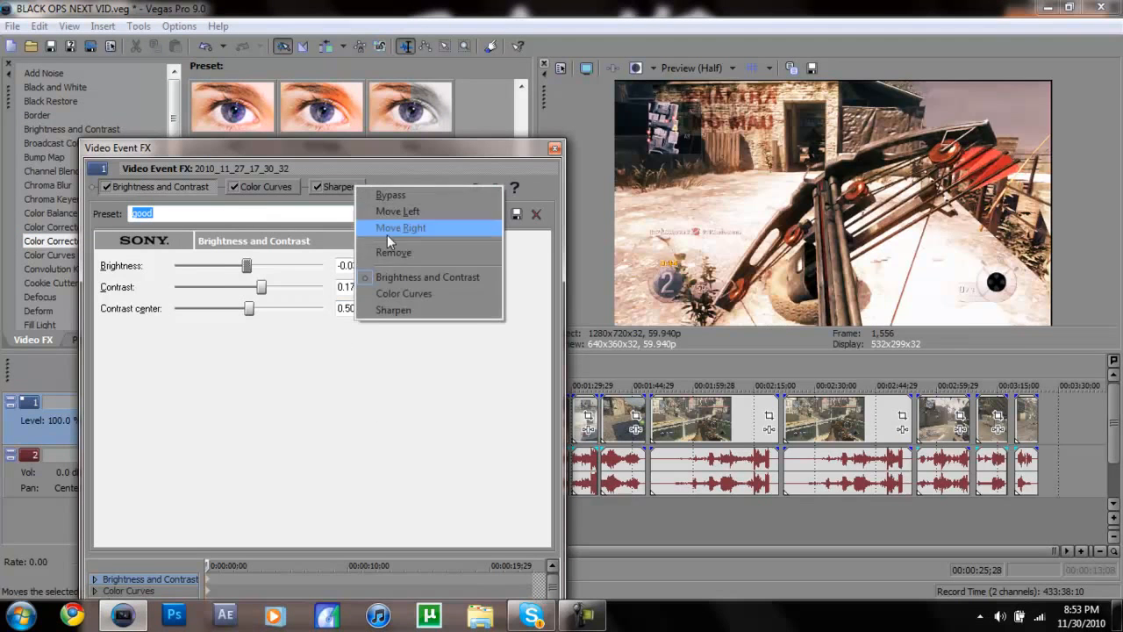
{"action": "left_click", "coordinate": [400, 228]}
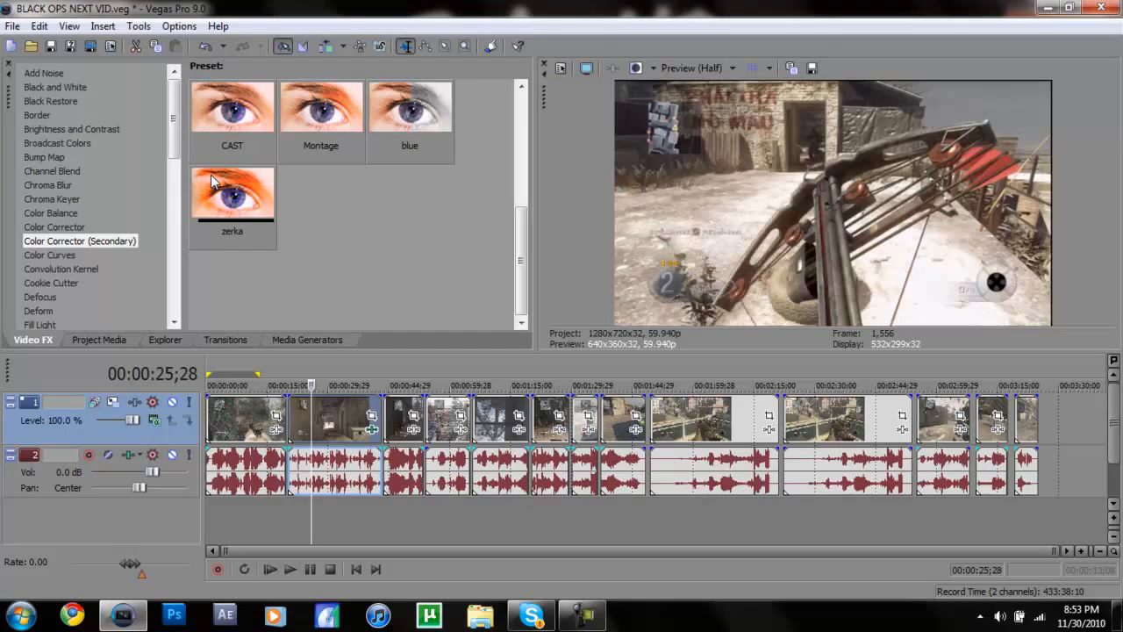
{"action": "left_click", "coordinate": [40, 165]}
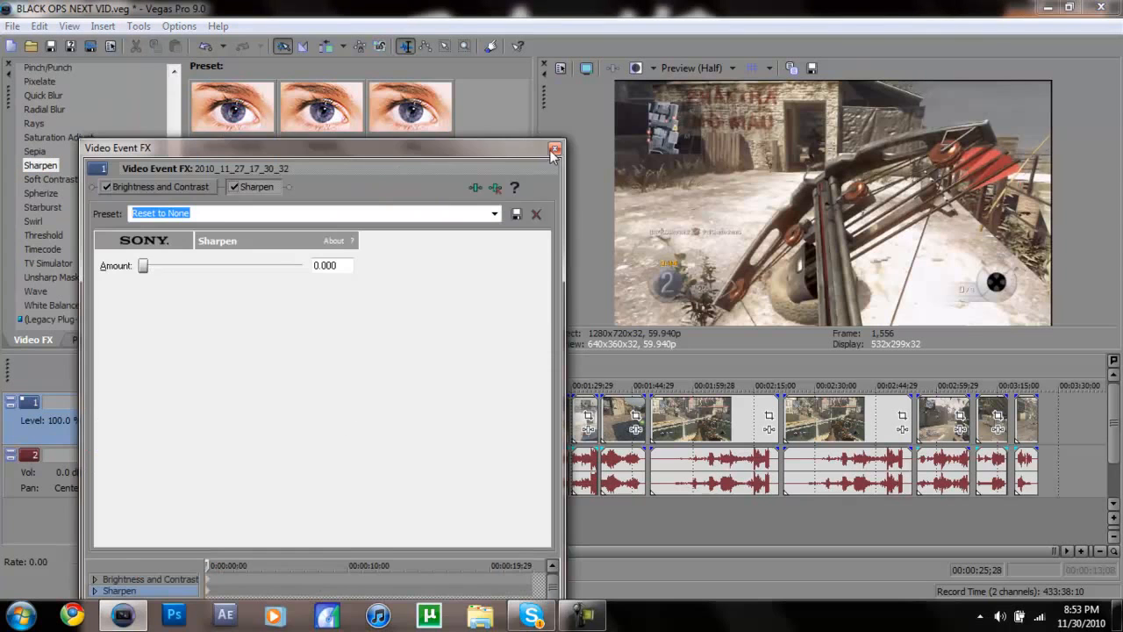
{"action": "left_click", "coordinate": [554, 147]}
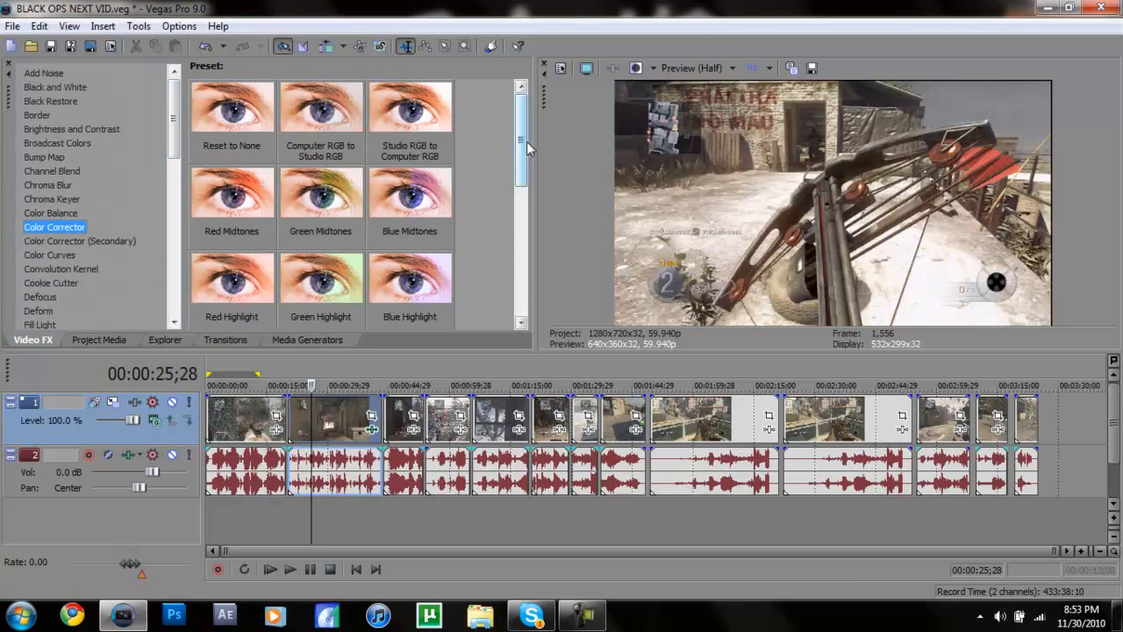
Step: Scroll the Video Event FX chain to reach the Color Corrector settings
{"action": "scroll", "scroll_direction": "down", "scroll_amount": 3}
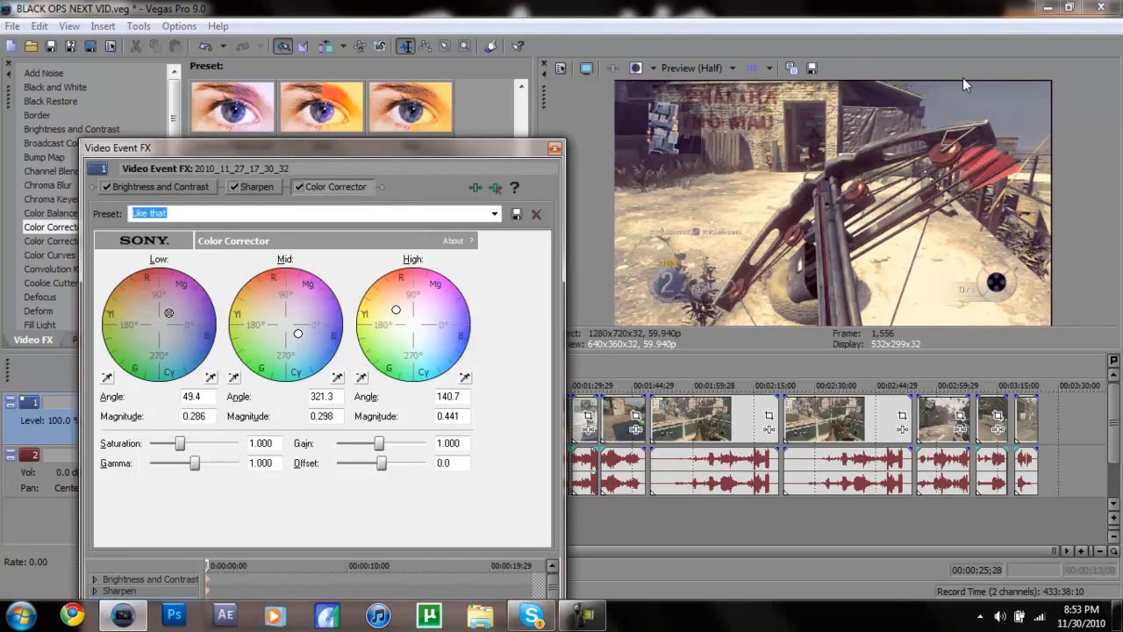
{"action": "mouse_move", "coordinate": [823, 186]}
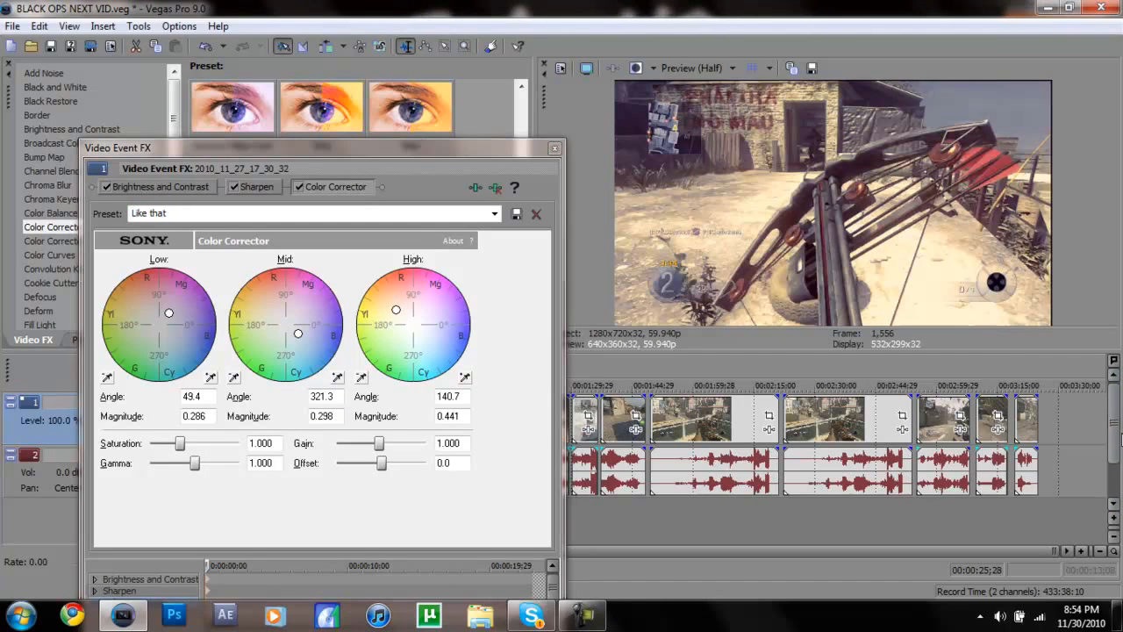
{"action": "mouse_move", "coordinate": [1043, 210]}
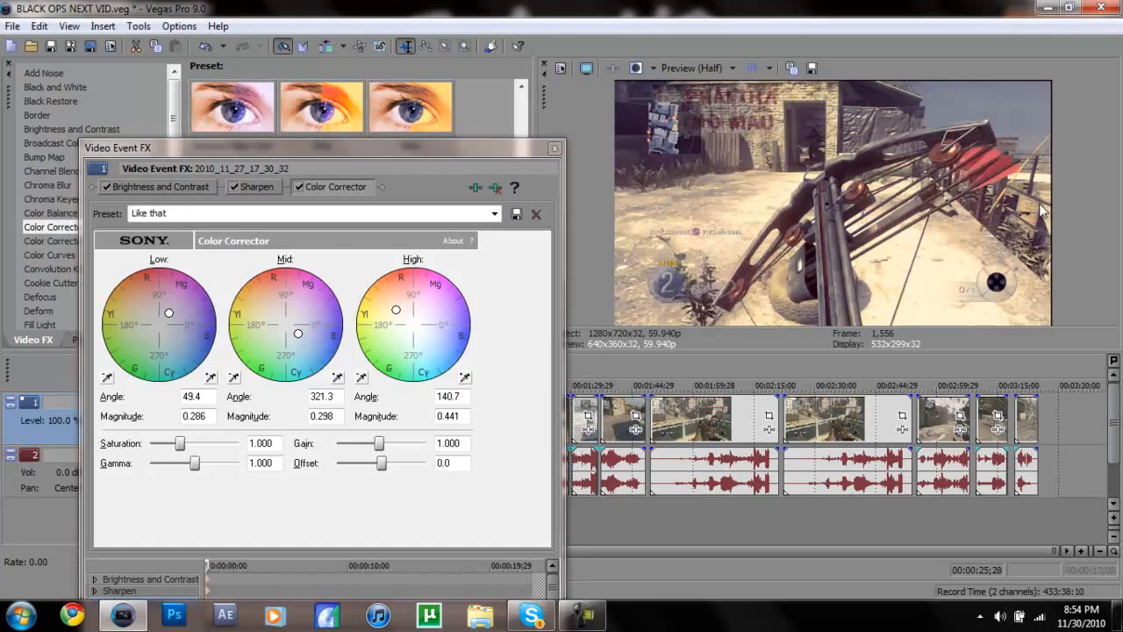
{"action": "mouse_move", "coordinate": [922, 347]}
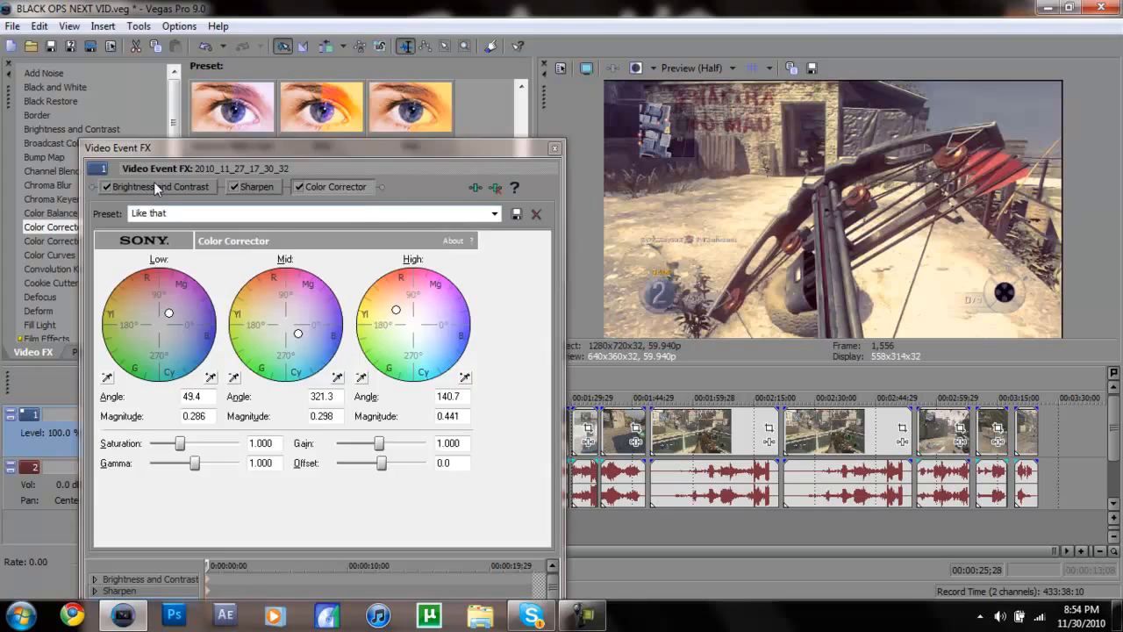
Step: Apply the CAST preset to Brightness and Contrast, then switch to another saved preset such as Montage
{"action": "left_click", "coordinate": [495, 214]}
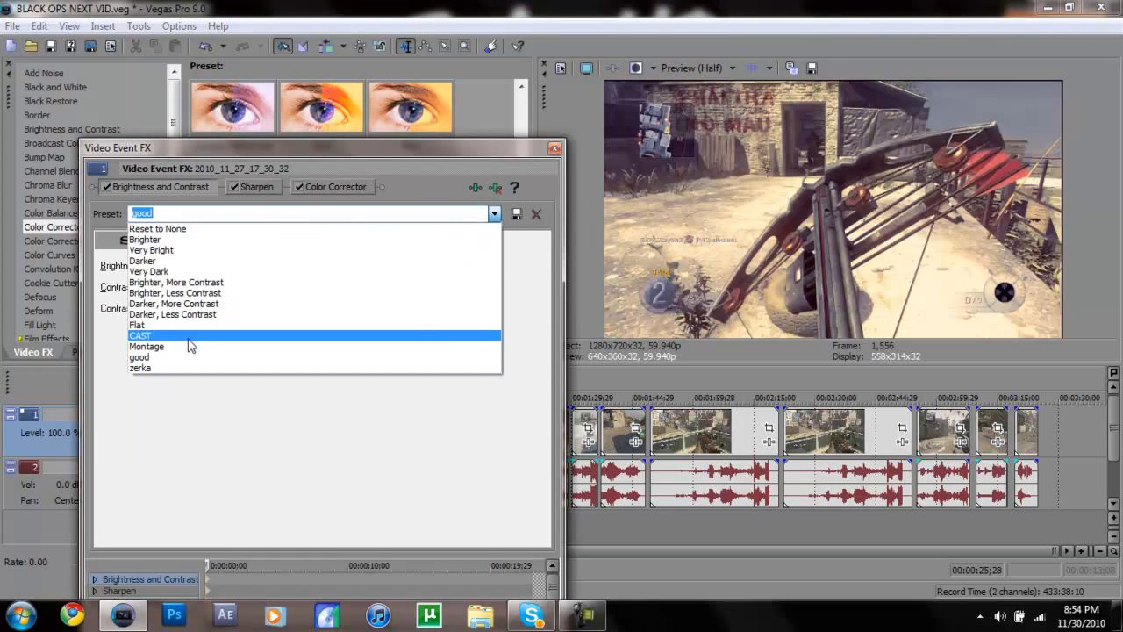
{"action": "left_click", "coordinate": [140, 368]}
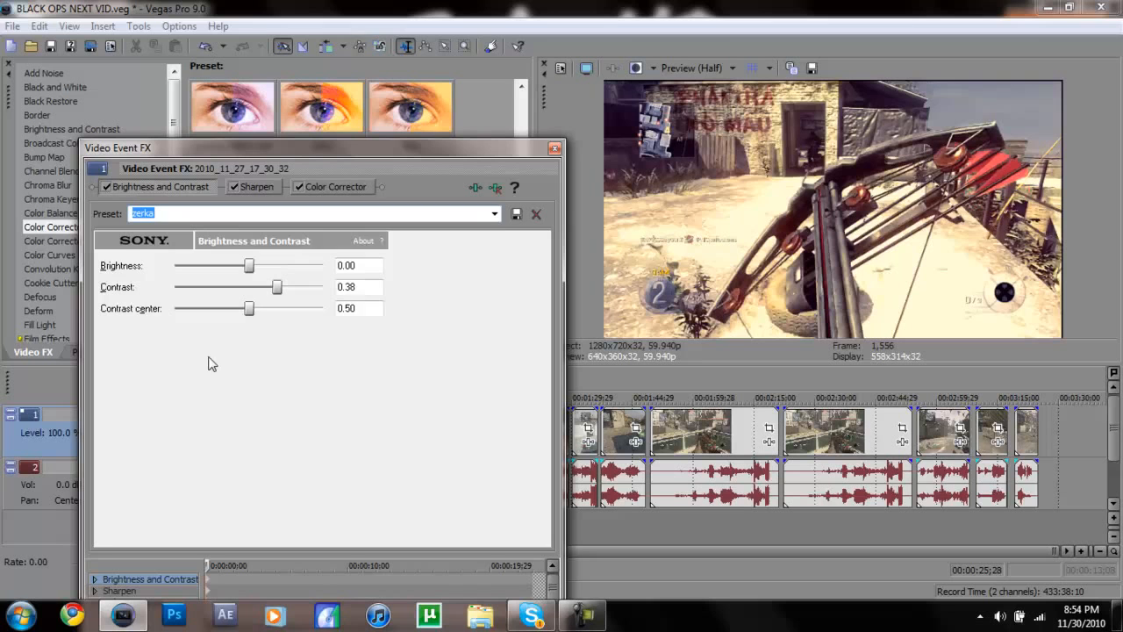
{"action": "left_click", "coordinate": [494, 214]}
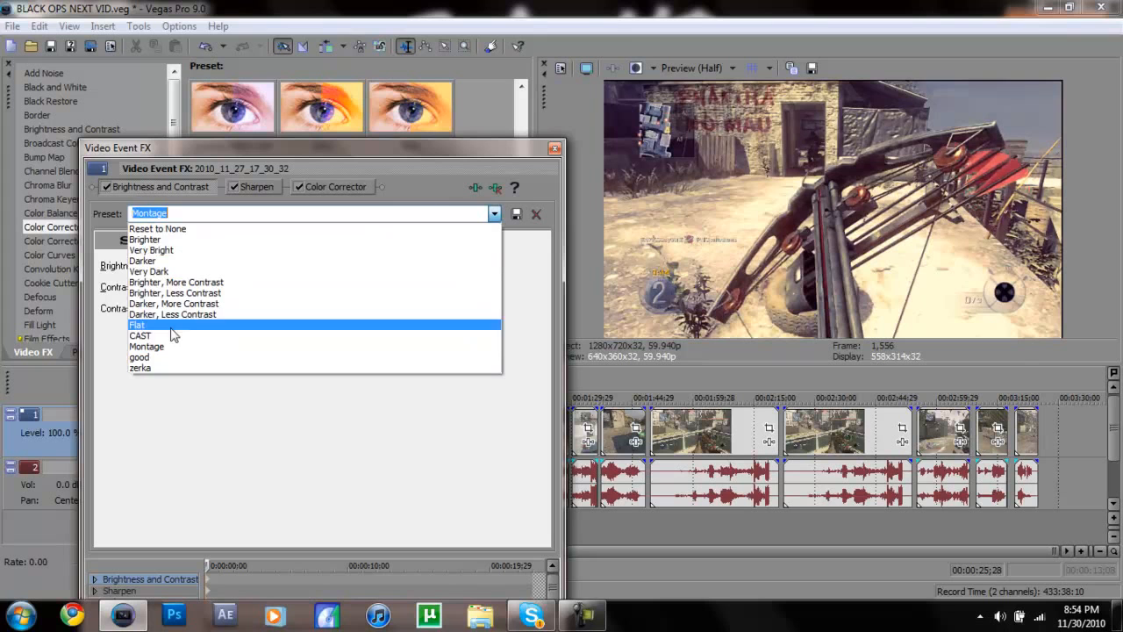
{"action": "left_click", "coordinate": [140, 335]}
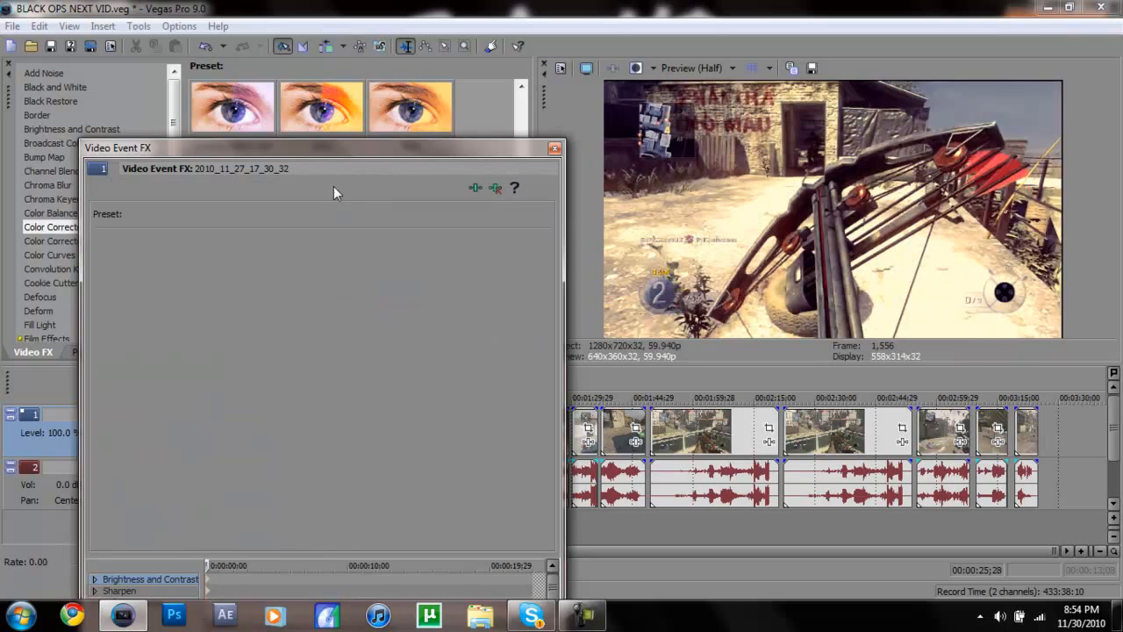
Step: View the Color Corrector wheels for the Like that preset, then return to Brightness and Contrast on CAST
{"action": "left_click", "coordinate": [333, 186]}
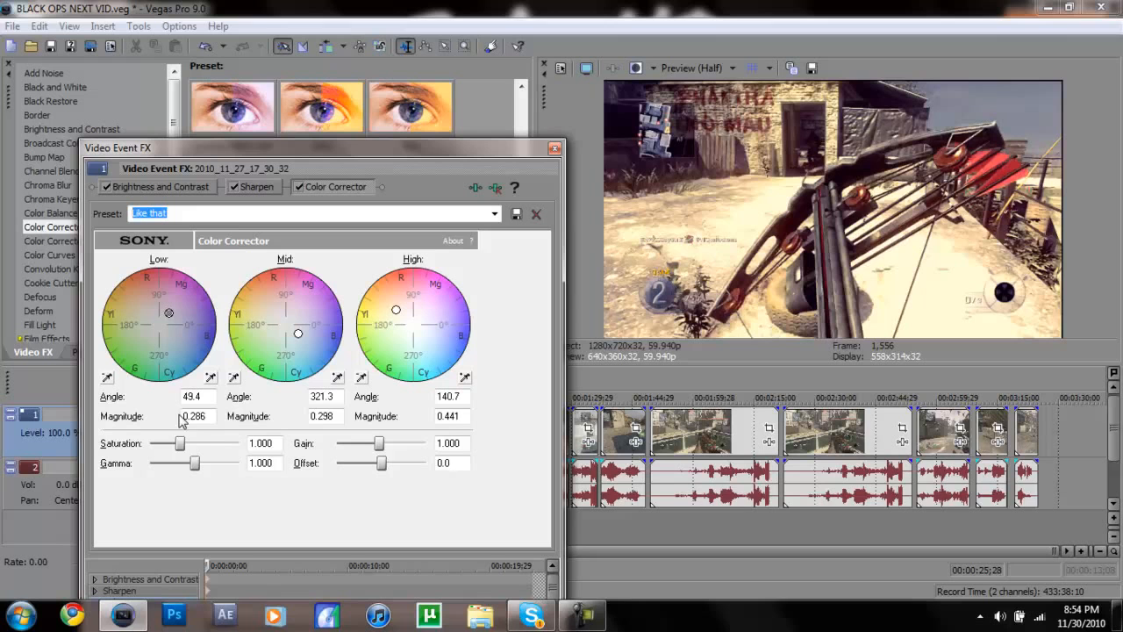
{"action": "mouse_move", "coordinate": [214, 429]}
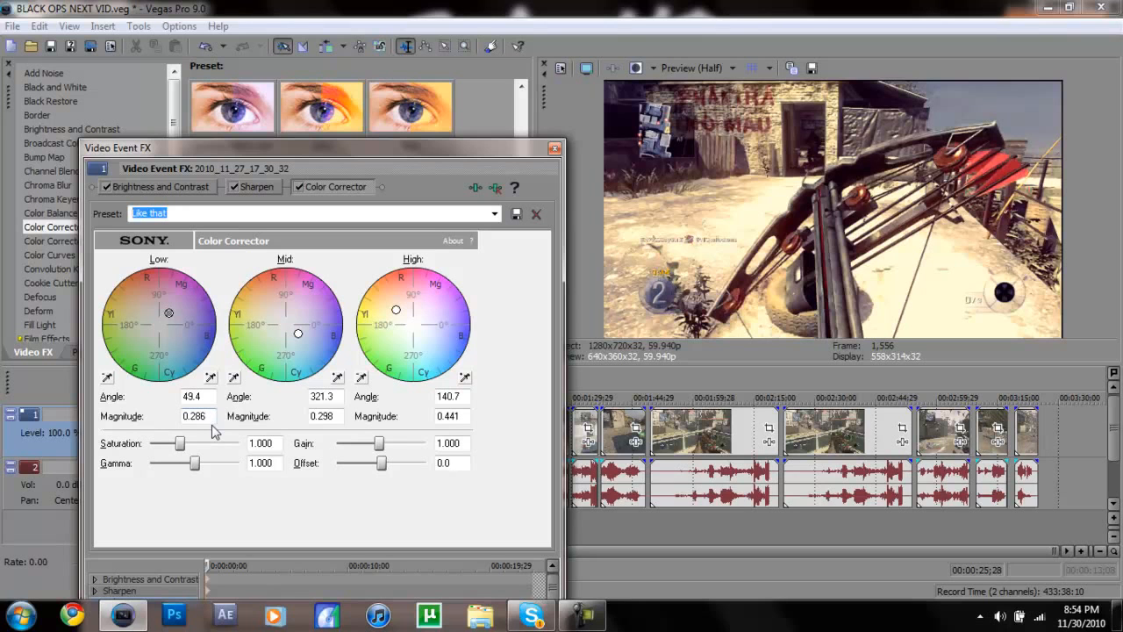
{"action": "mouse_move", "coordinate": [298, 442]}
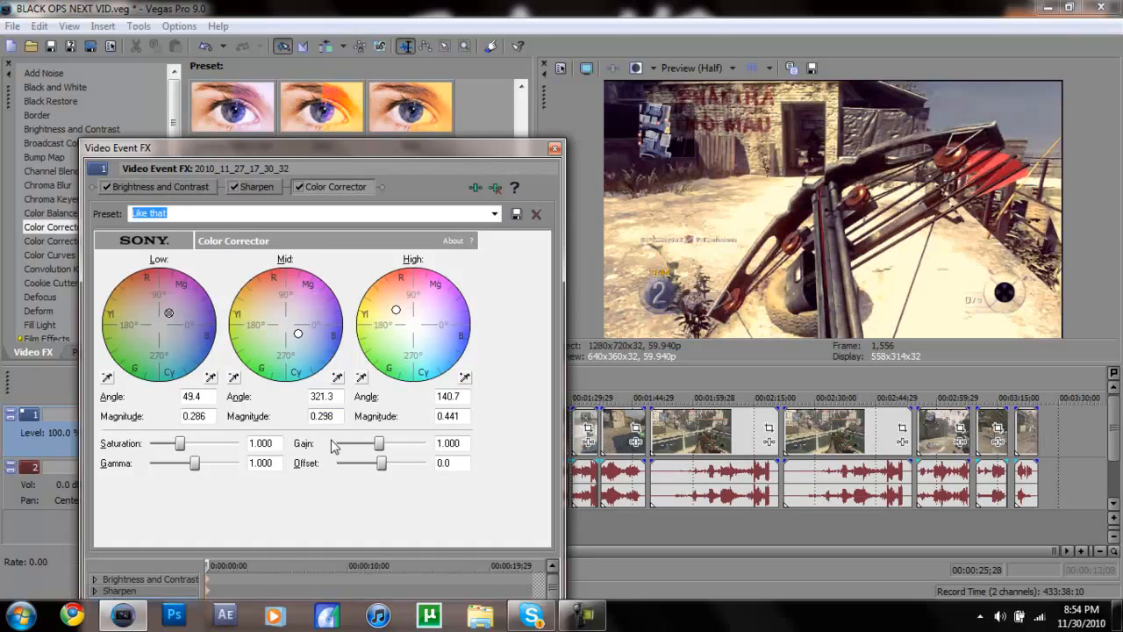
{"action": "left_click", "coordinate": [453, 397]}
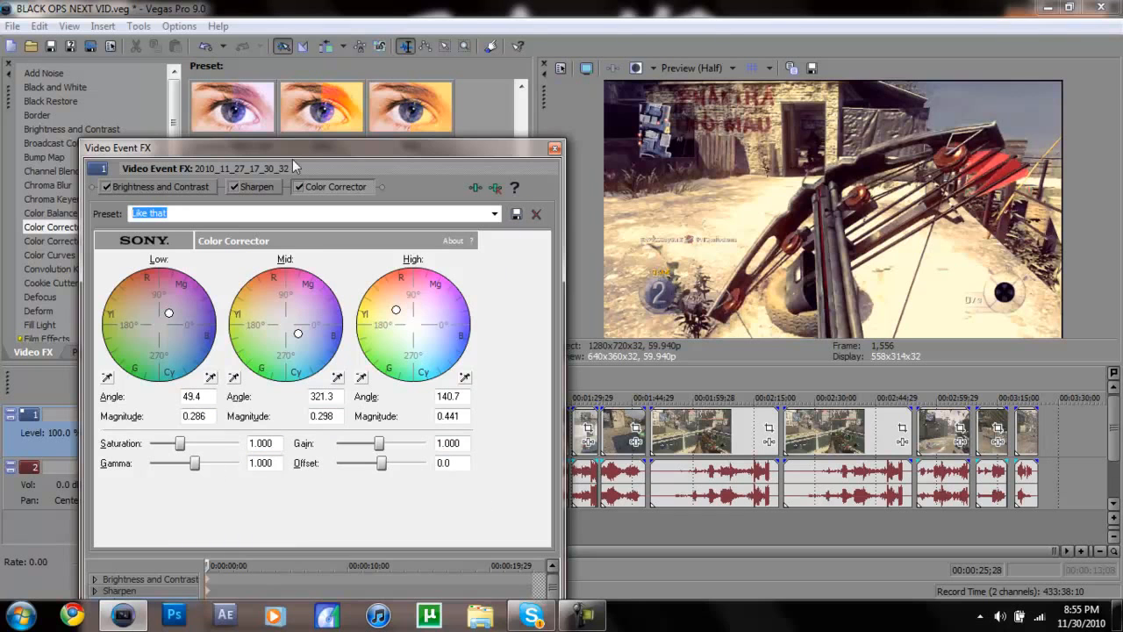
{"action": "left_click", "coordinate": [160, 186]}
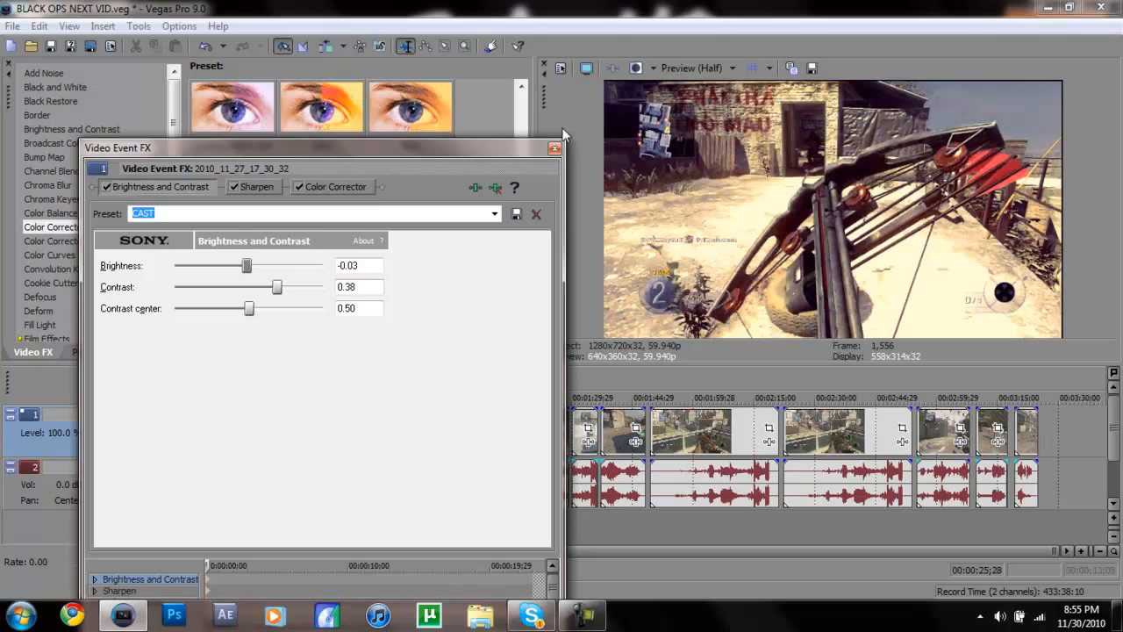
Step: Close the Video Event FX window for the clip
{"action": "left_click", "coordinate": [555, 147]}
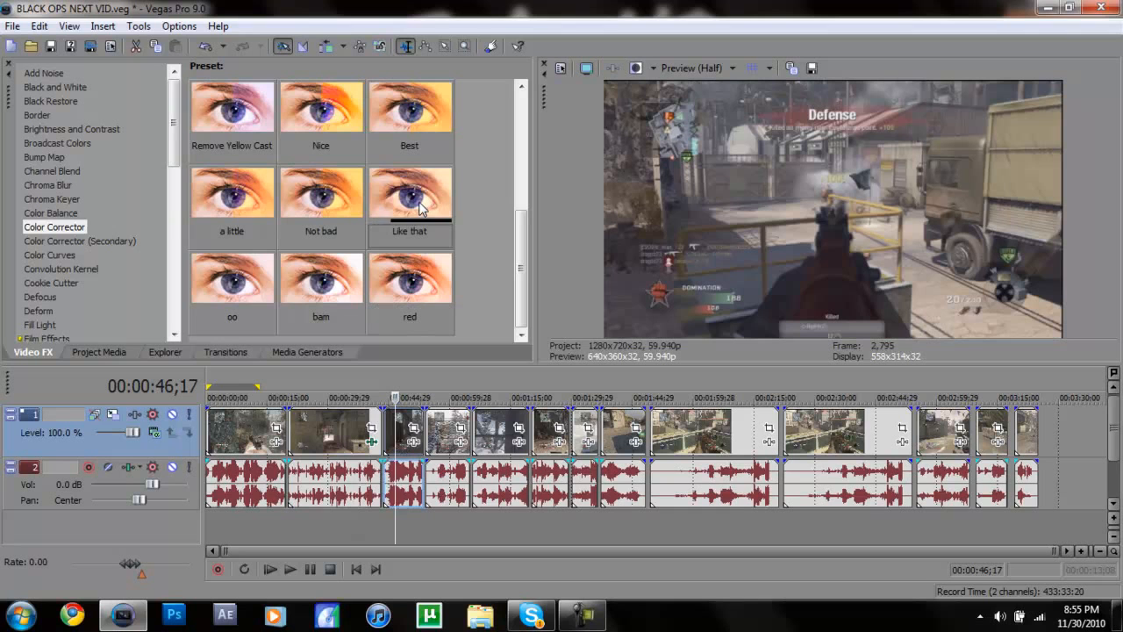
Step: Browse the Chroma Keyer then Brightness and Contrast preset thumbnails, including CAST, Montage and good
{"action": "left_click", "coordinate": [52, 200]}
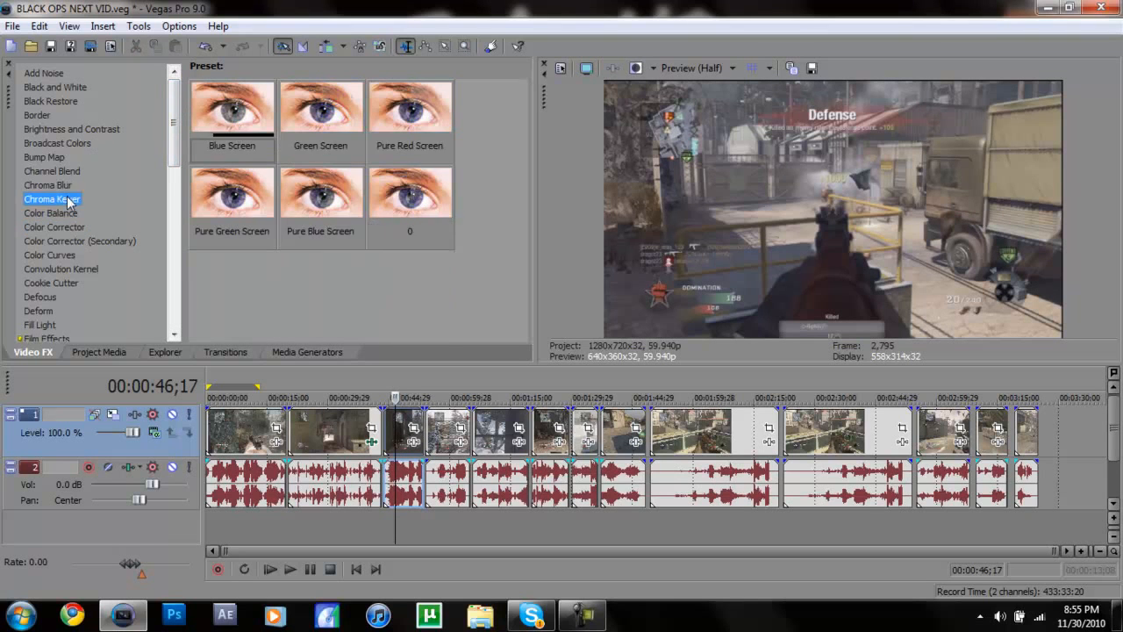
{"action": "left_click", "coordinate": [71, 130]}
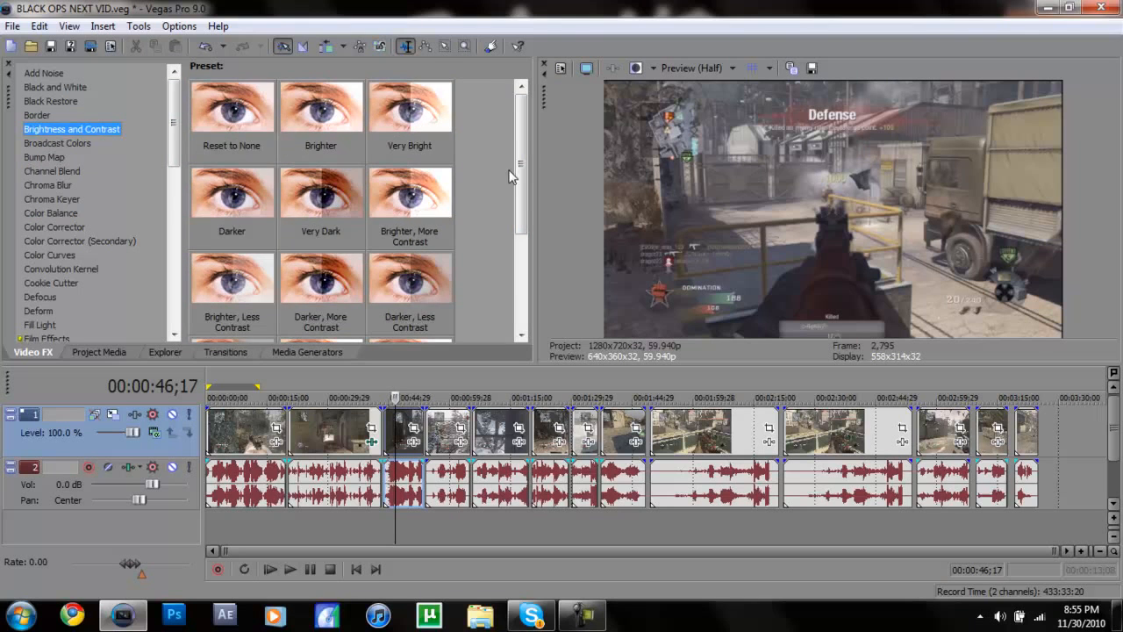
{"action": "scroll", "scroll_direction": "down", "scroll_amount": 3}
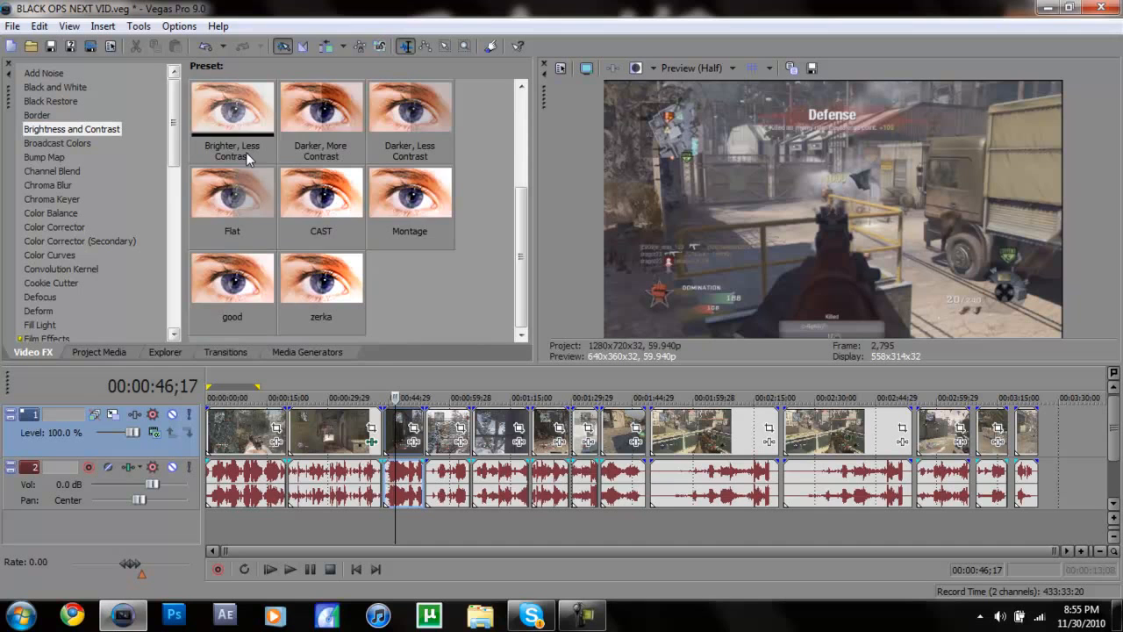
{"action": "left_click", "coordinate": [410, 193]}
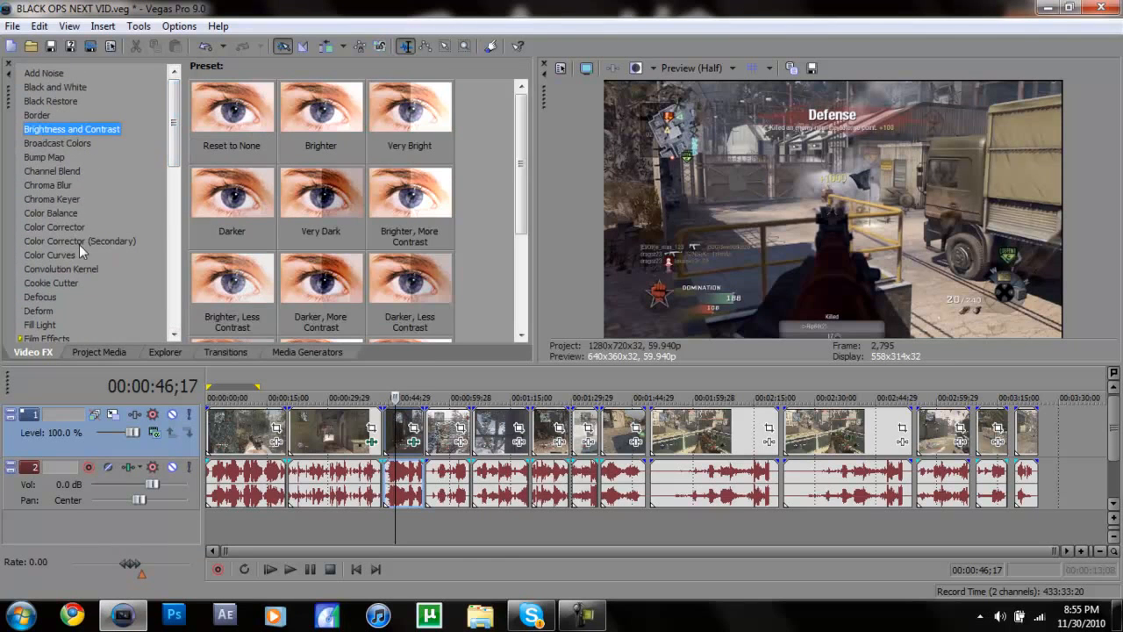
Step: Load a different saved Color Curves preset with a gentler S-shaped curve on the clip
{"action": "left_click", "coordinate": [49, 254]}
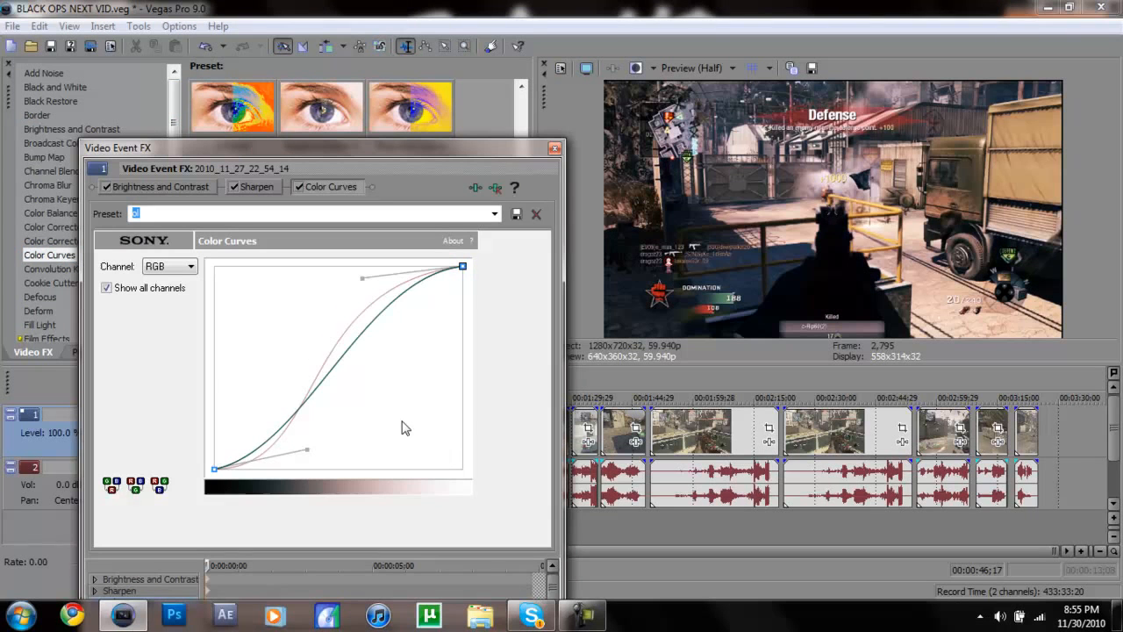
{"action": "left_click", "coordinate": [494, 214]}
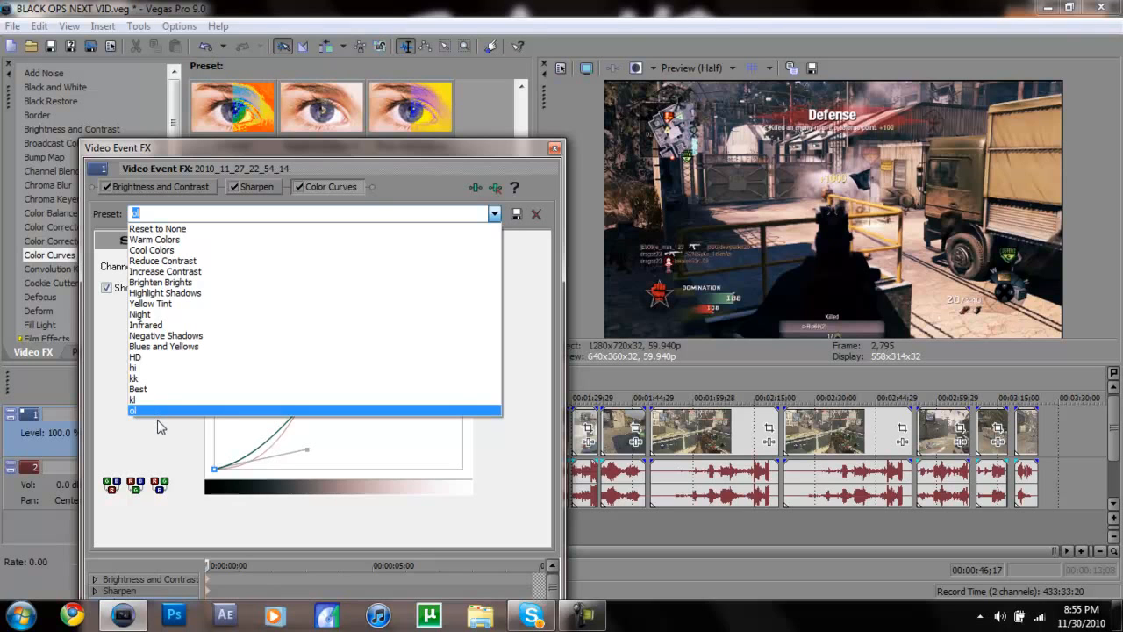
{"action": "mouse_move", "coordinate": [169, 400]}
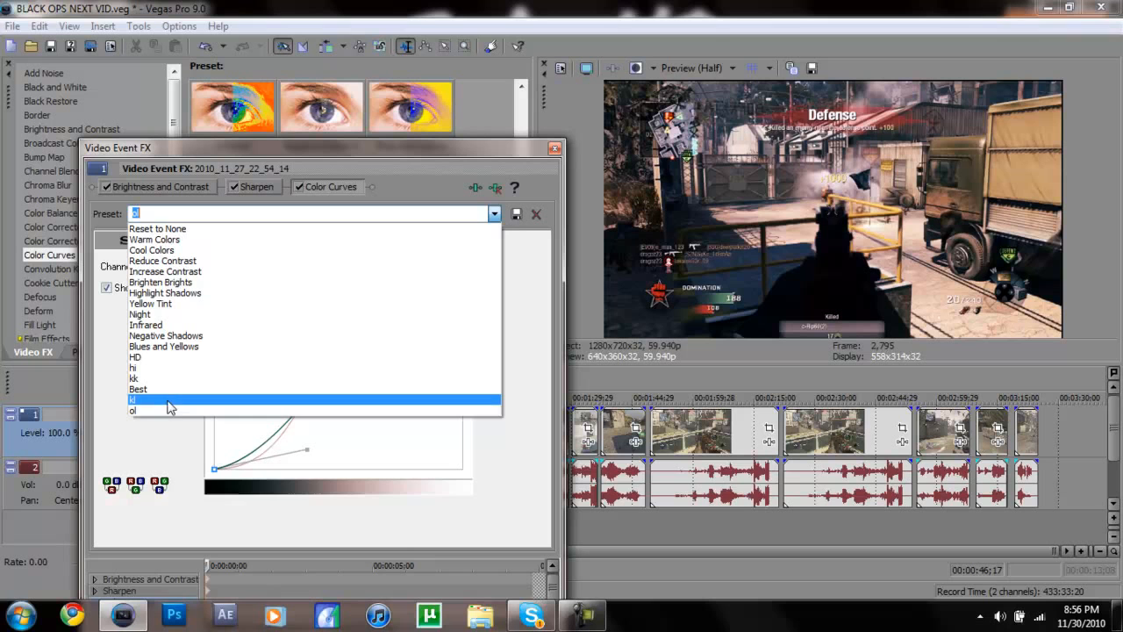
{"action": "mouse_move", "coordinate": [167, 411]}
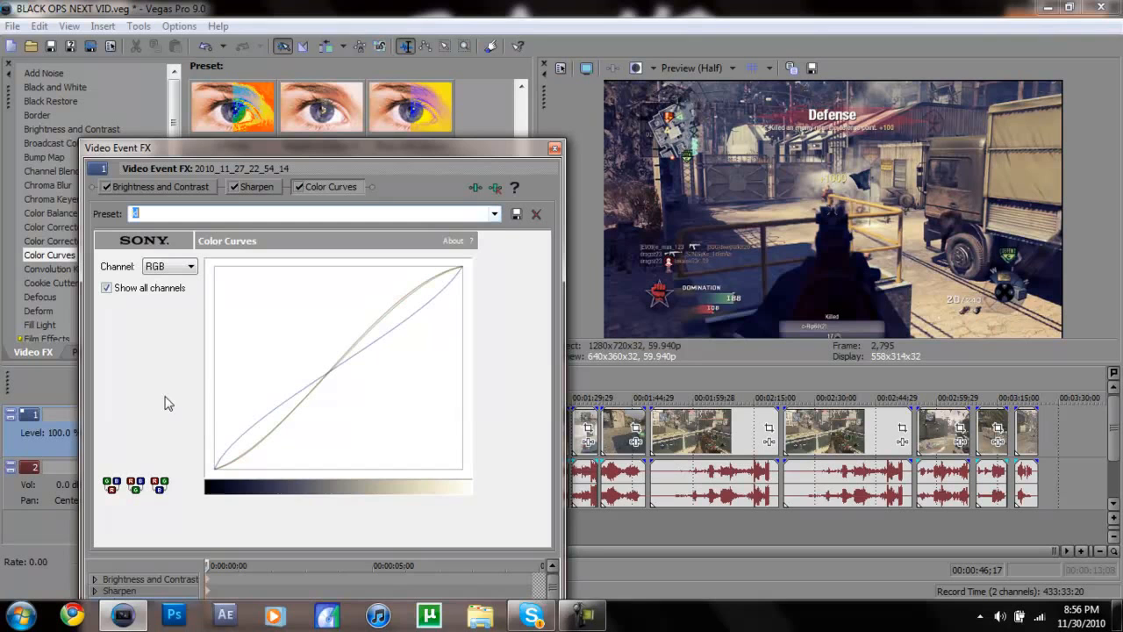
{"action": "left_click", "coordinate": [495, 214]}
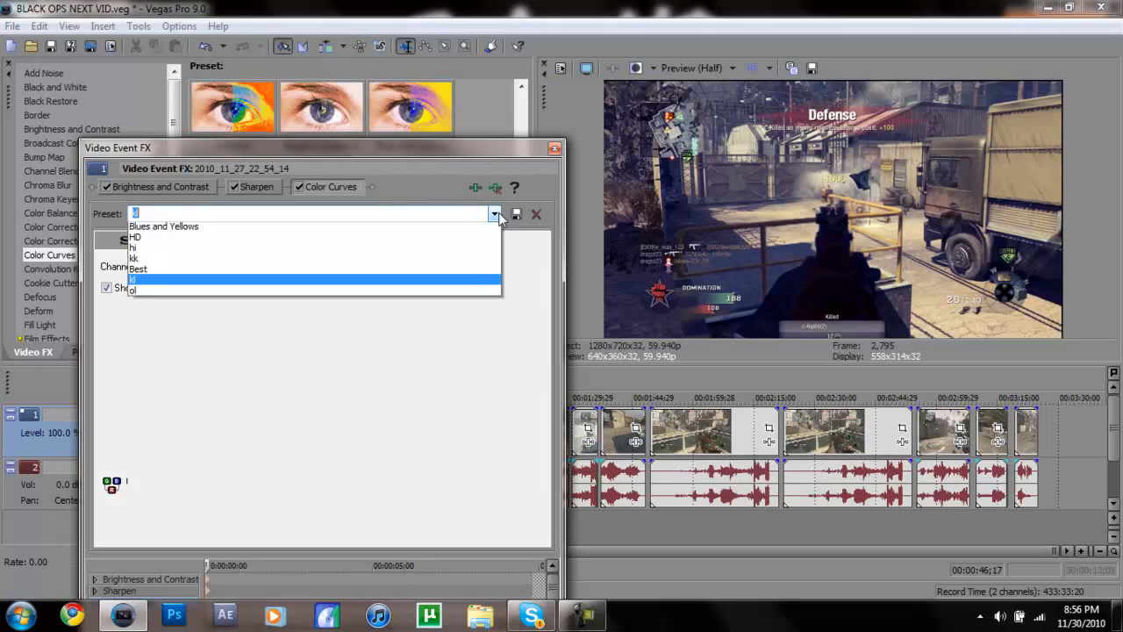
{"action": "left_click", "coordinate": [137, 267]}
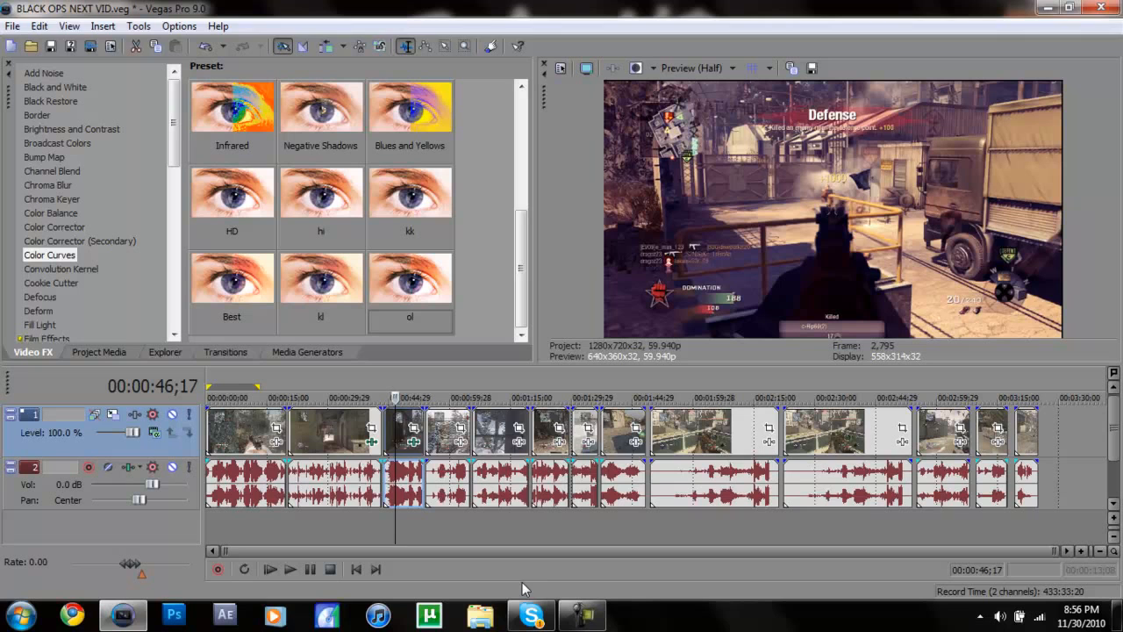
{"action": "mouse_move", "coordinate": [418, 449]}
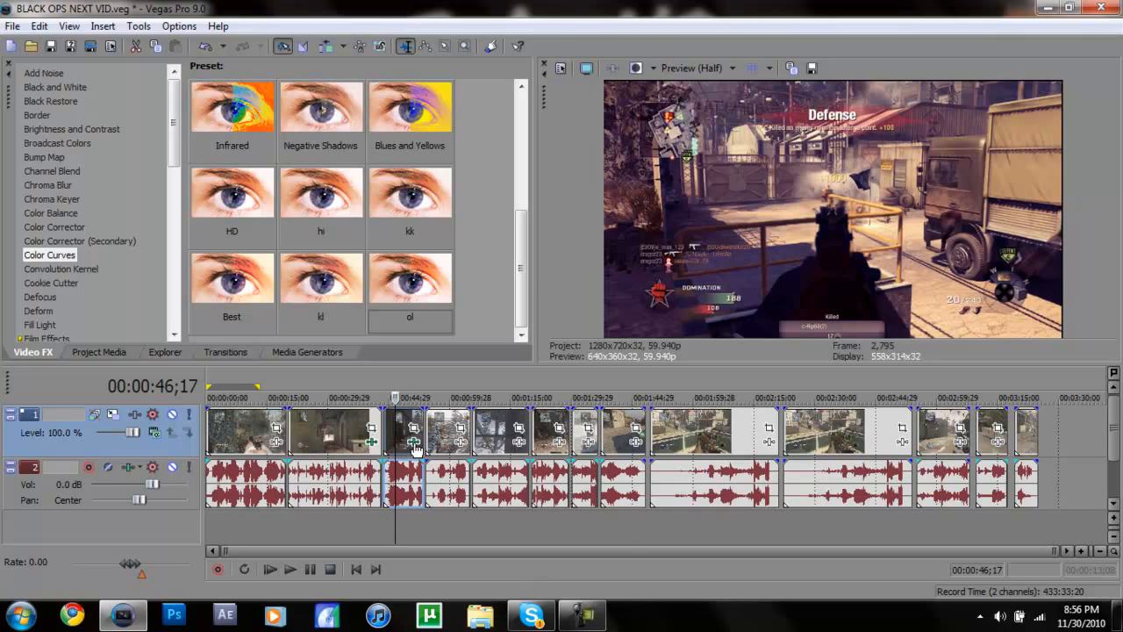